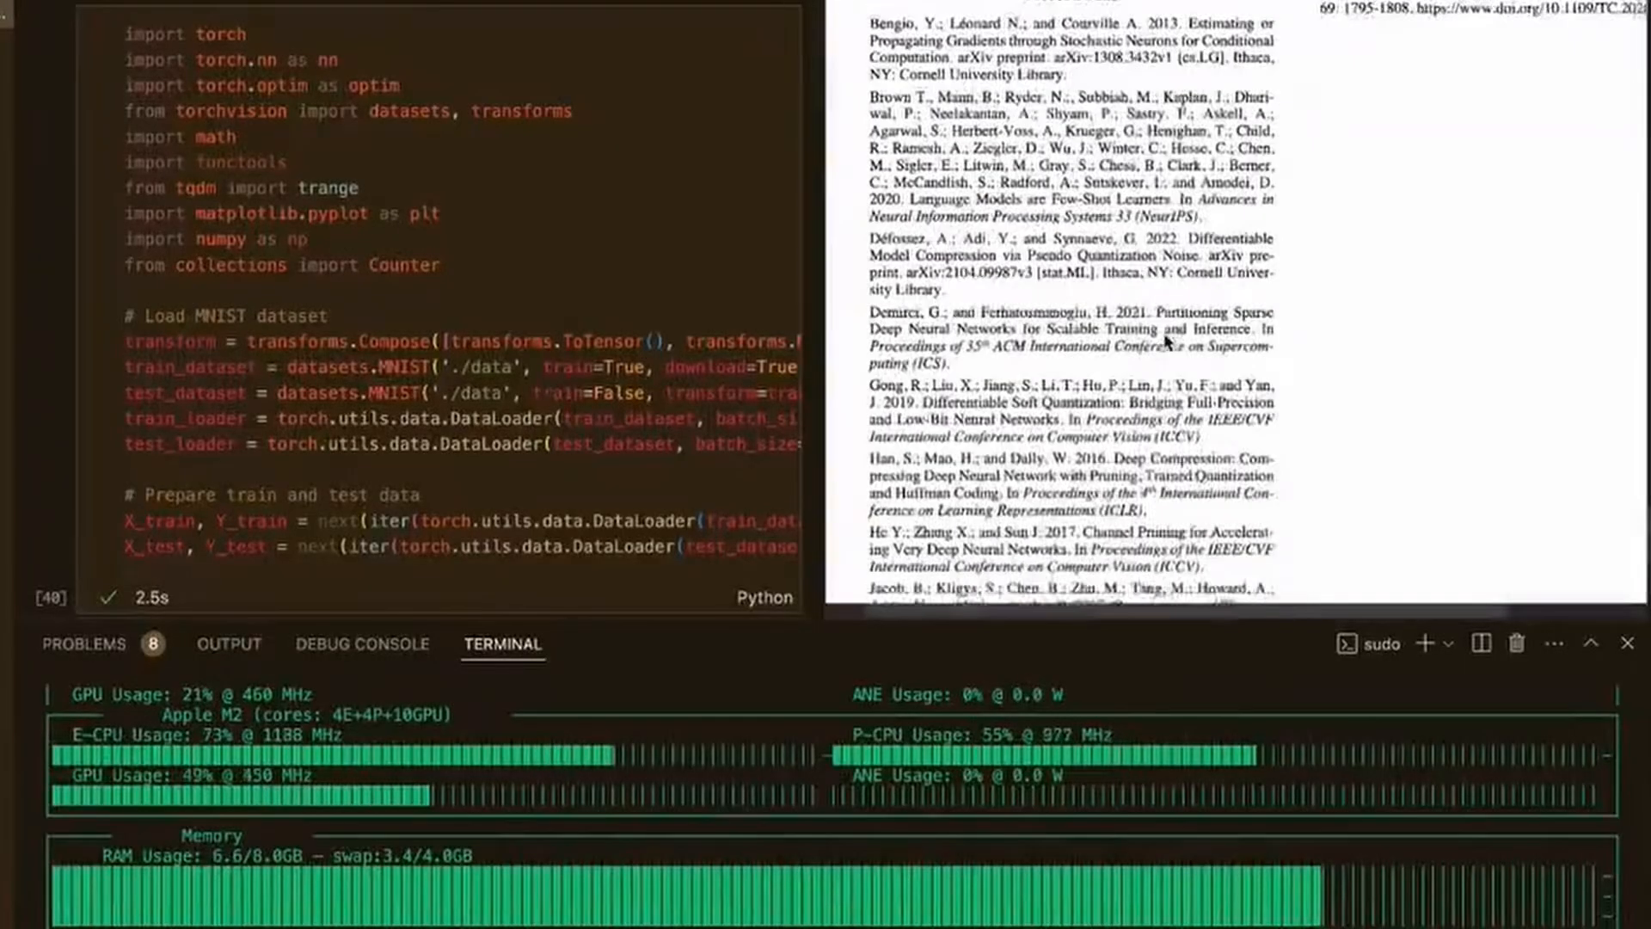
# Scroll down Paul Gauthier's X timeline to the Aider v0.50.0 announcement post.
pyautogui.scroll(-3)
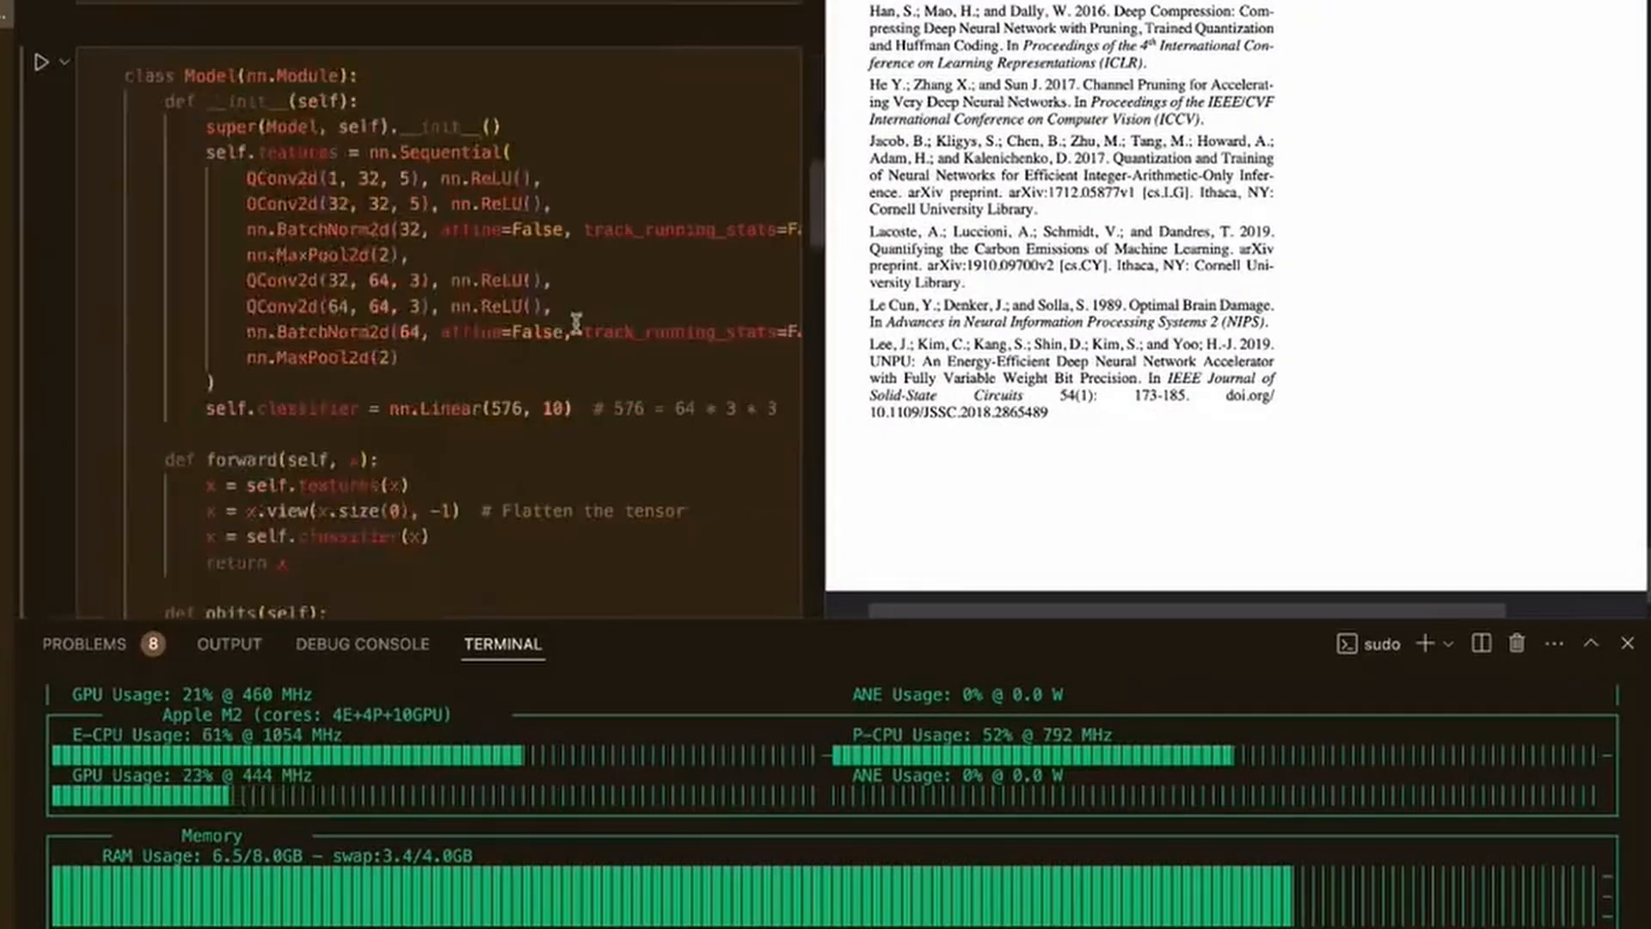
pyautogui.scroll(-3)
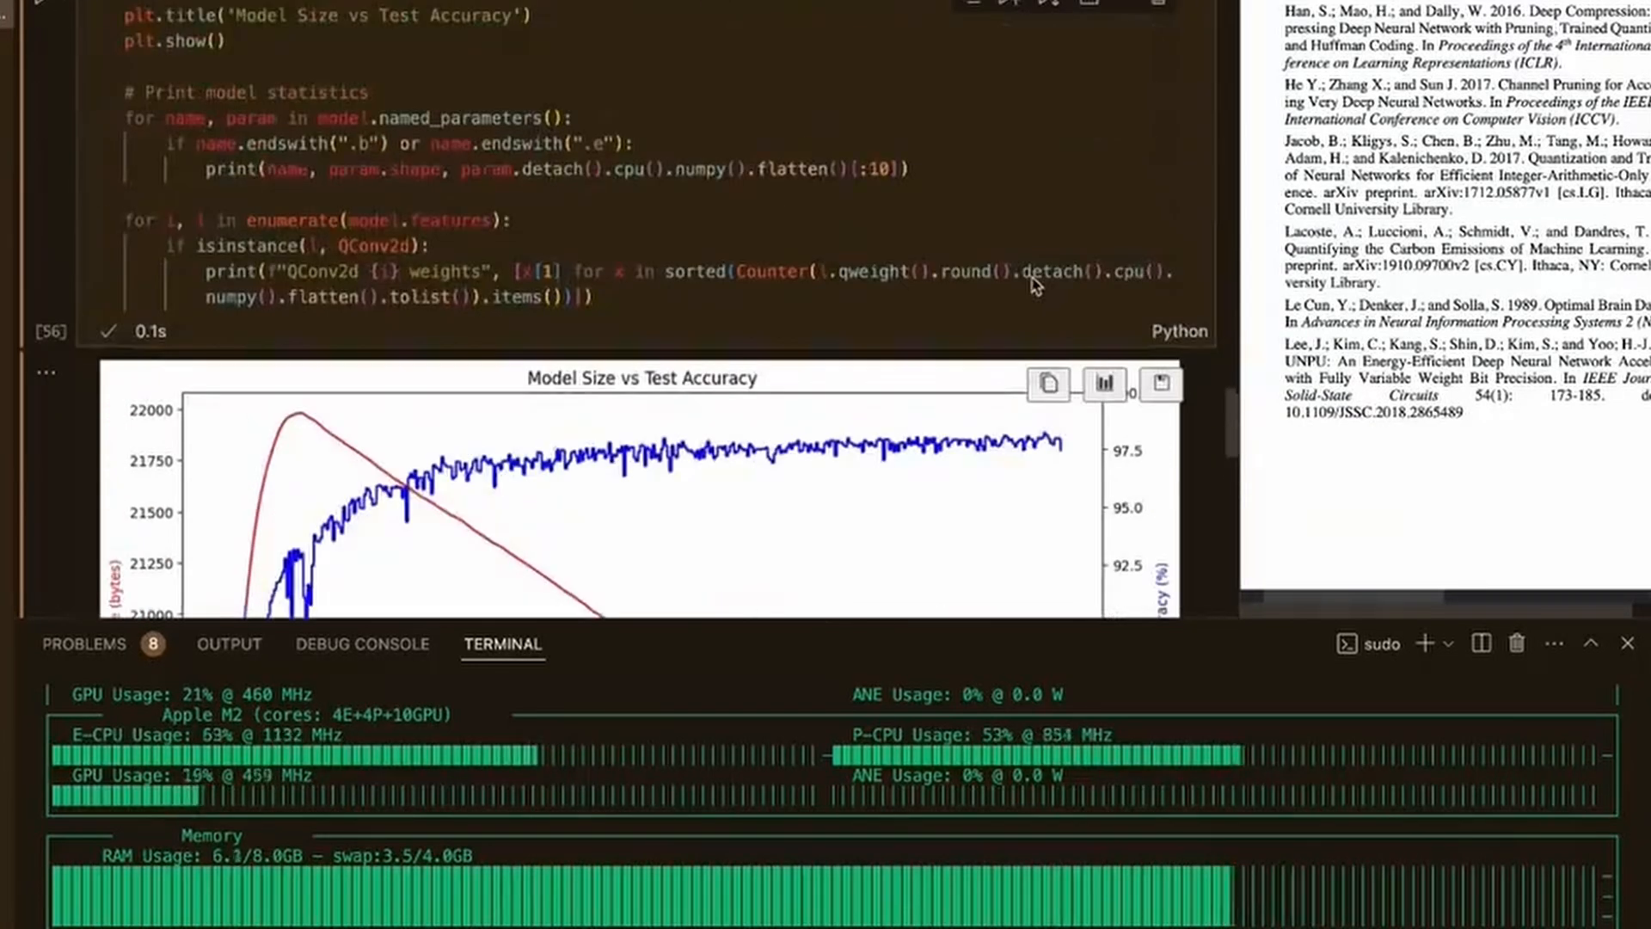
pyautogui.scroll(-3)
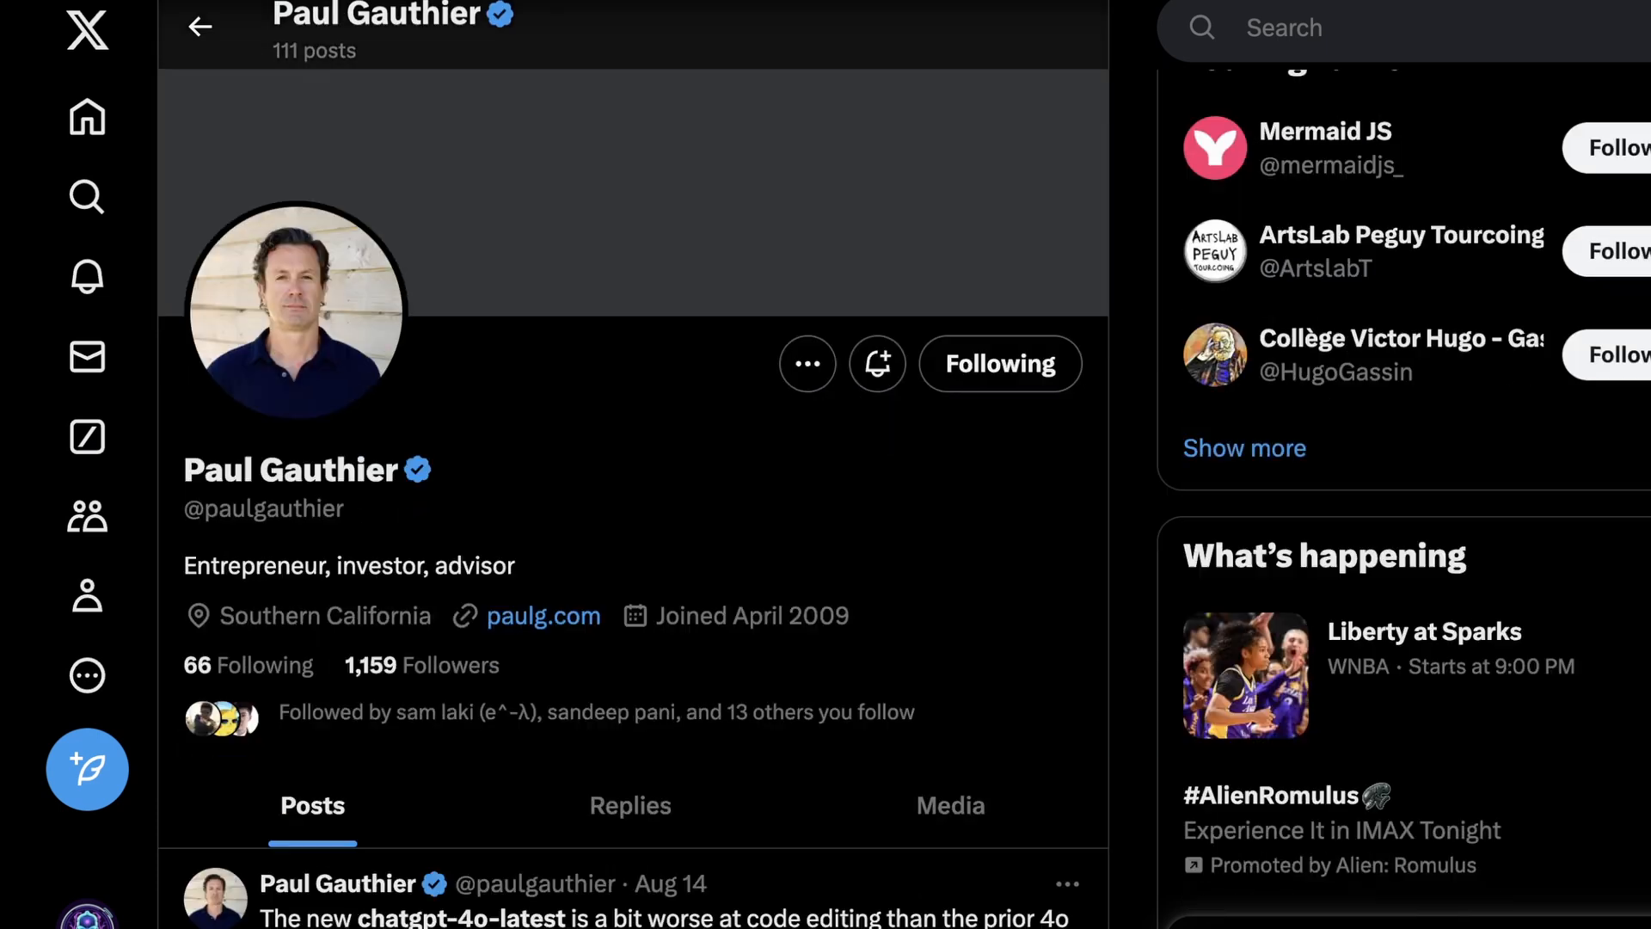
pyautogui.scroll(-3)
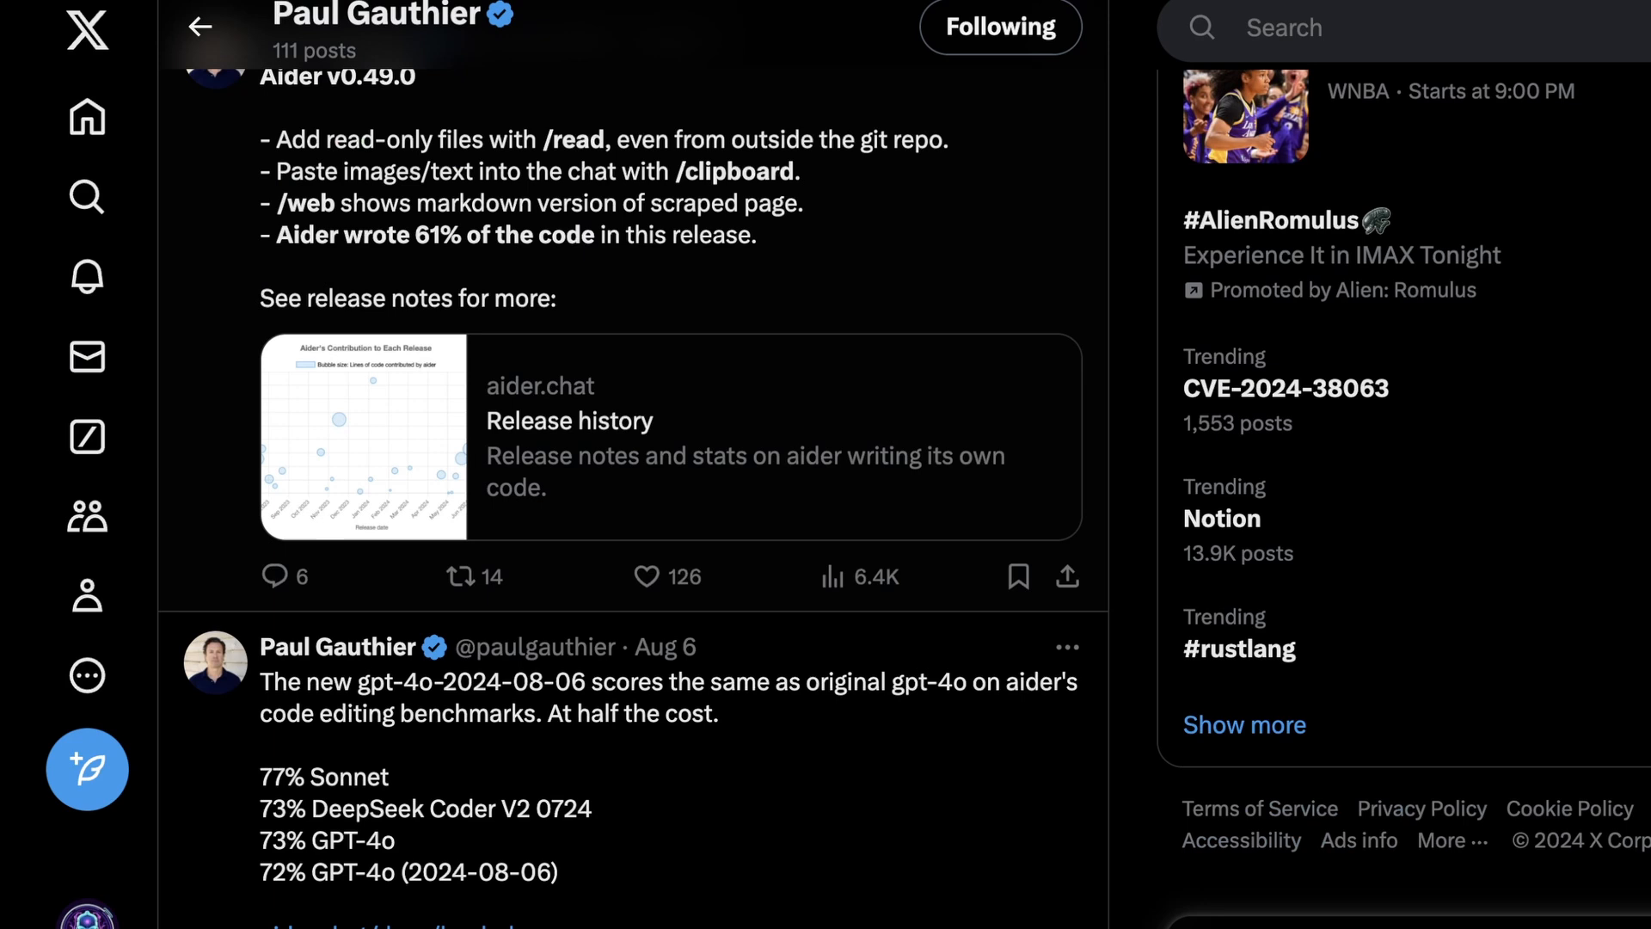
pyautogui.scroll(-3)
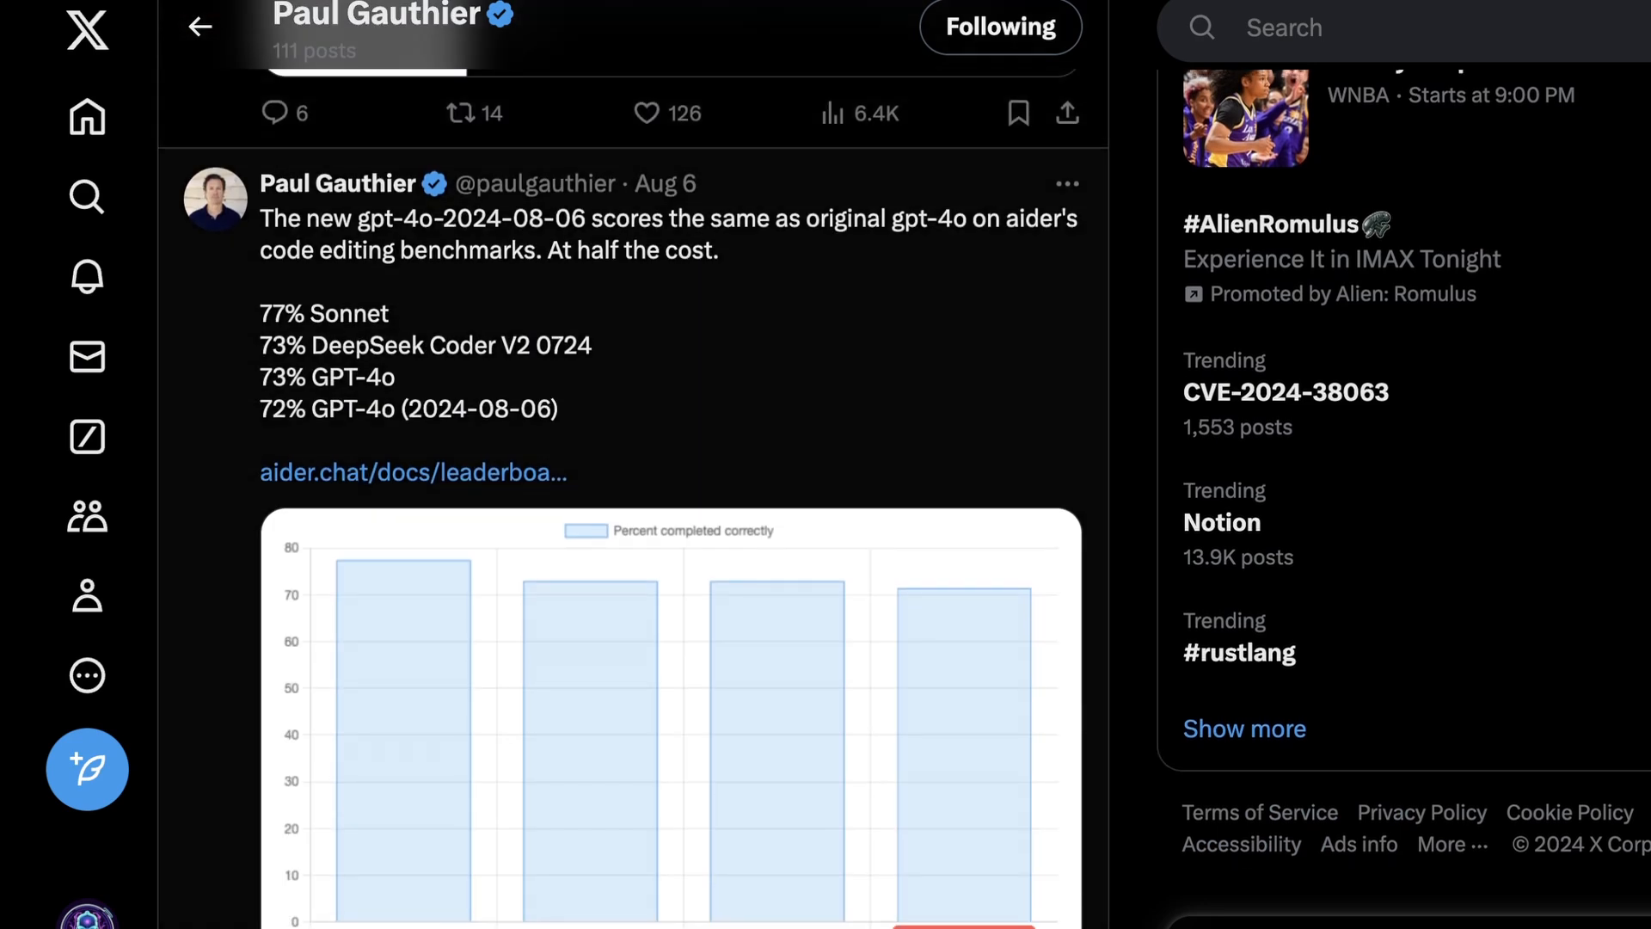
pyautogui.scroll(-3)
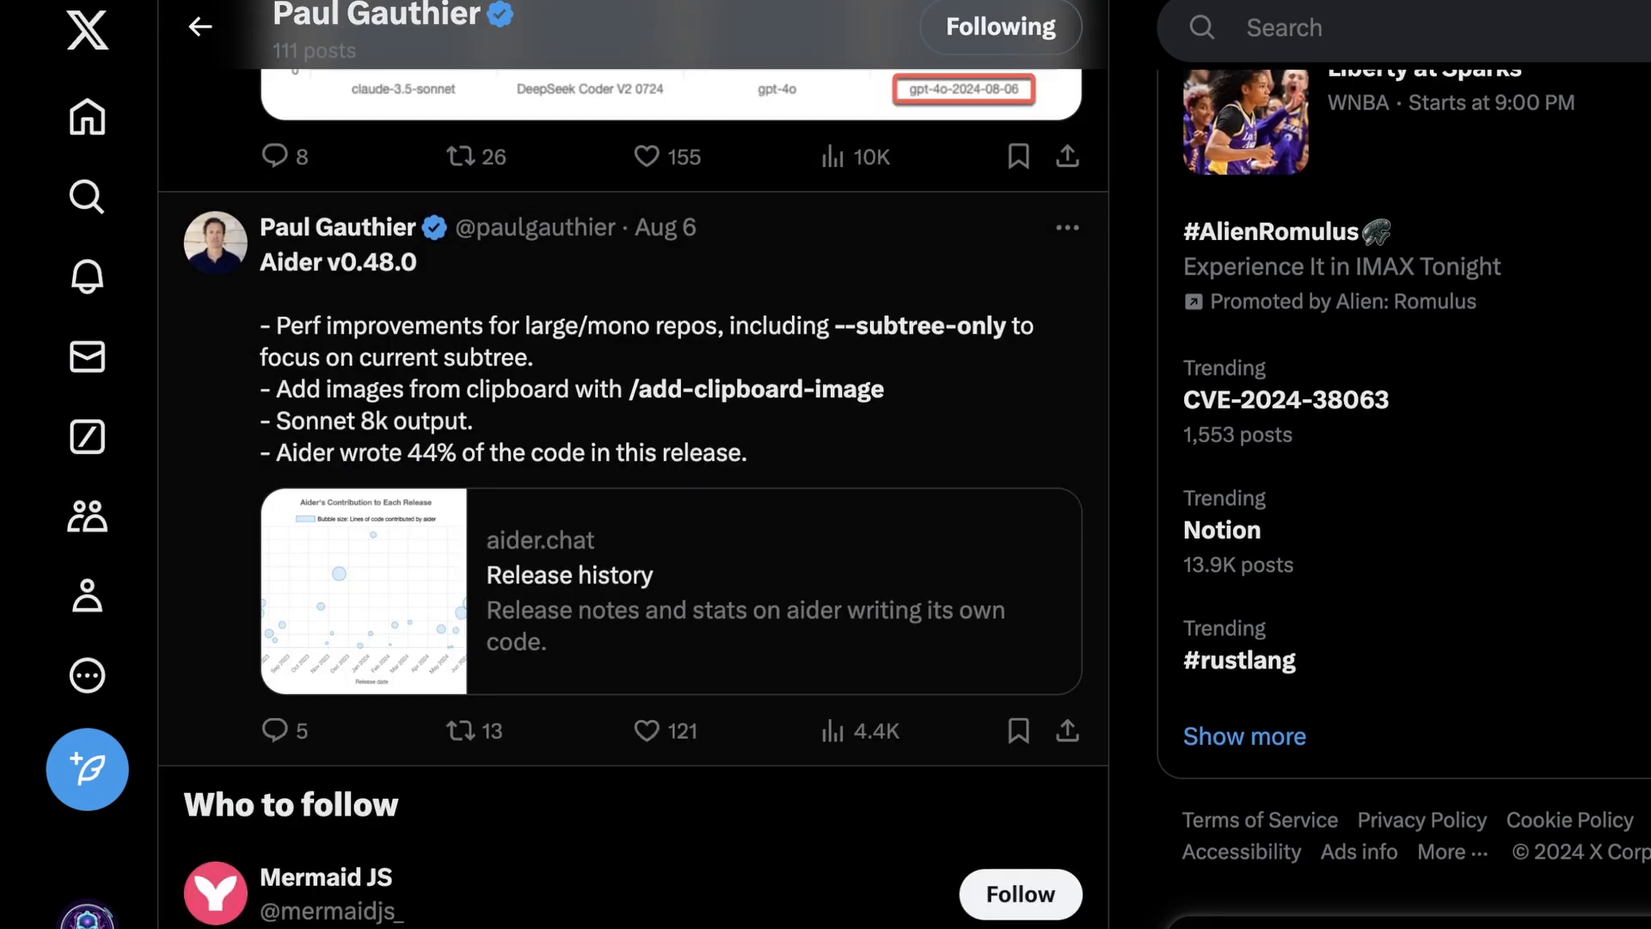
pyautogui.scroll(-3)
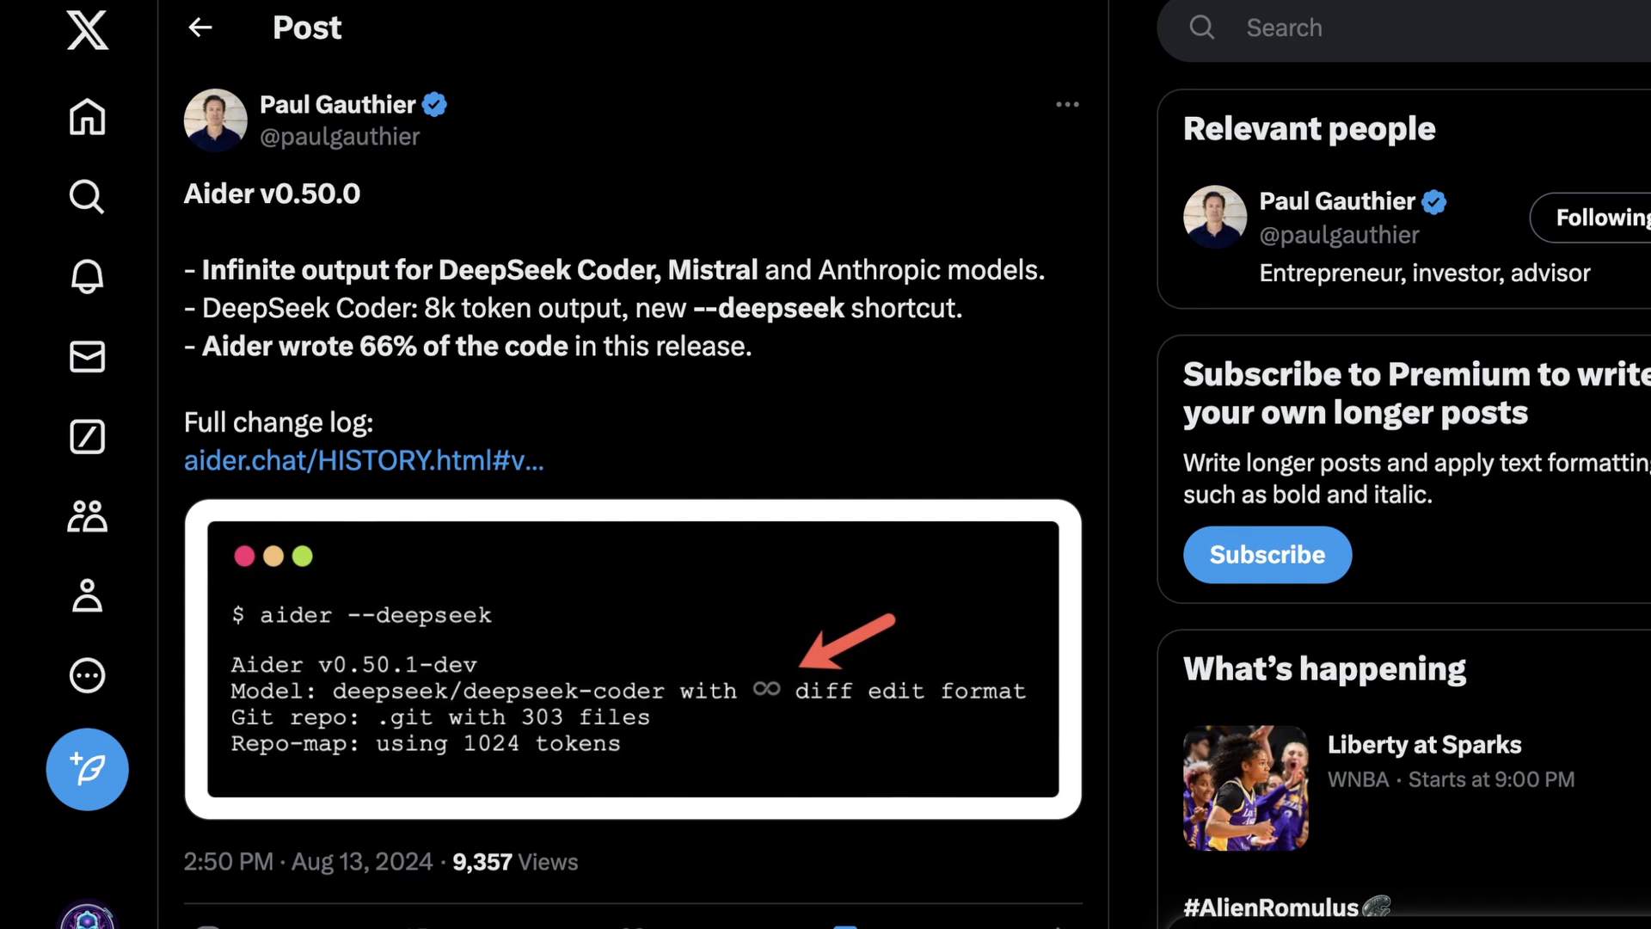
pyautogui.scroll(-3)
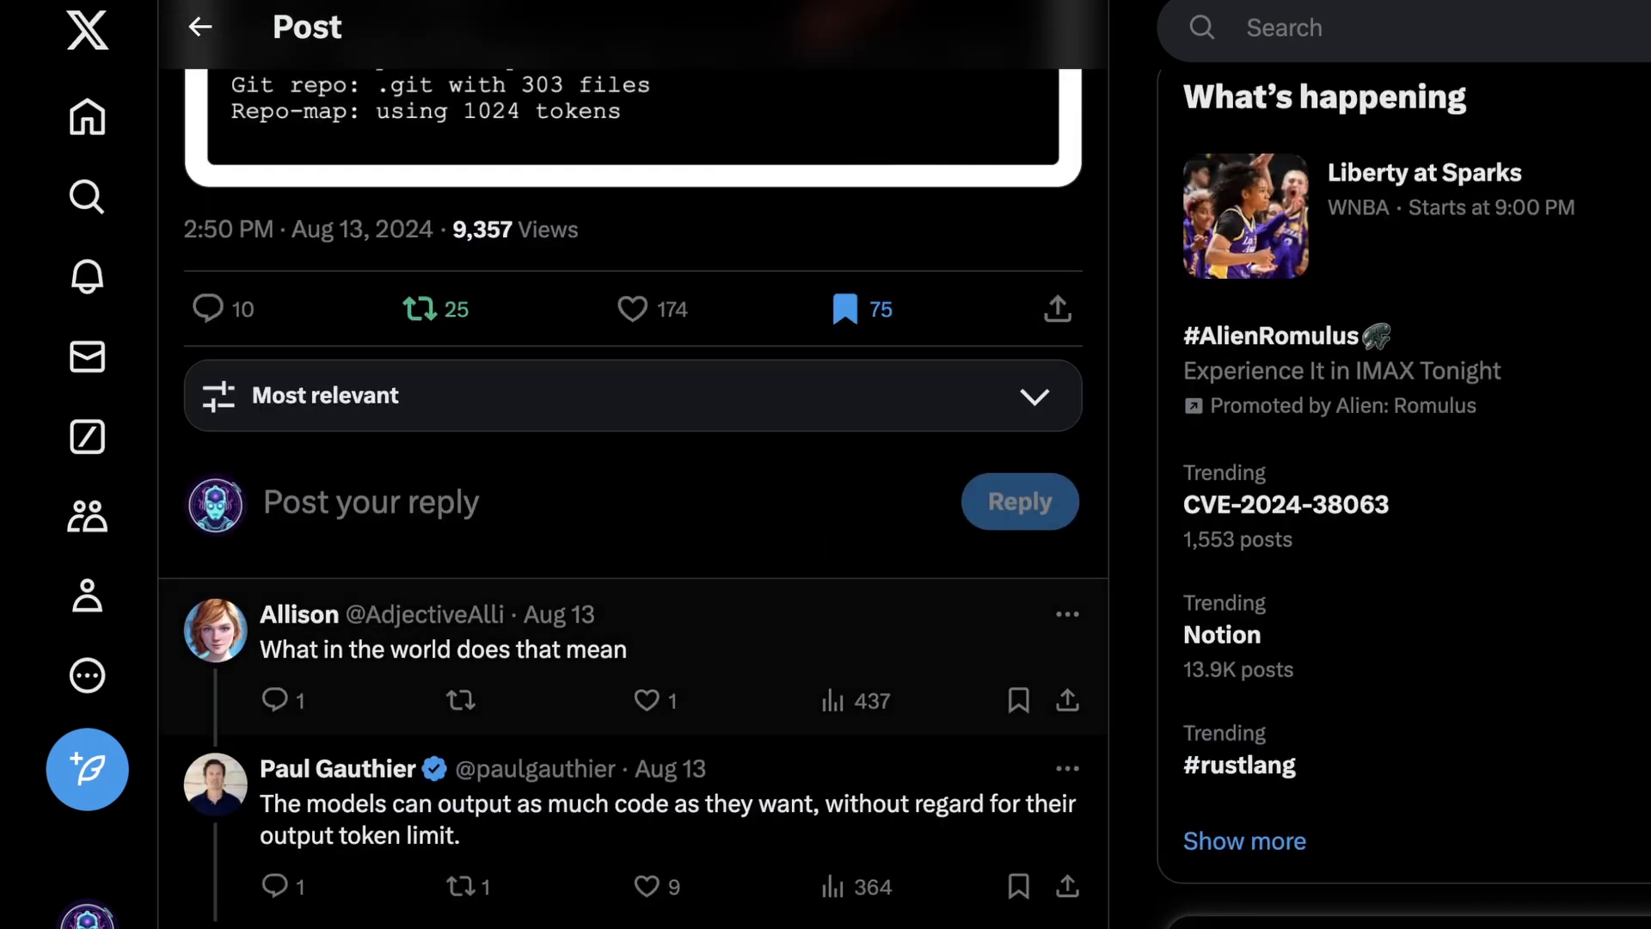
pyautogui.scroll(-3)
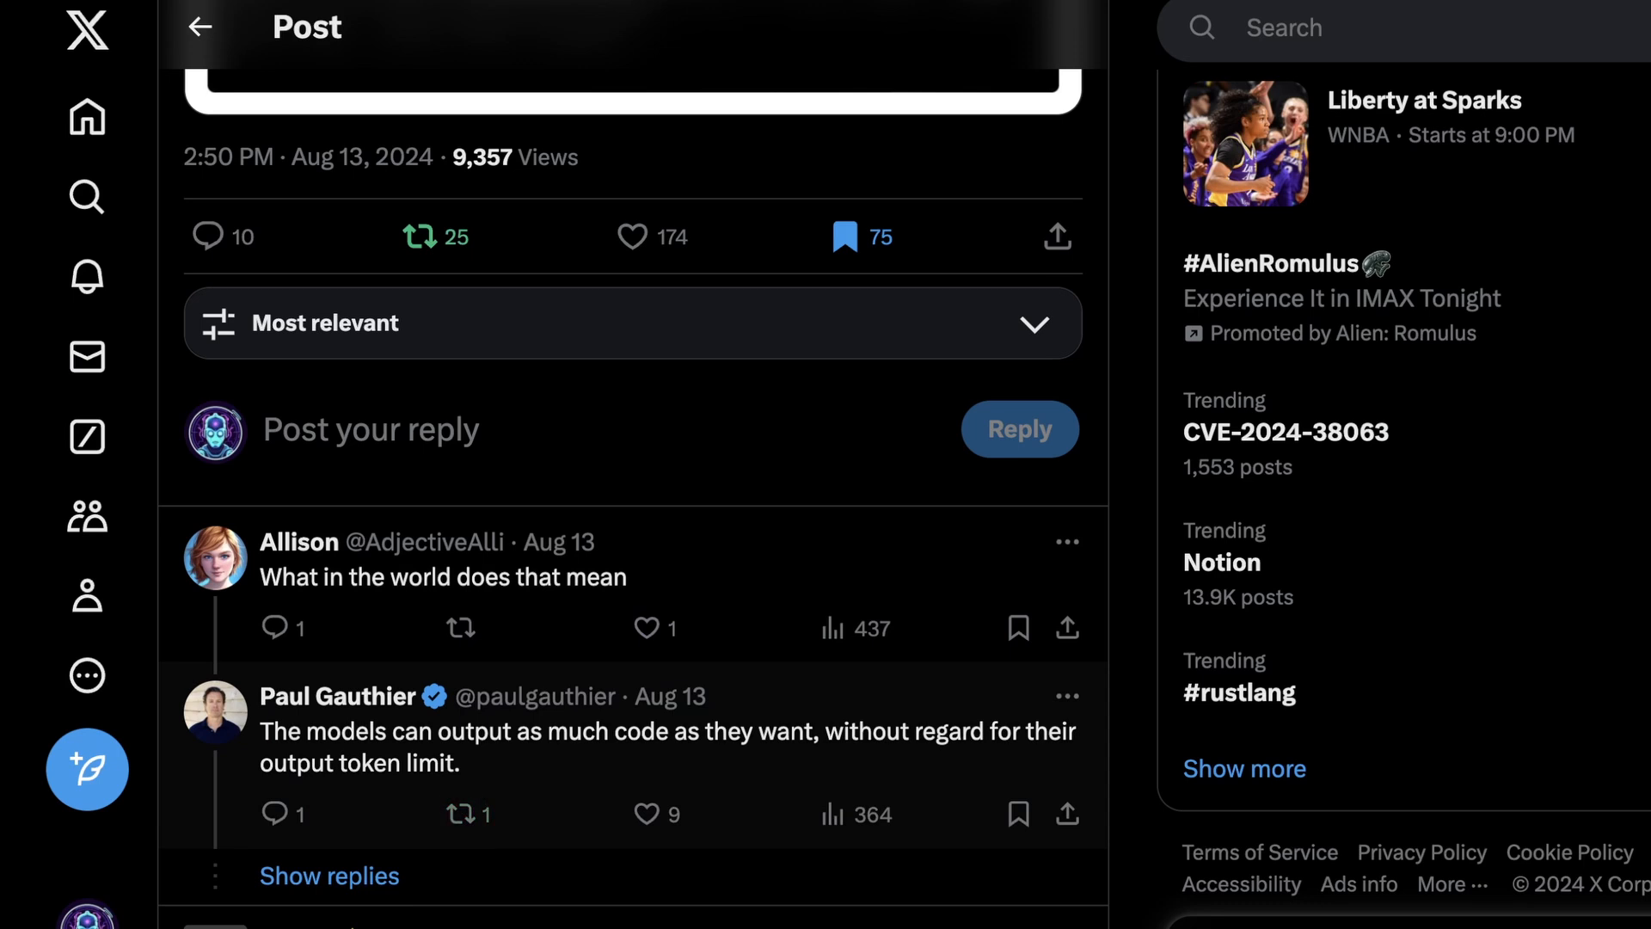
pyautogui.scroll(-3)
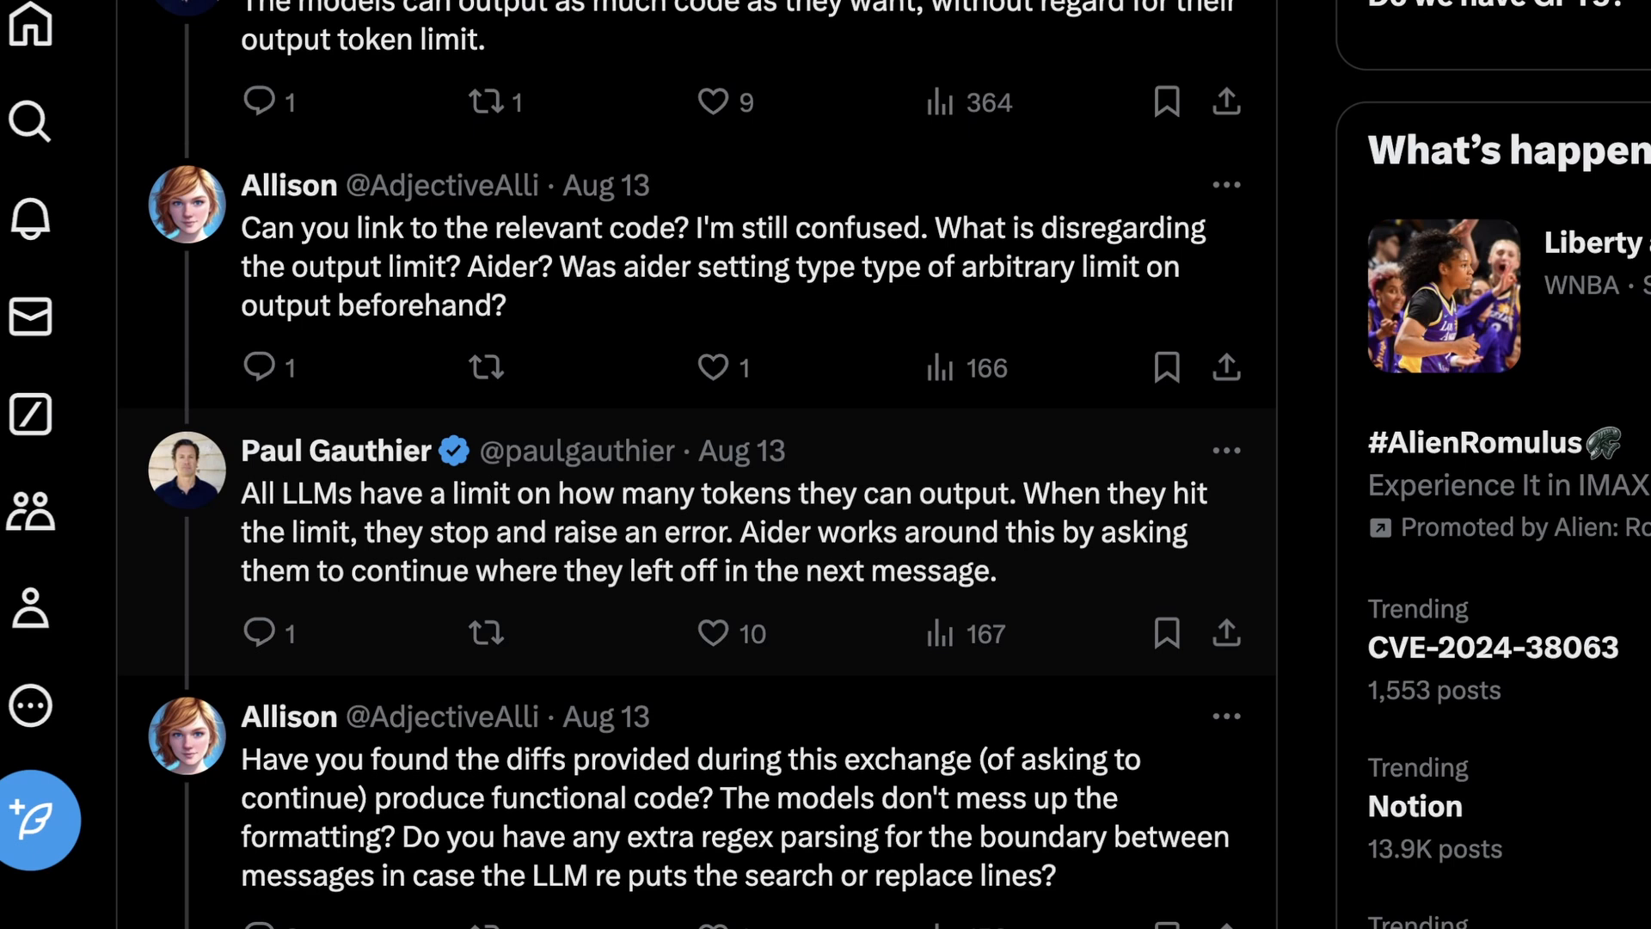
pyautogui.scroll(-3)
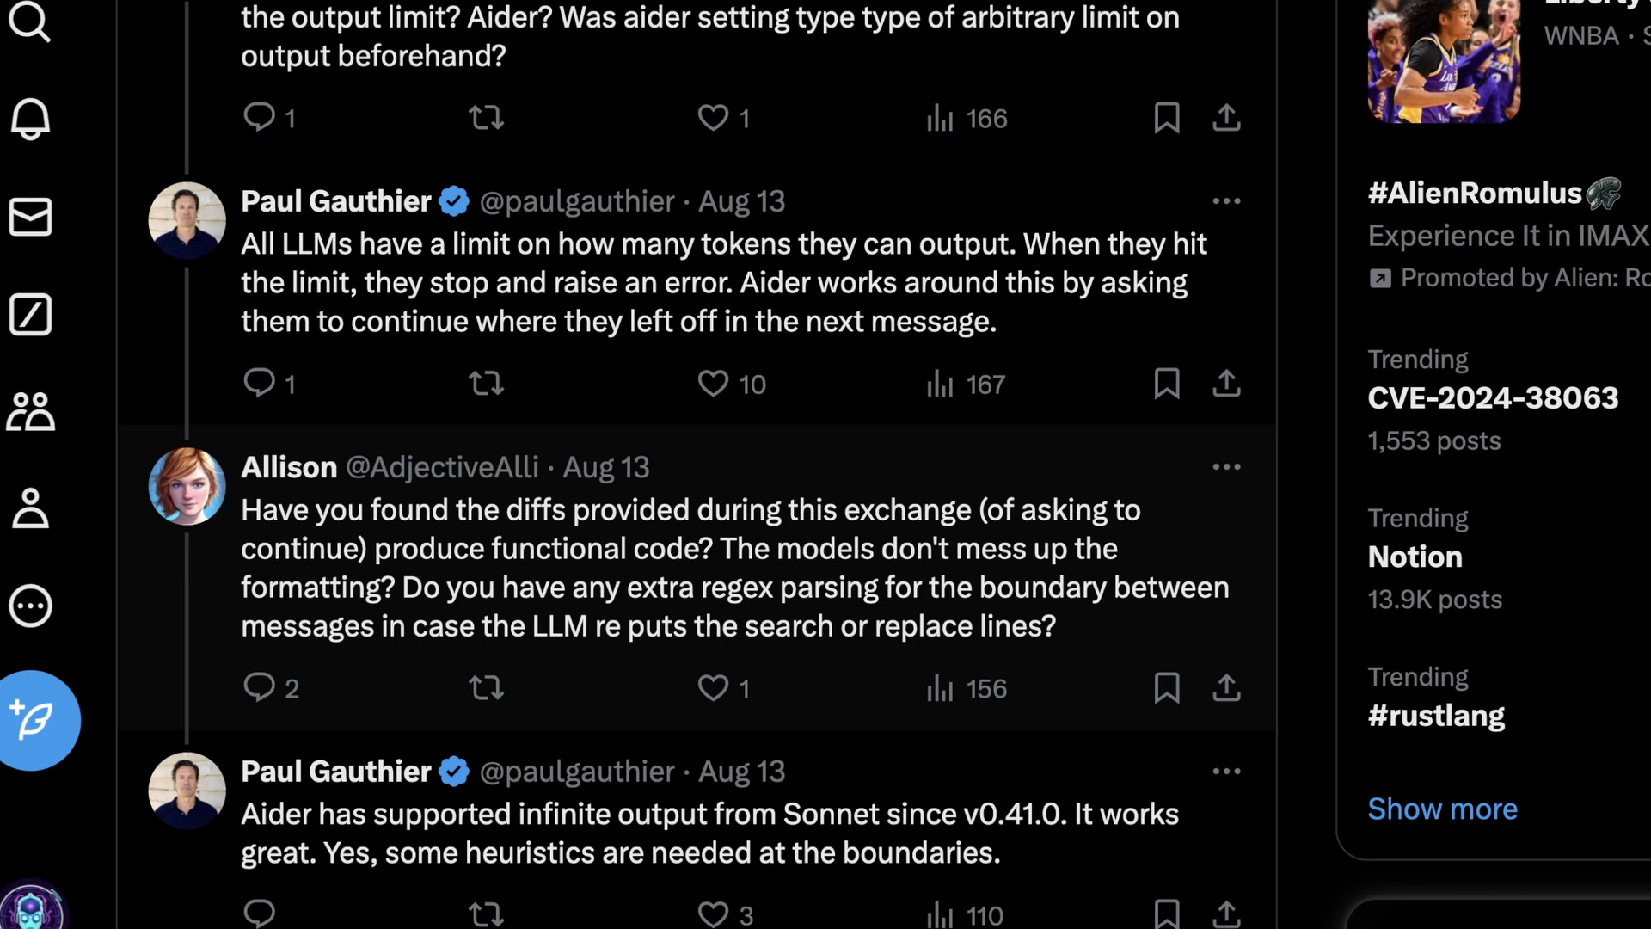
pyautogui.scroll(-3)
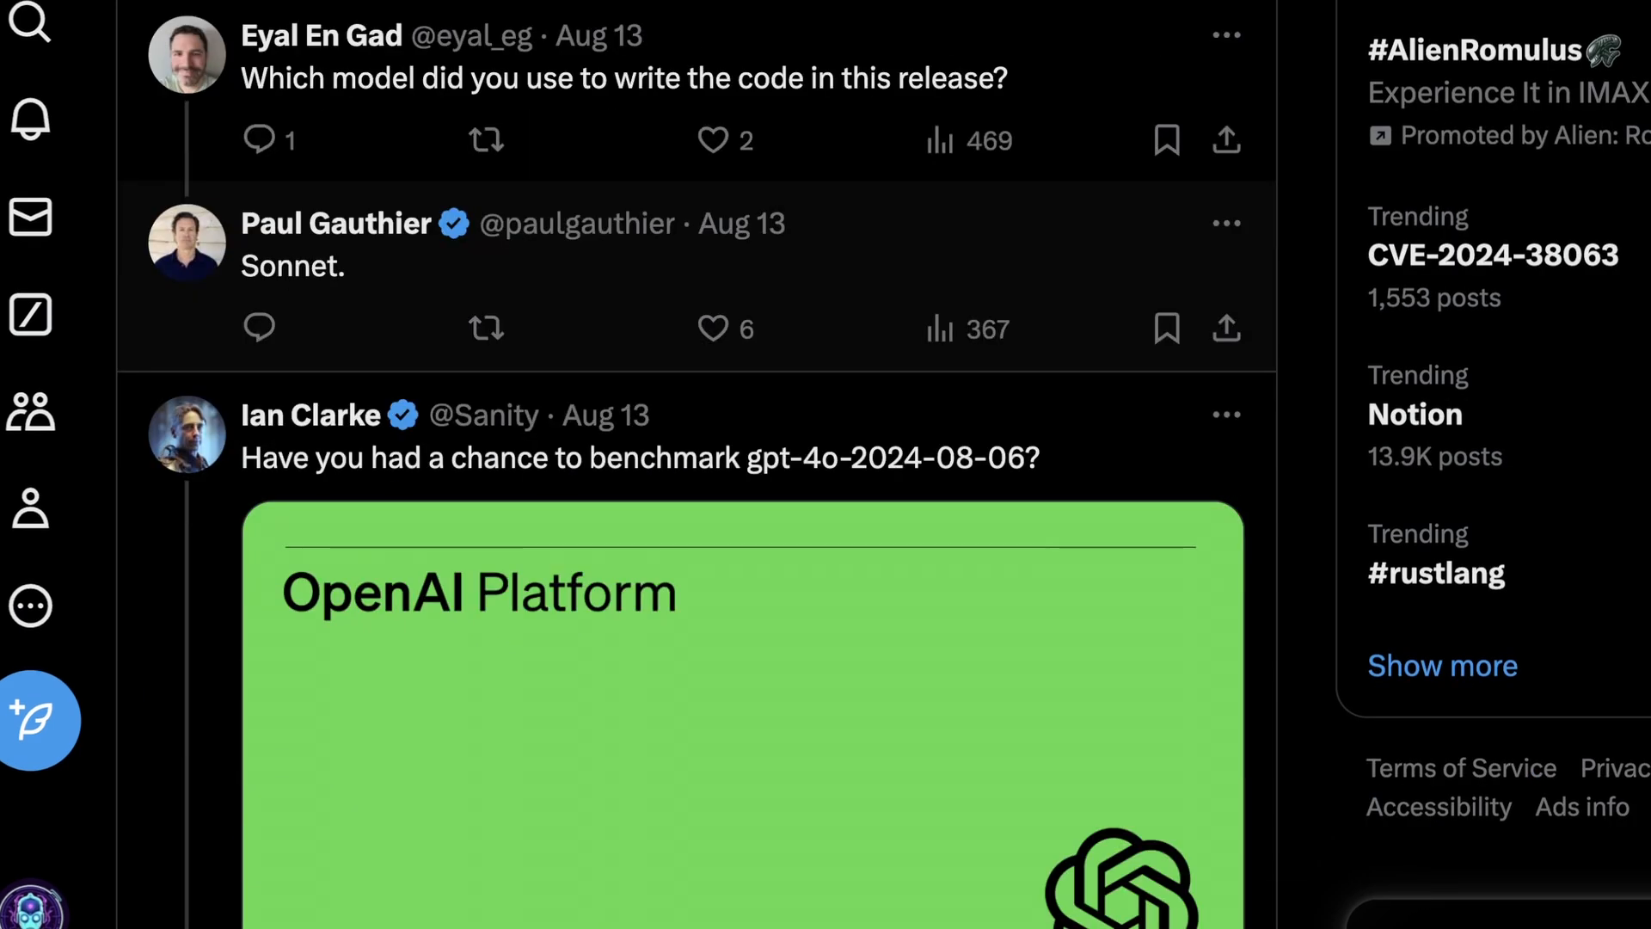
pyautogui.scroll(-3)
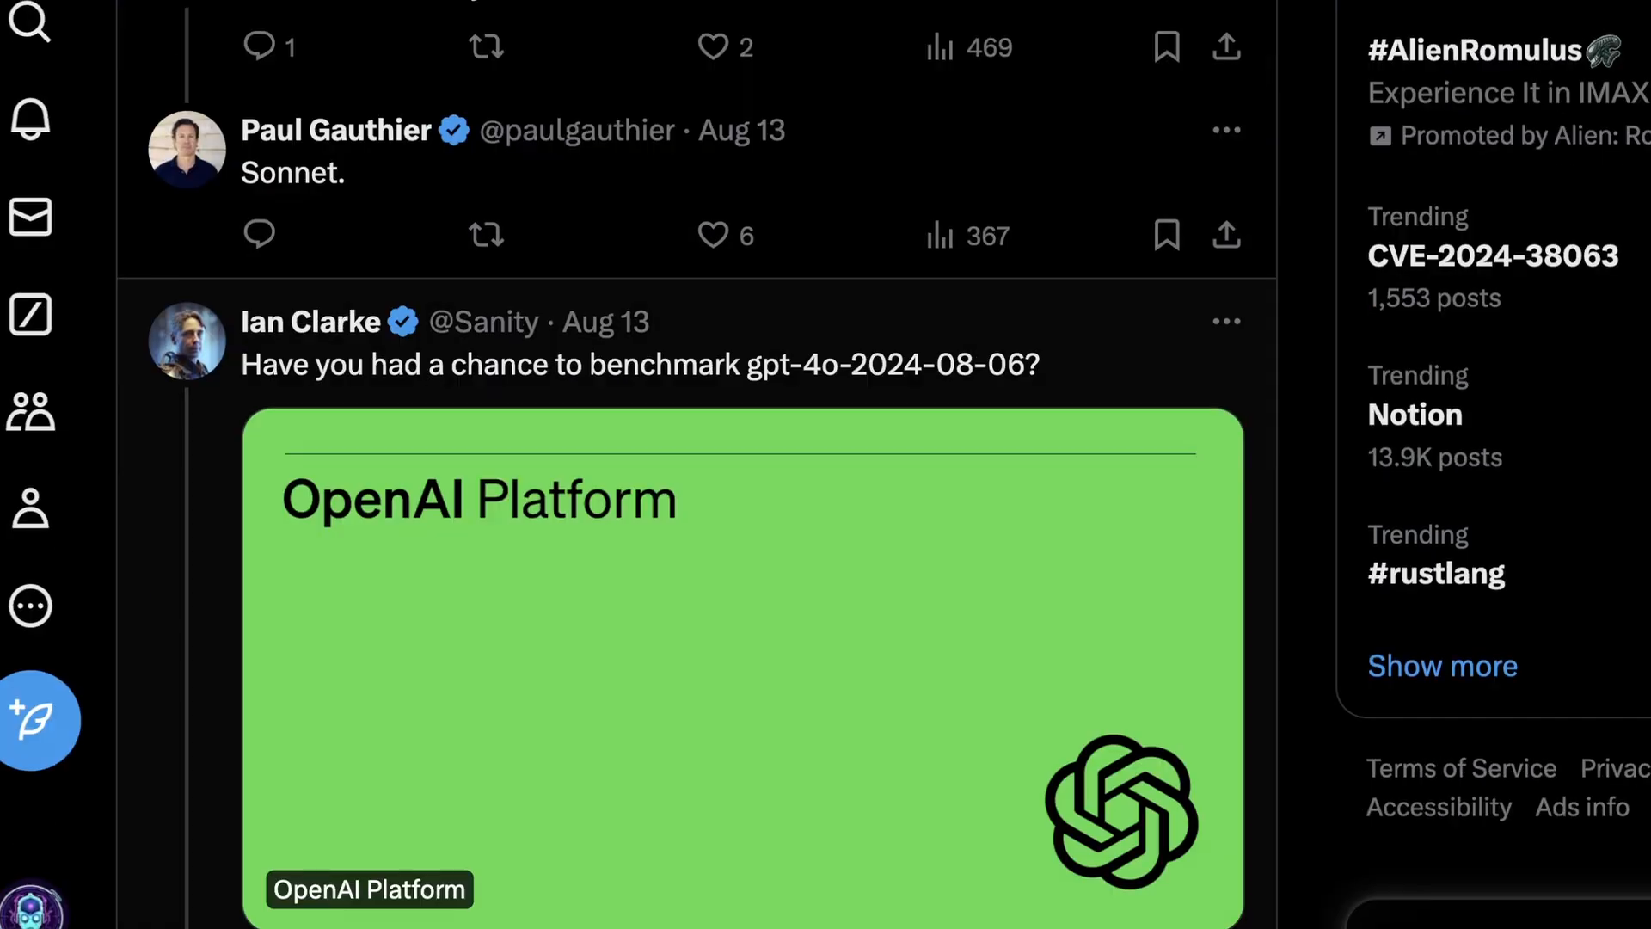
pyautogui.scroll(-3)
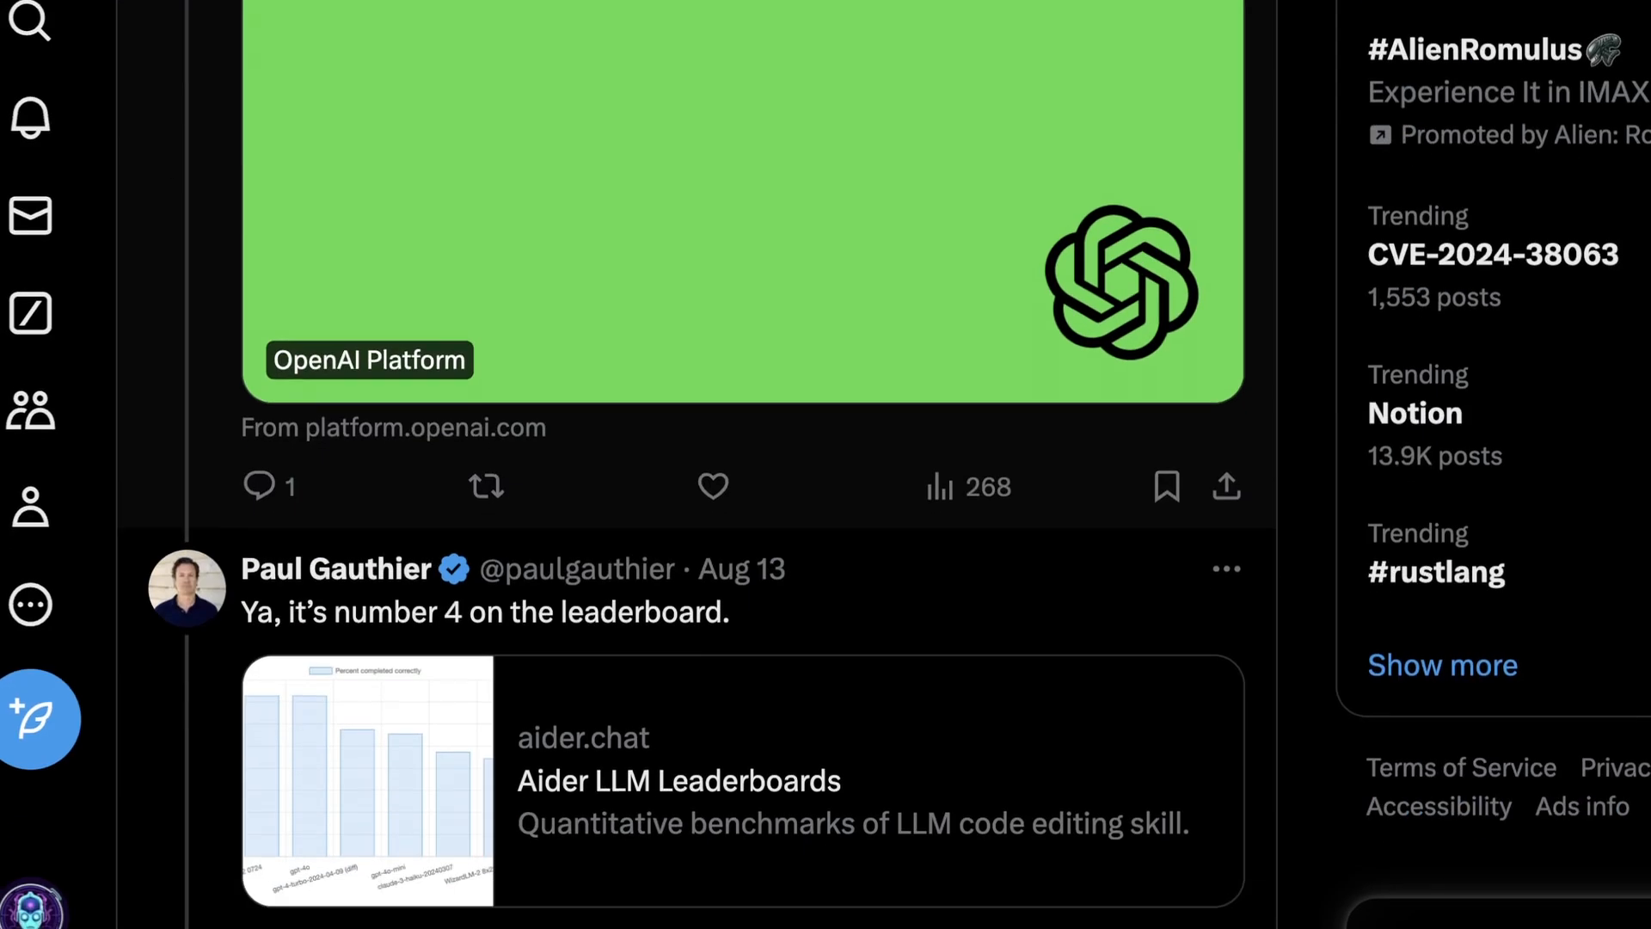
pyautogui.scroll(-3)
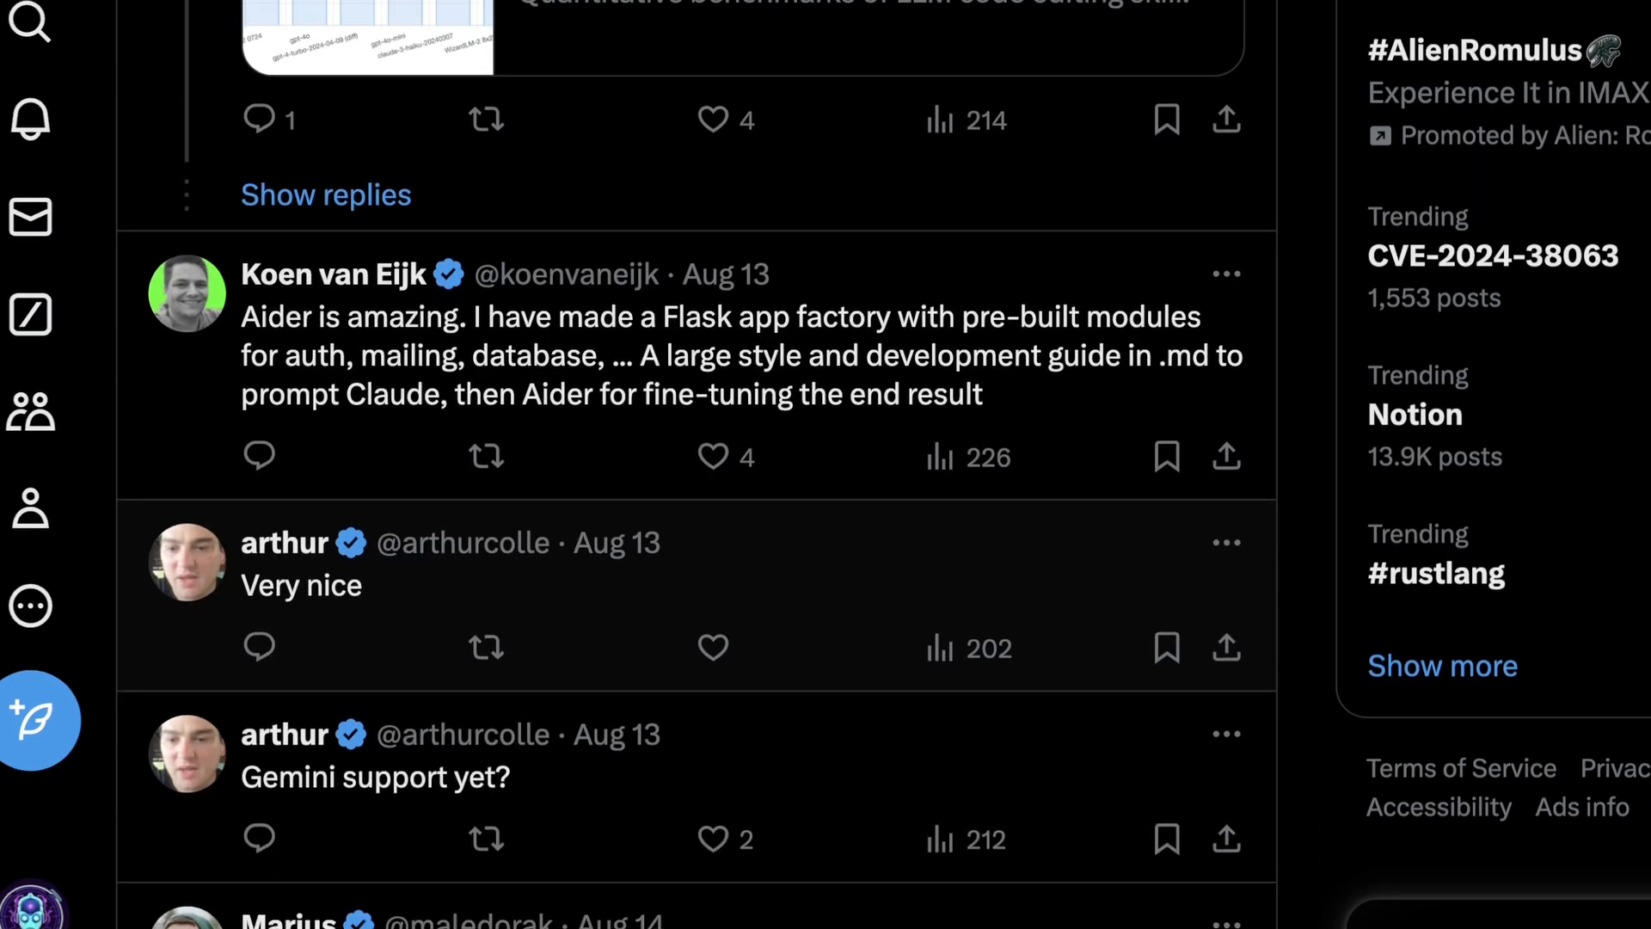
pyautogui.scroll(-3)
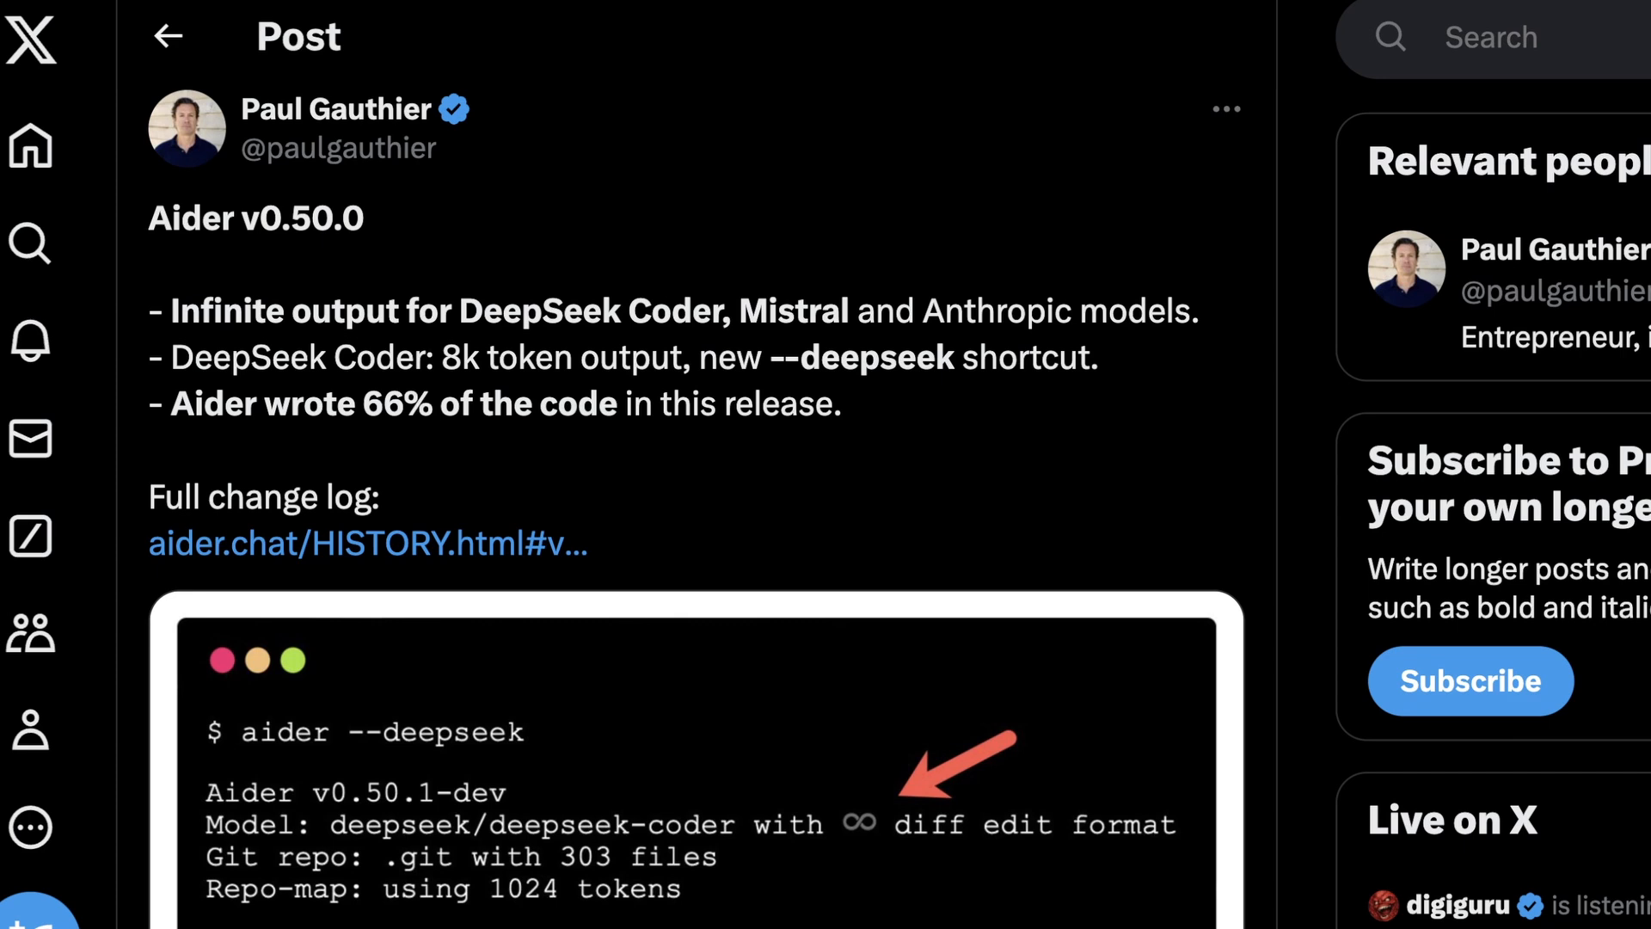
# Follow the post's 'Full change log' link to aider.chat/HISTORY.html.
pyautogui.scroll(-3)
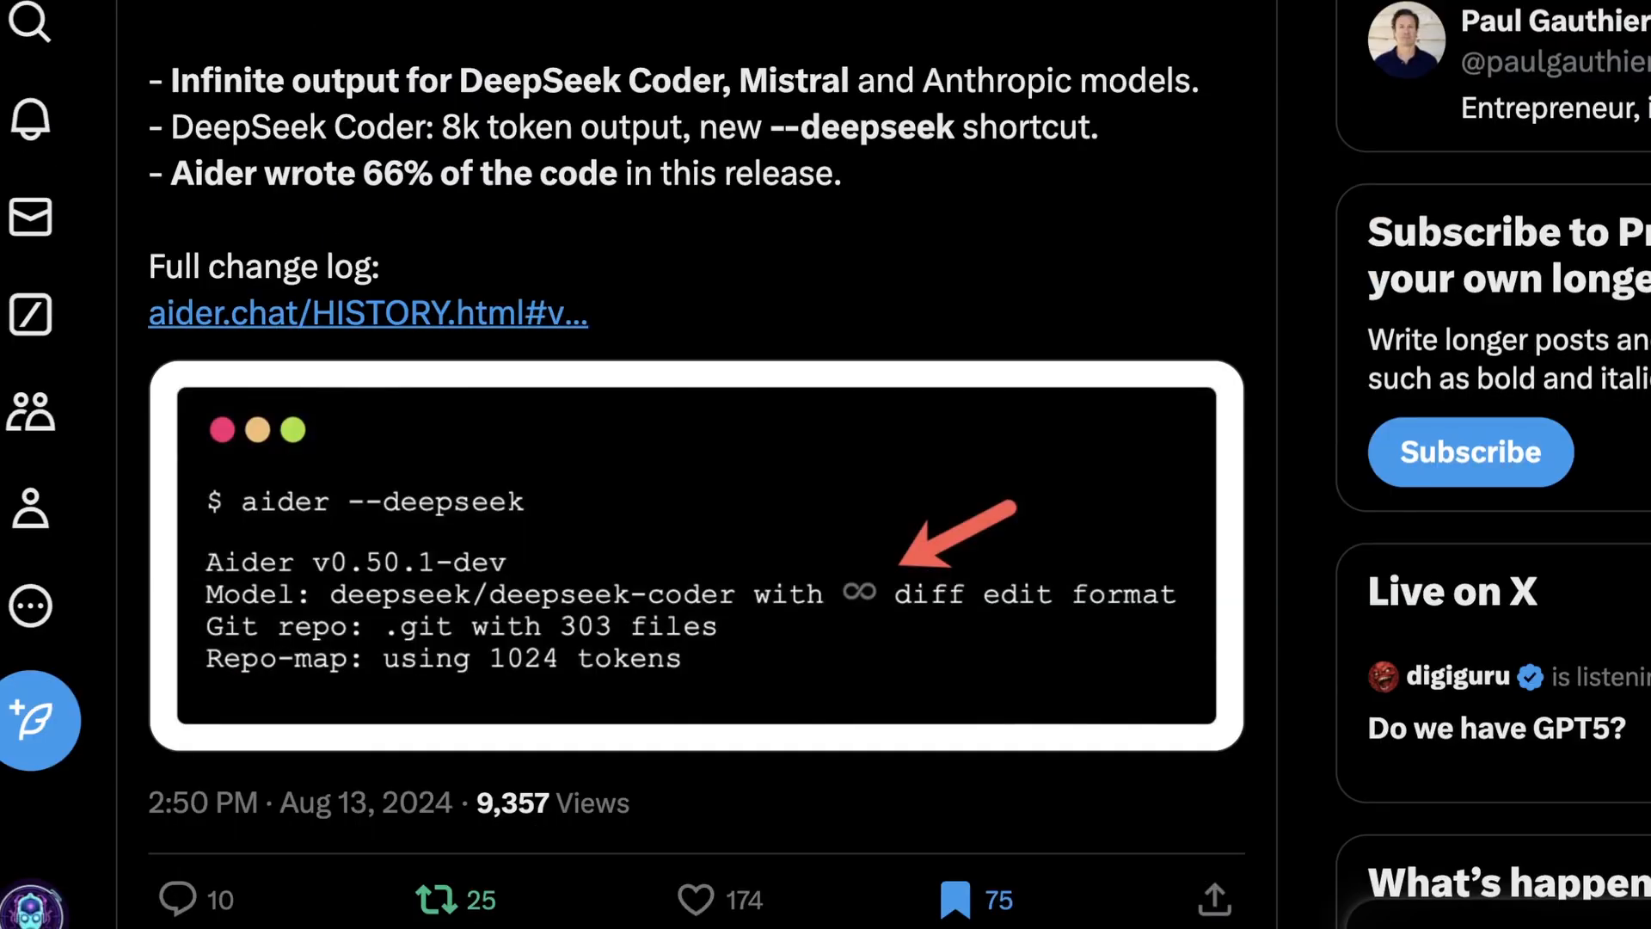
pyautogui.click(369, 313)
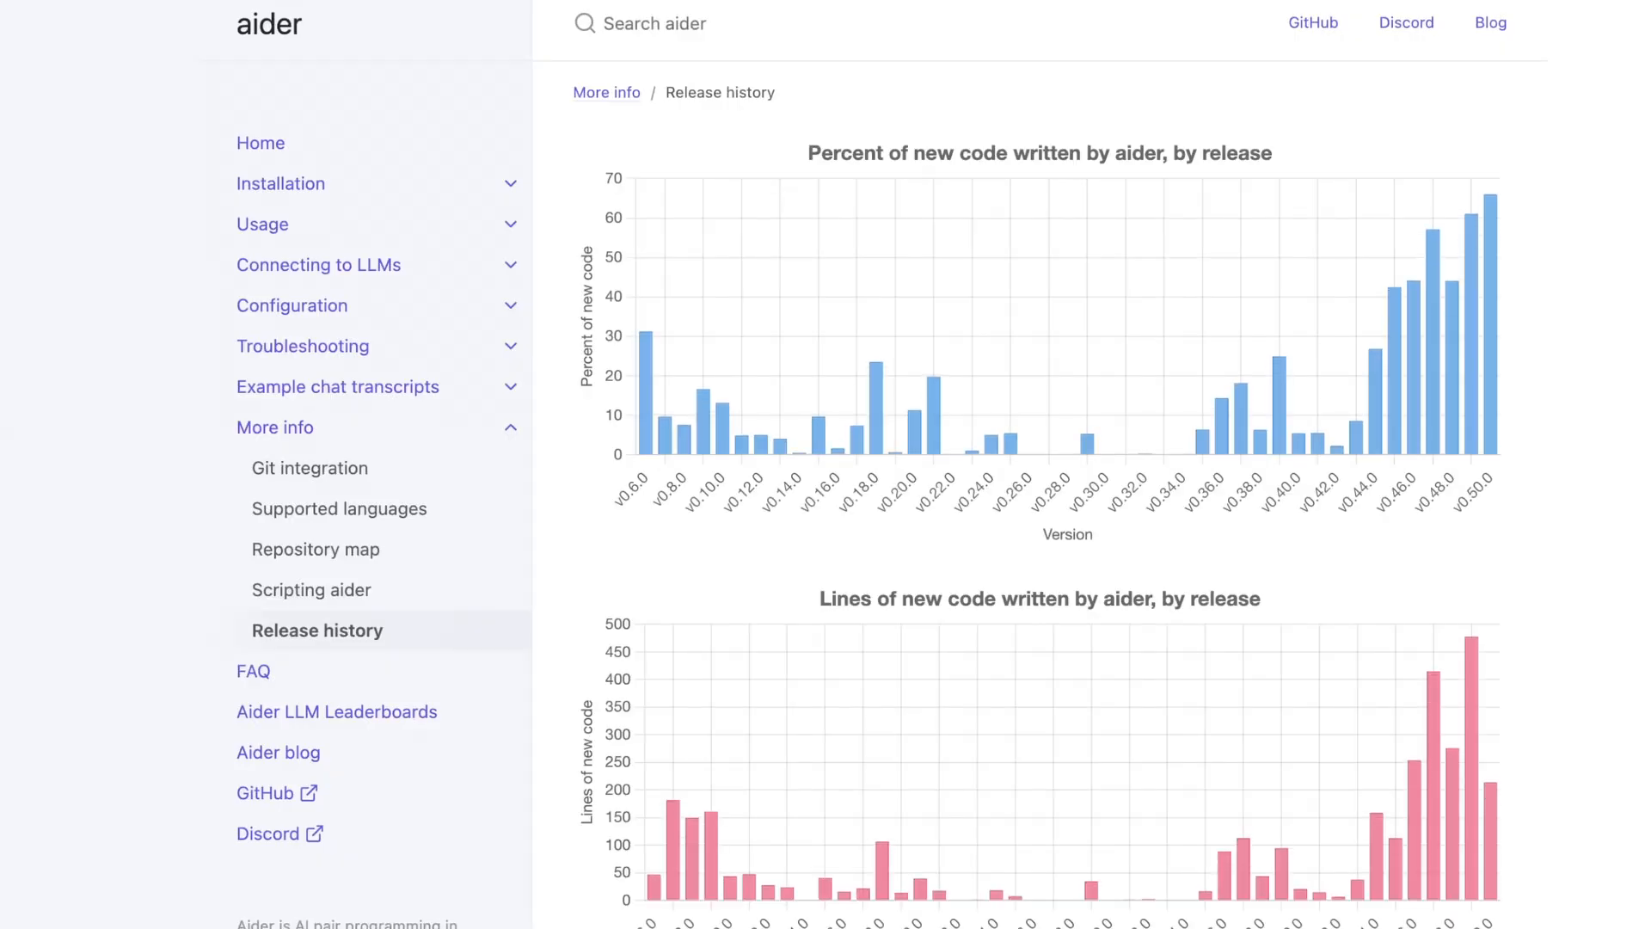
# Read down the Release history charts through the v0.50.0 release notes.
pyautogui.scroll(-3)
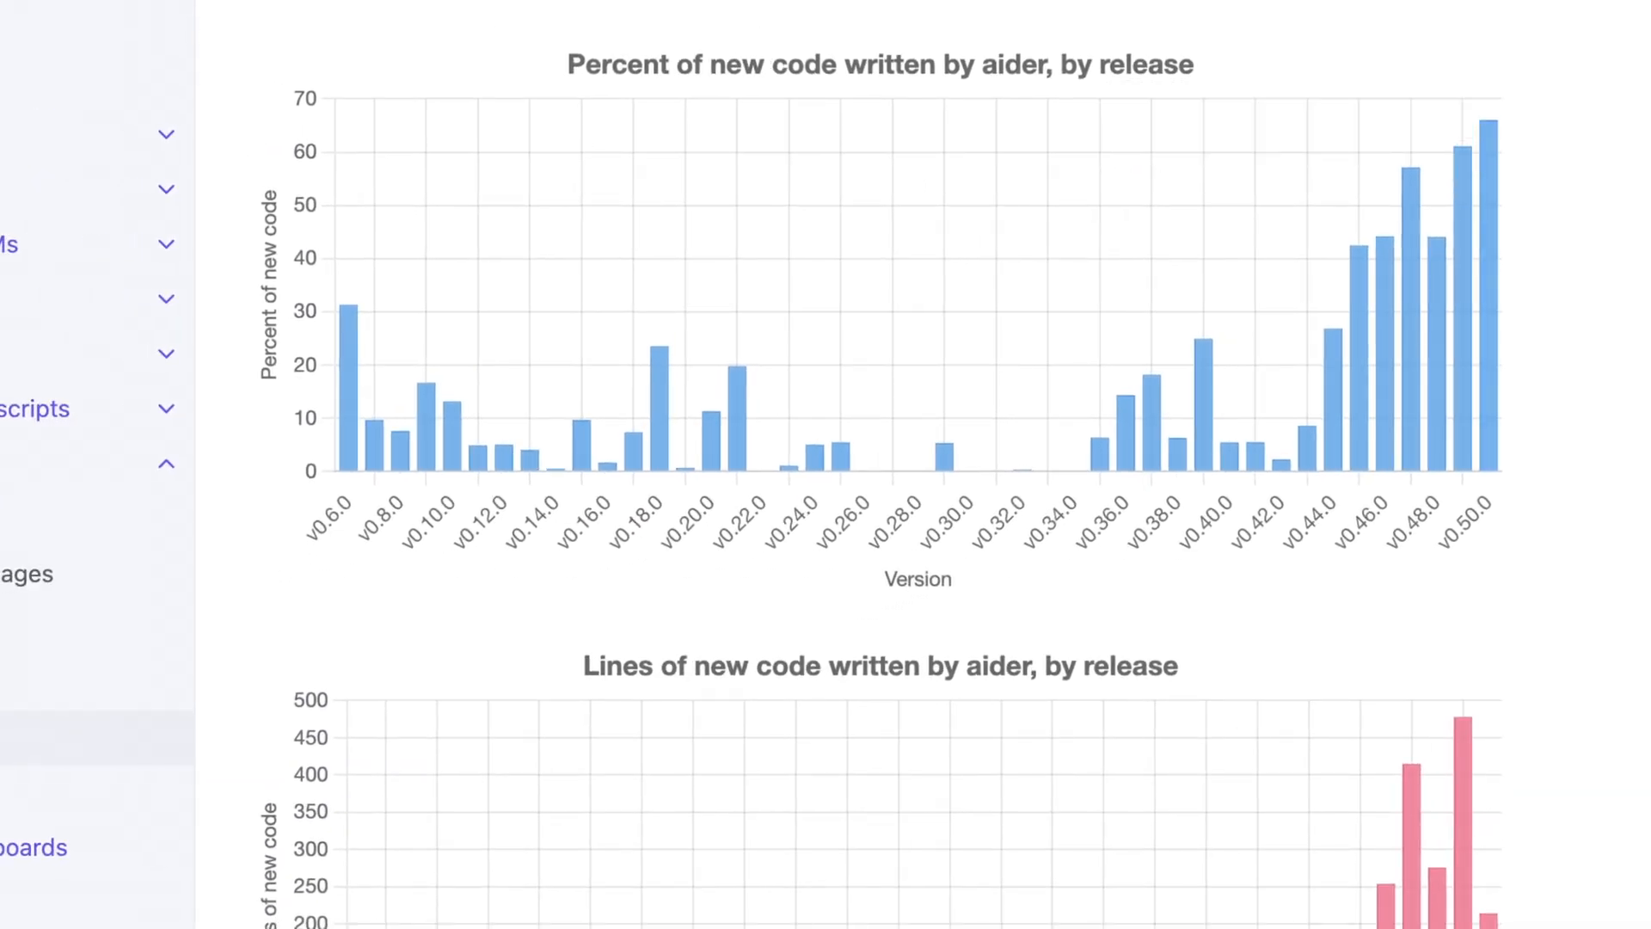
pyautogui.scroll(-3)
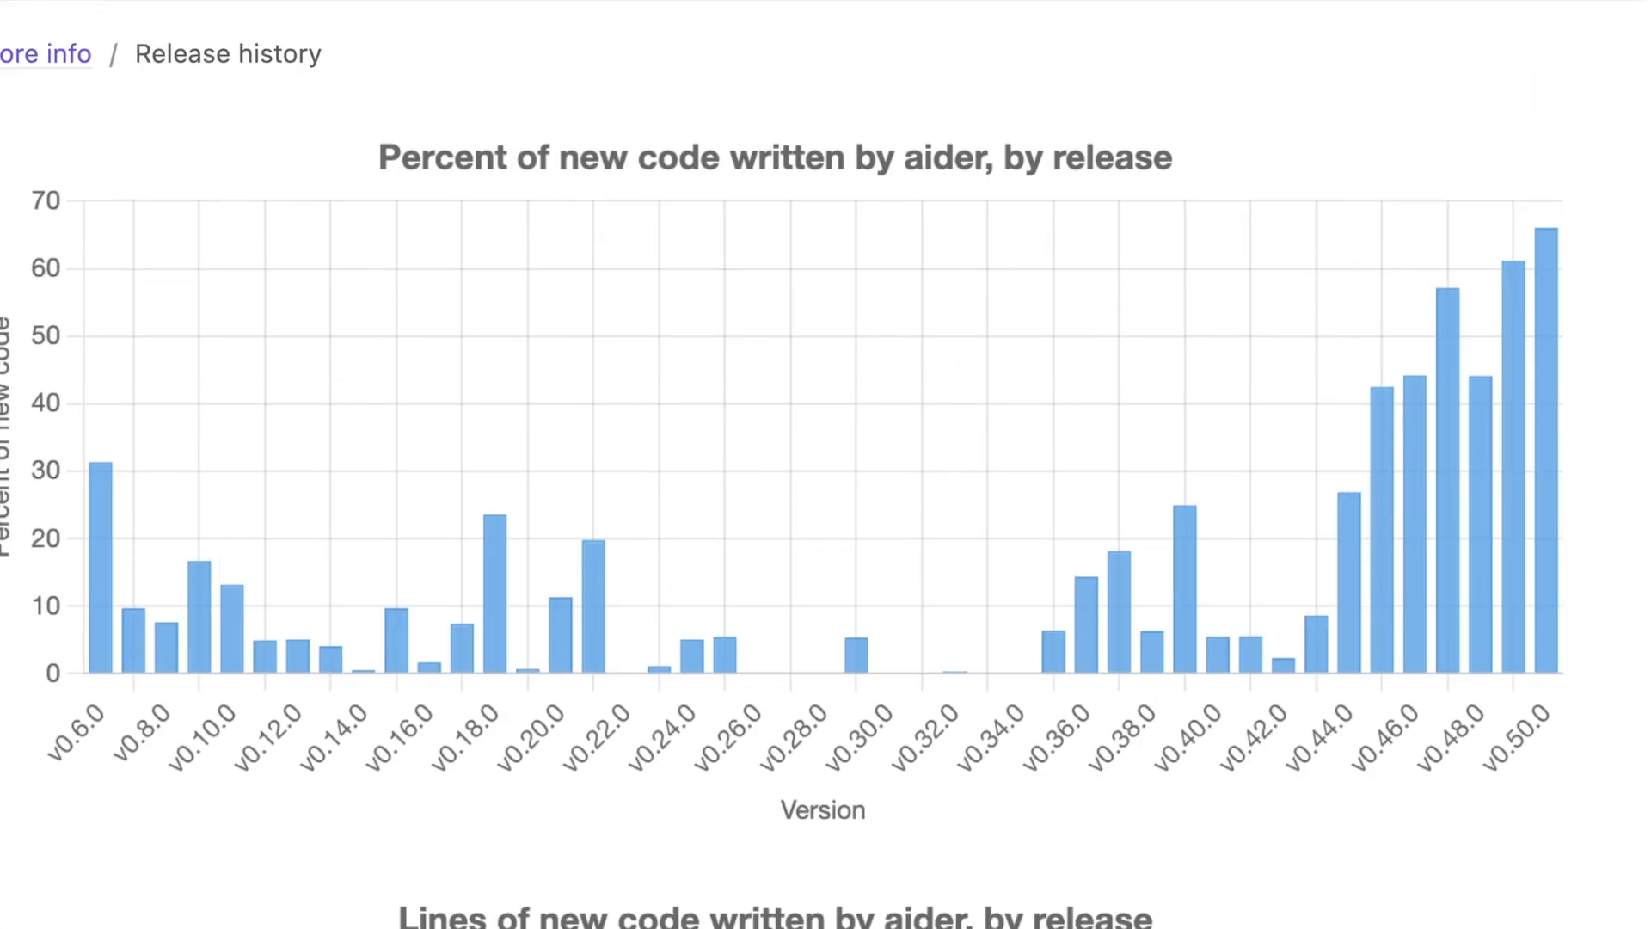
pyautogui.scroll(-3)
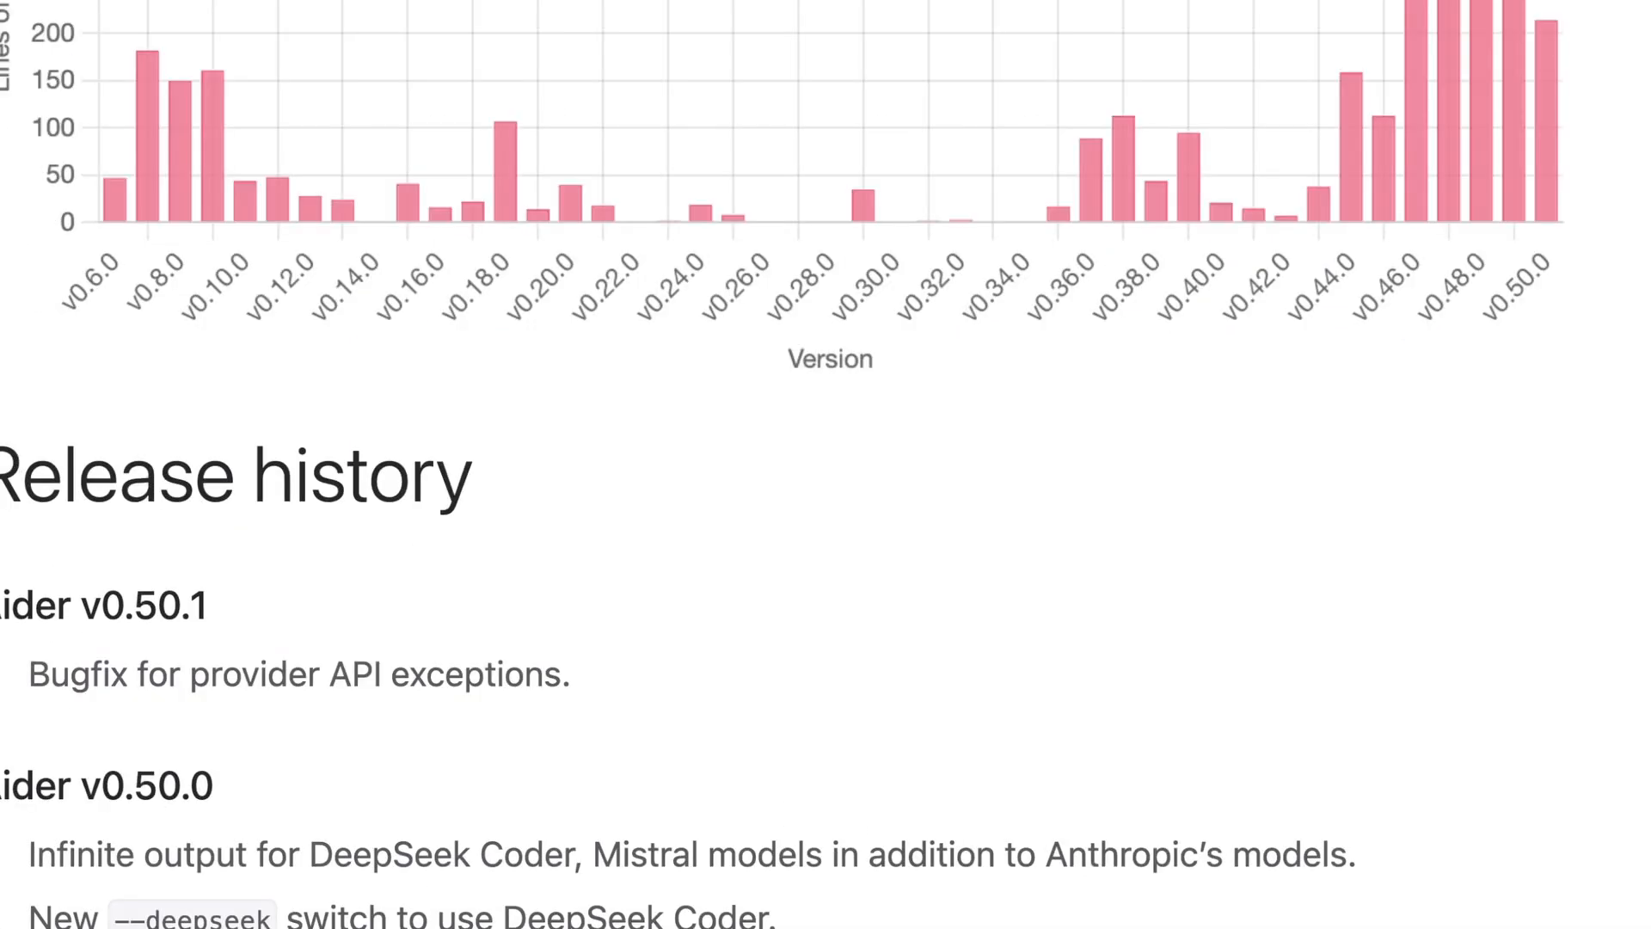
pyautogui.scroll(-3)
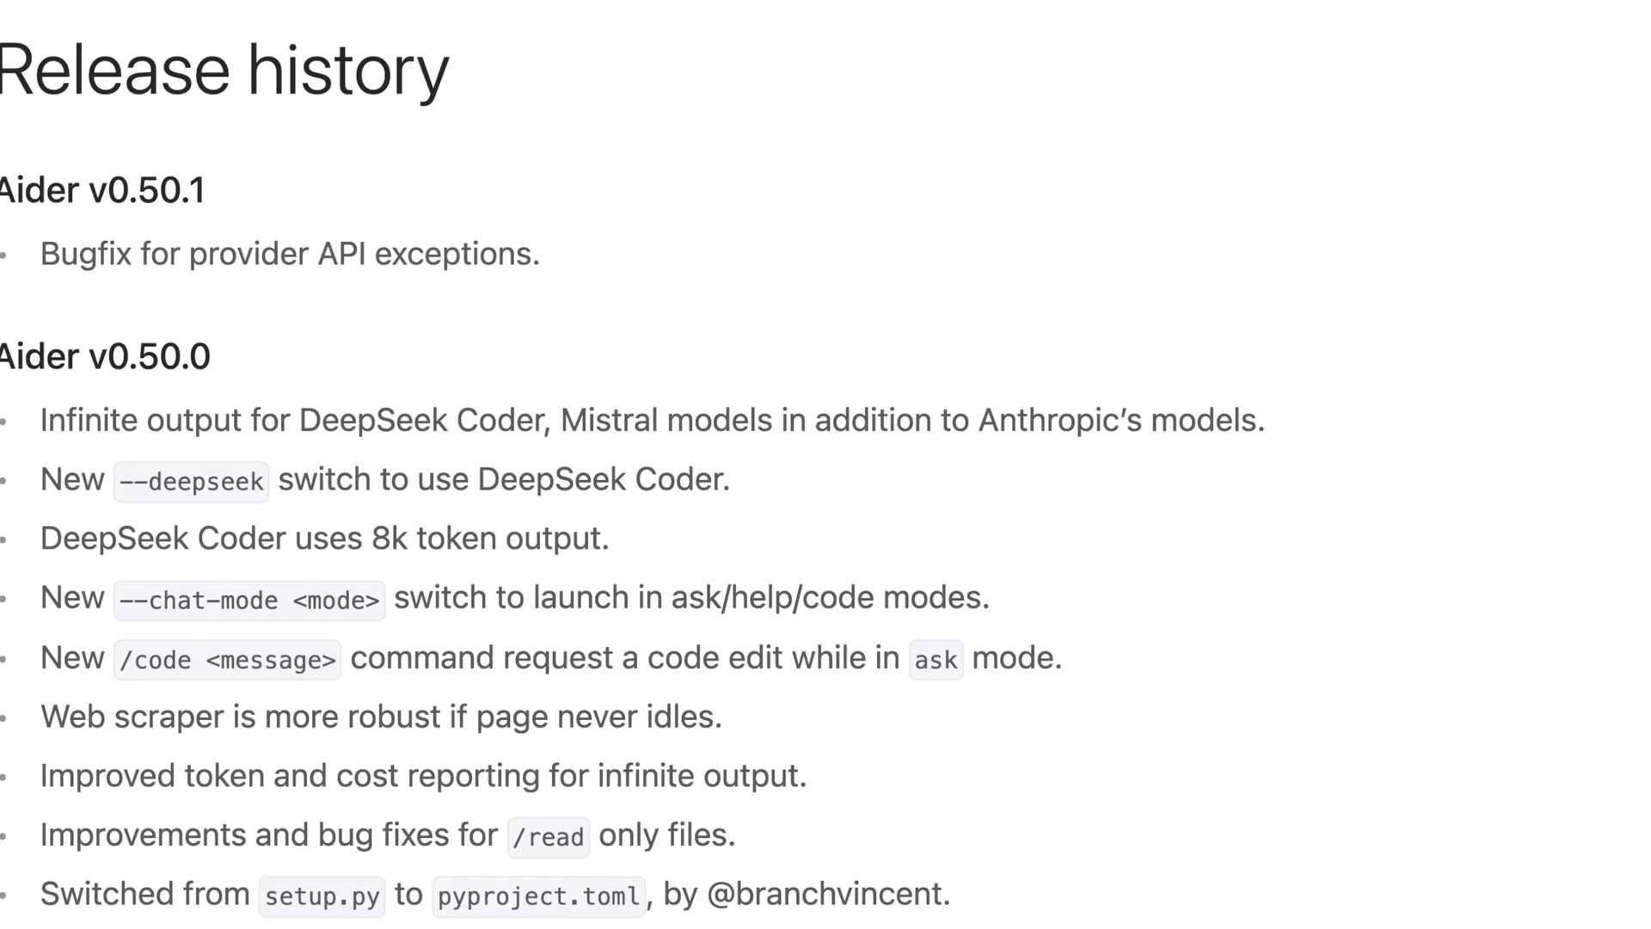
pyautogui.scroll(-3)
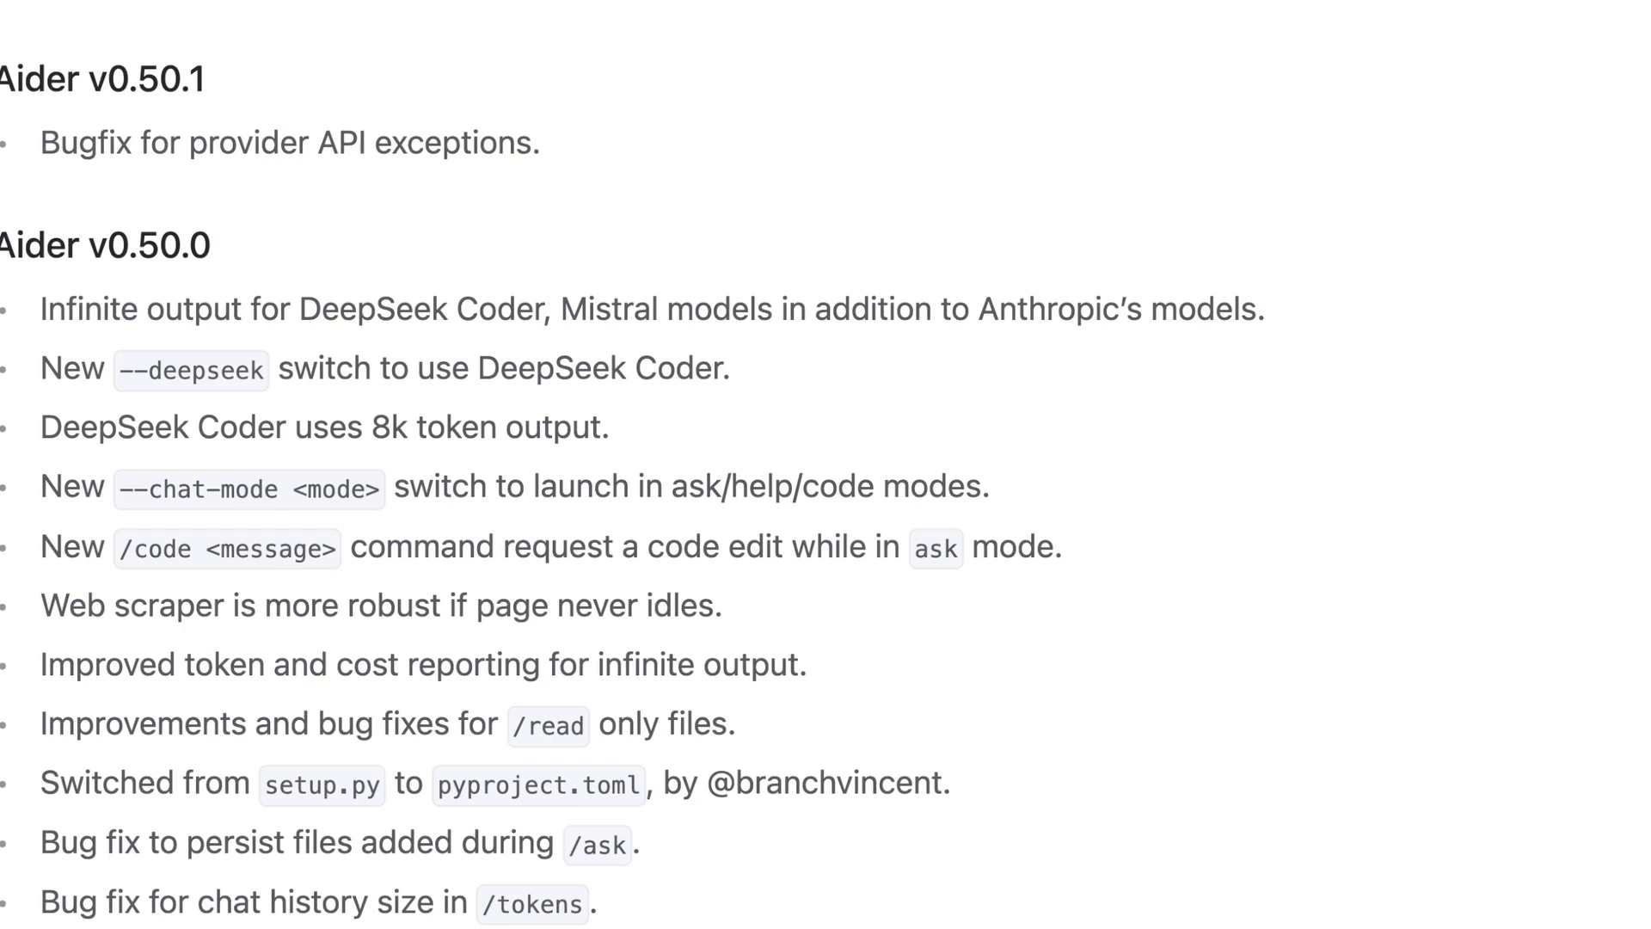
pyautogui.scroll(-3)
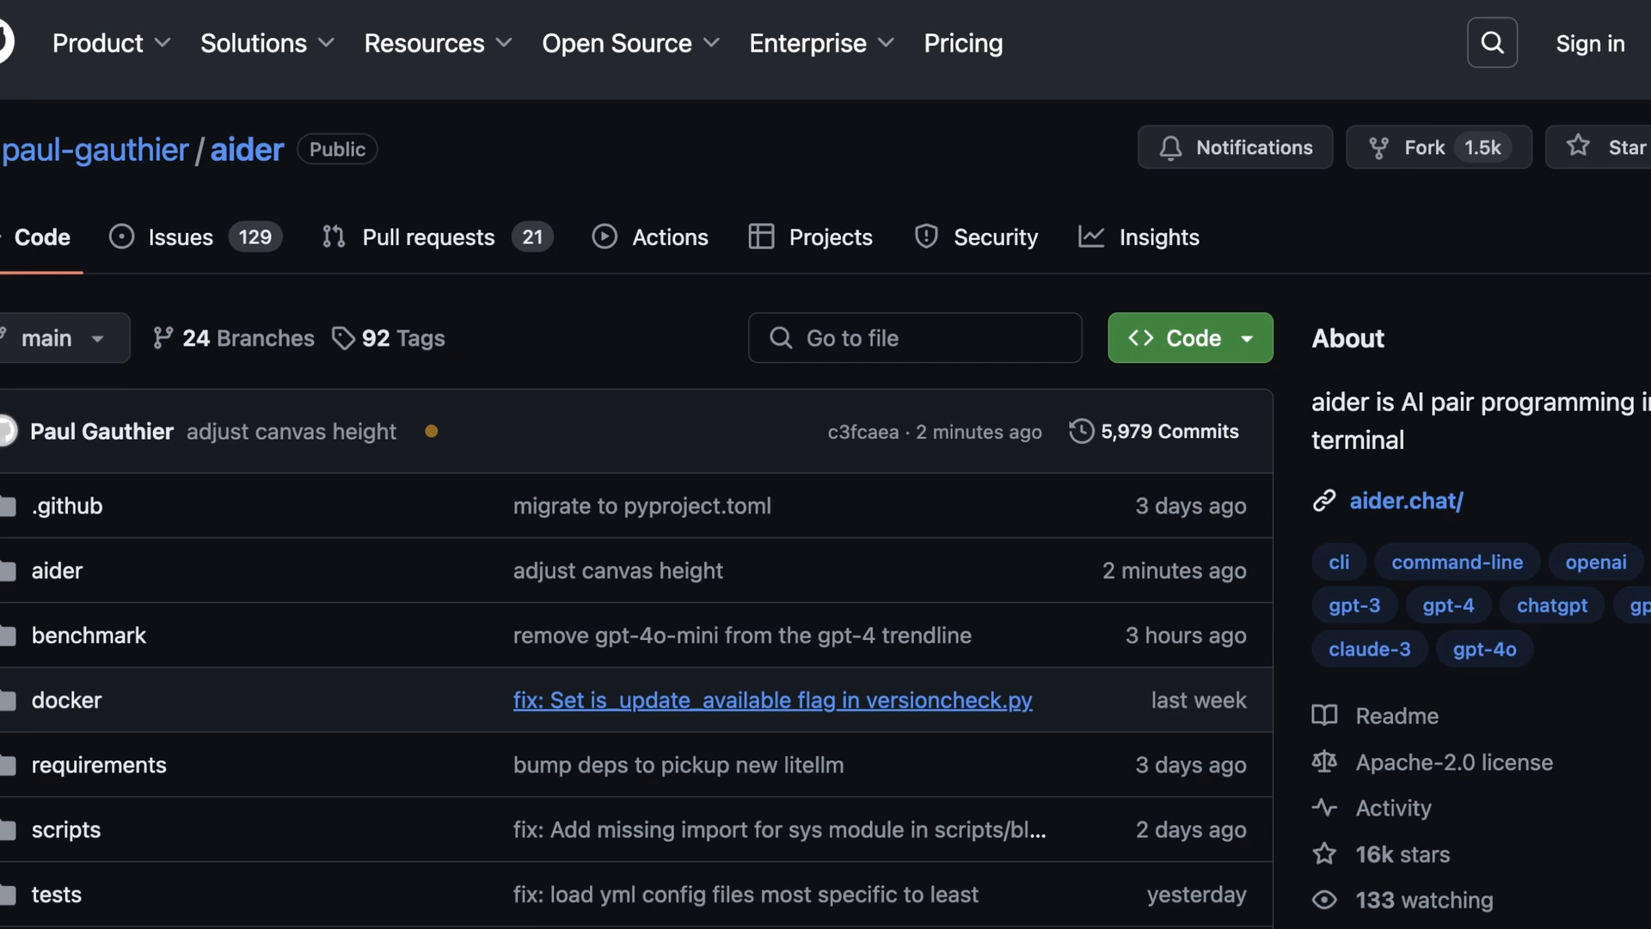
pyautogui.moveTo(769, 634)
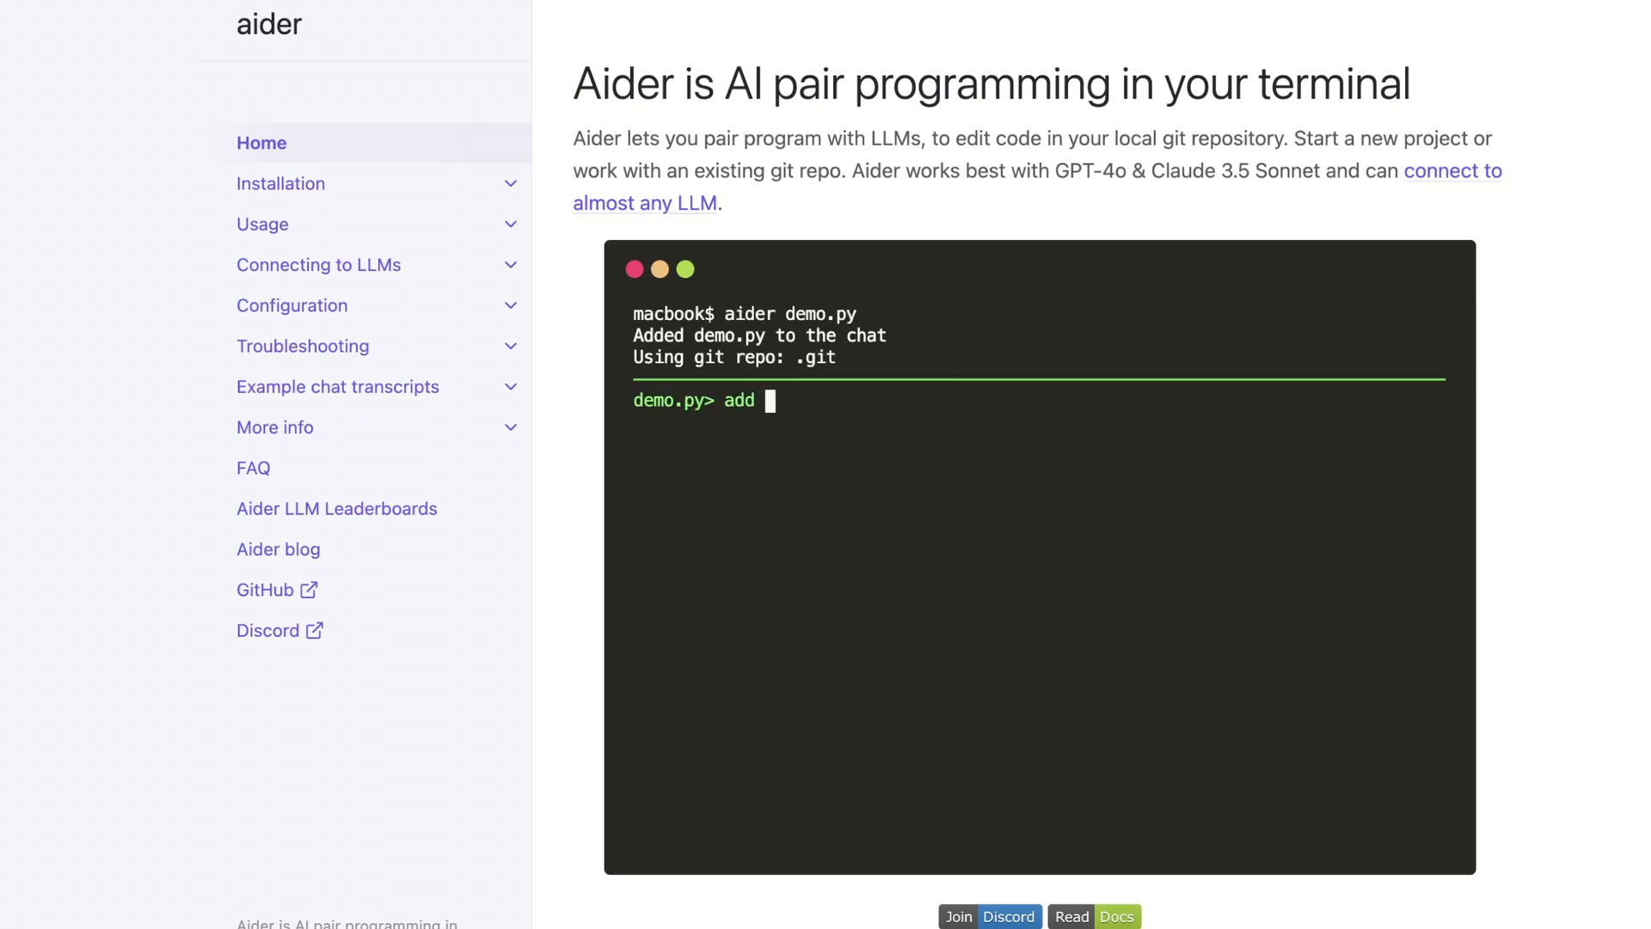
# Follow the aider.chat/ link in the repository's About section.
pyautogui.click(318, 264)
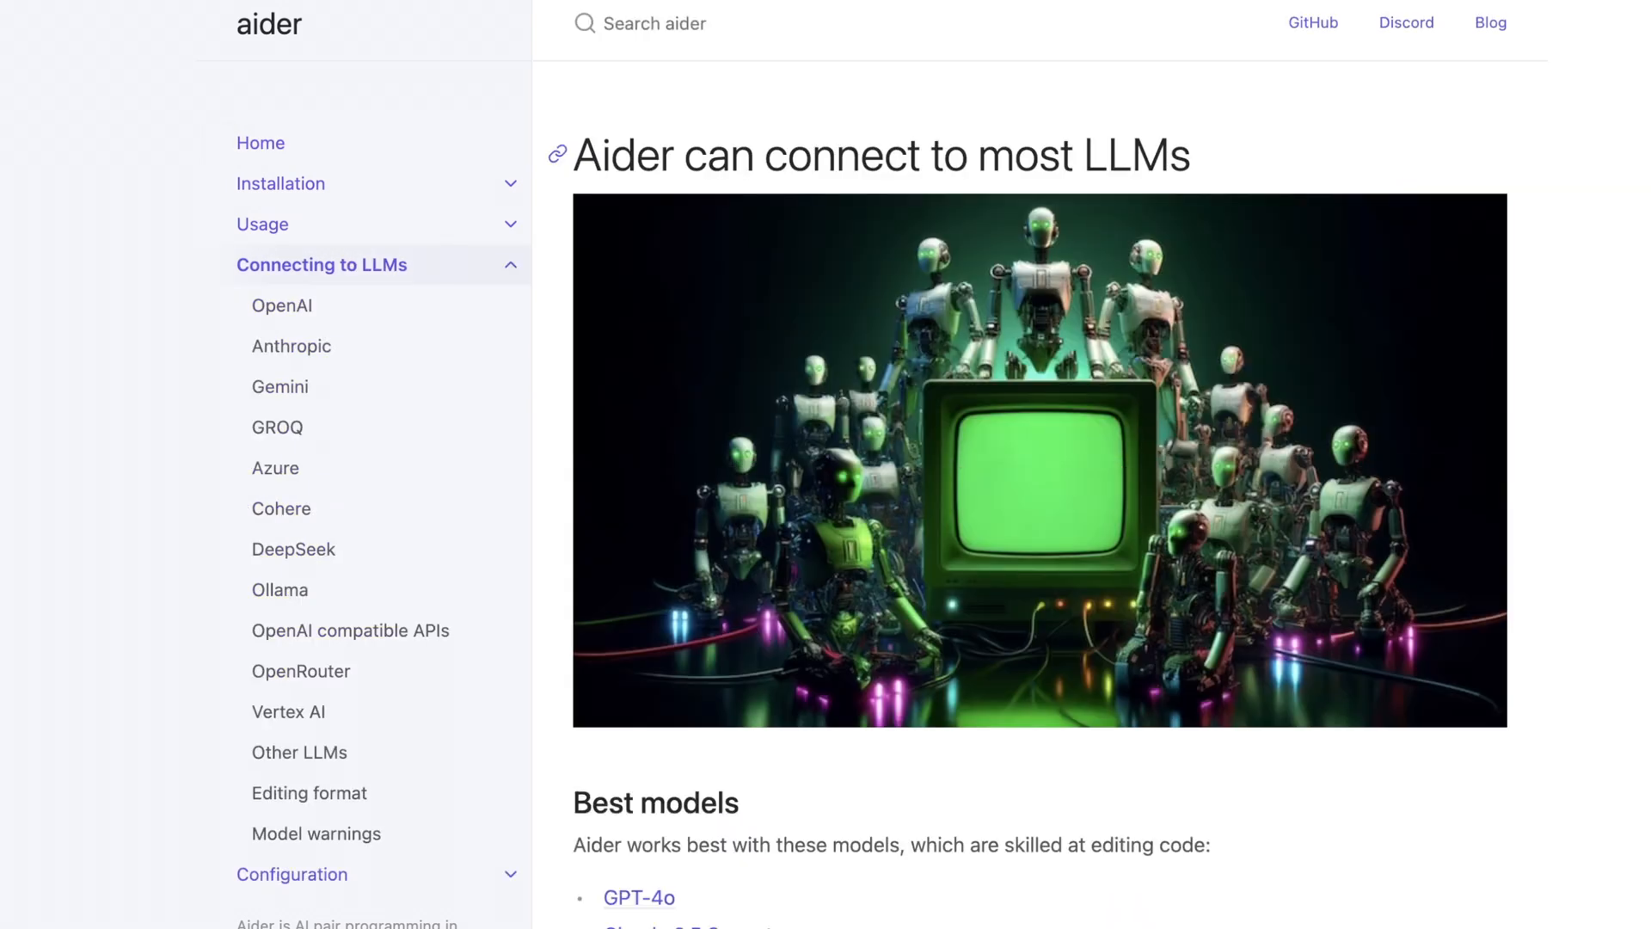
# Read through Best, Free and Local models down to the table of contents.
pyautogui.scroll(-3)
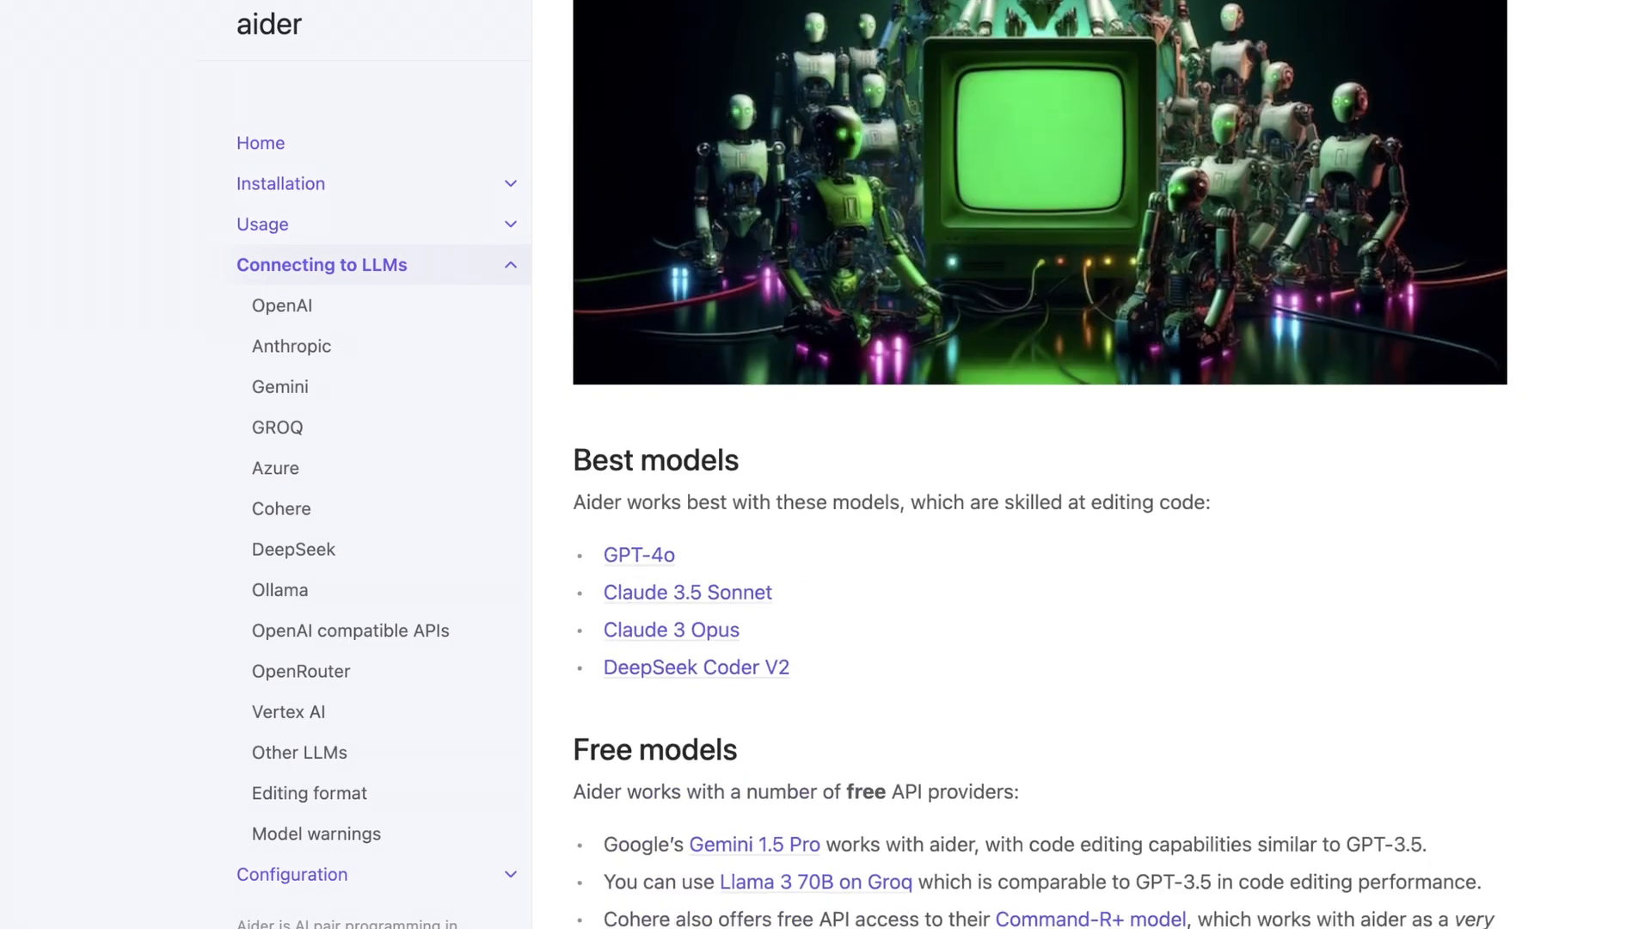
pyautogui.scroll(-3)
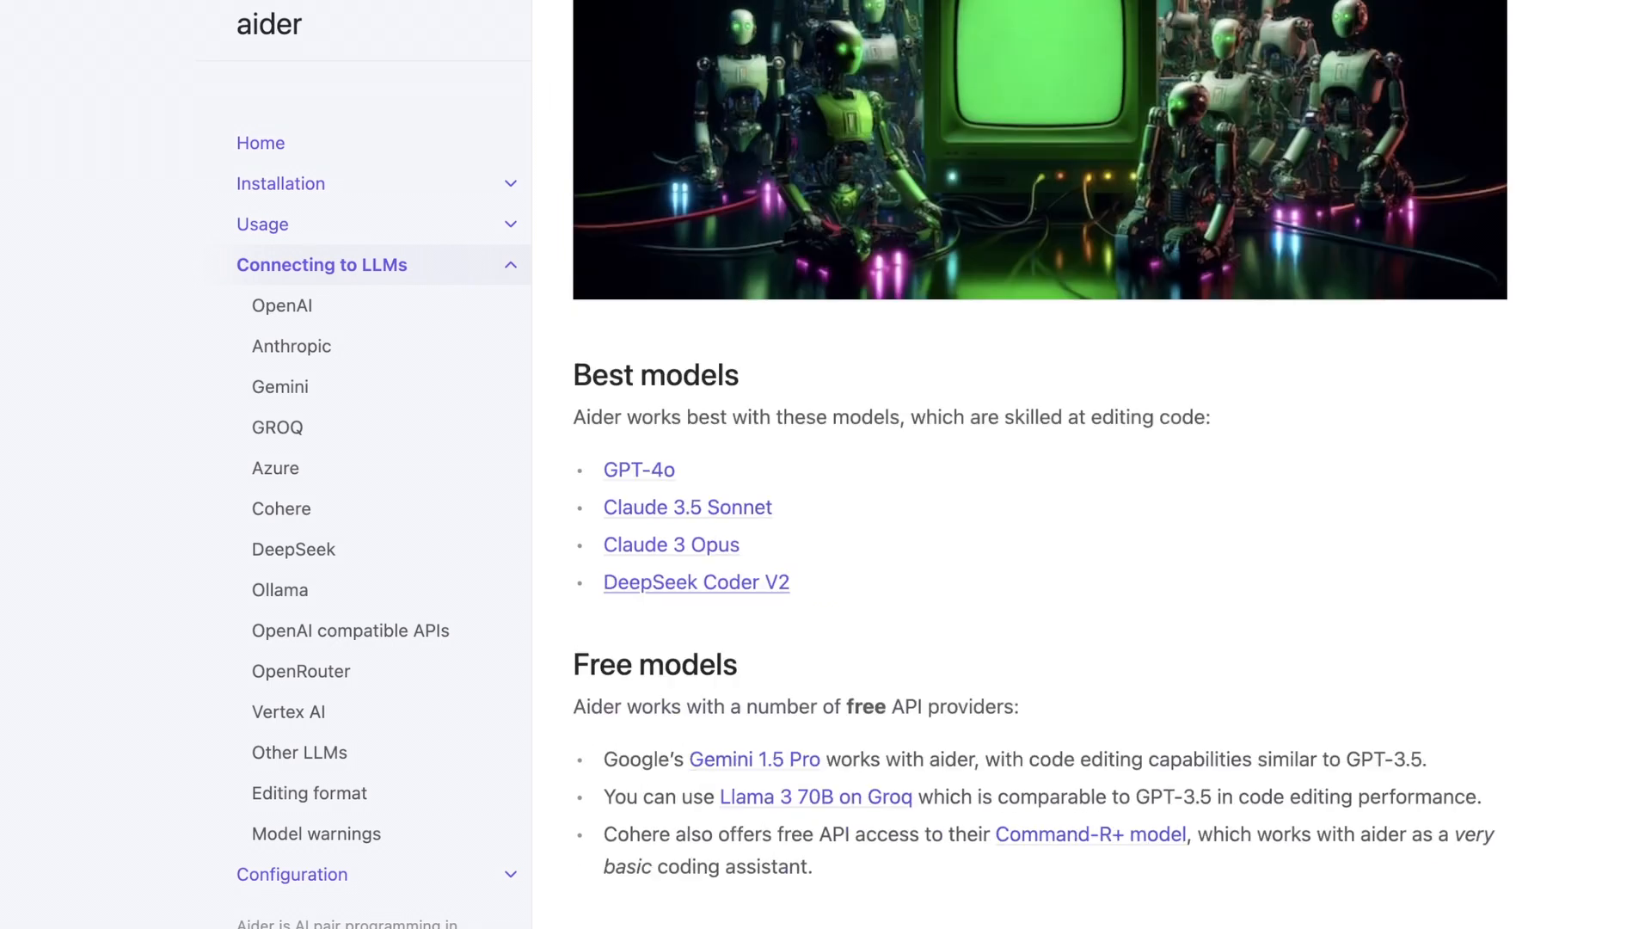
pyautogui.scroll(-3)
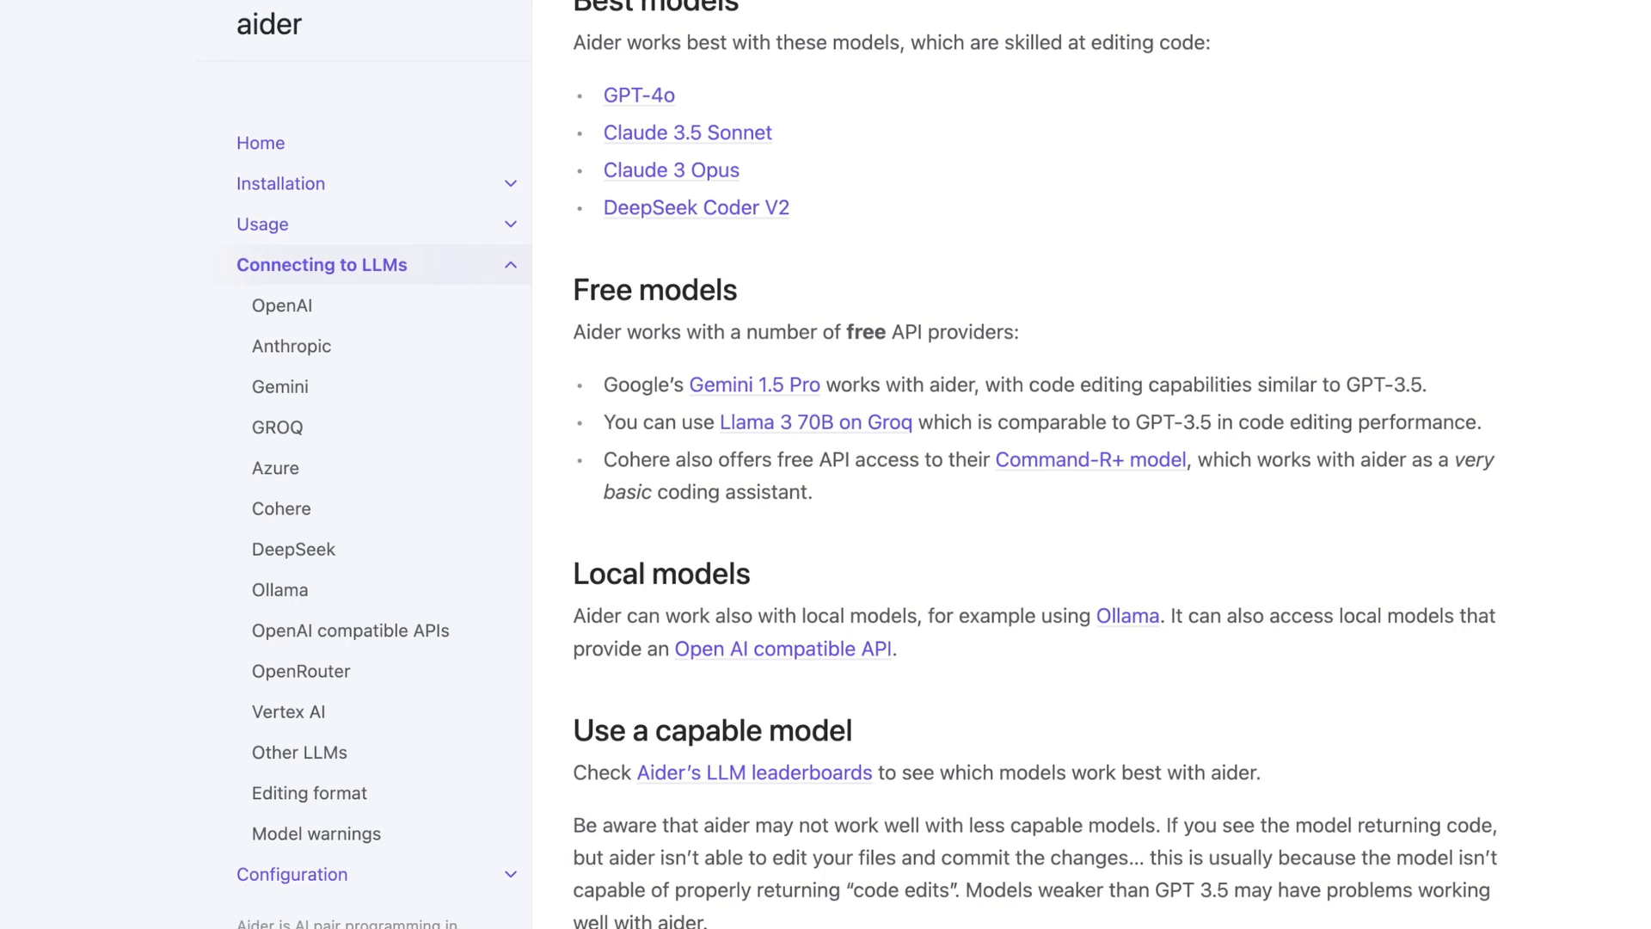
pyautogui.scroll(-3)
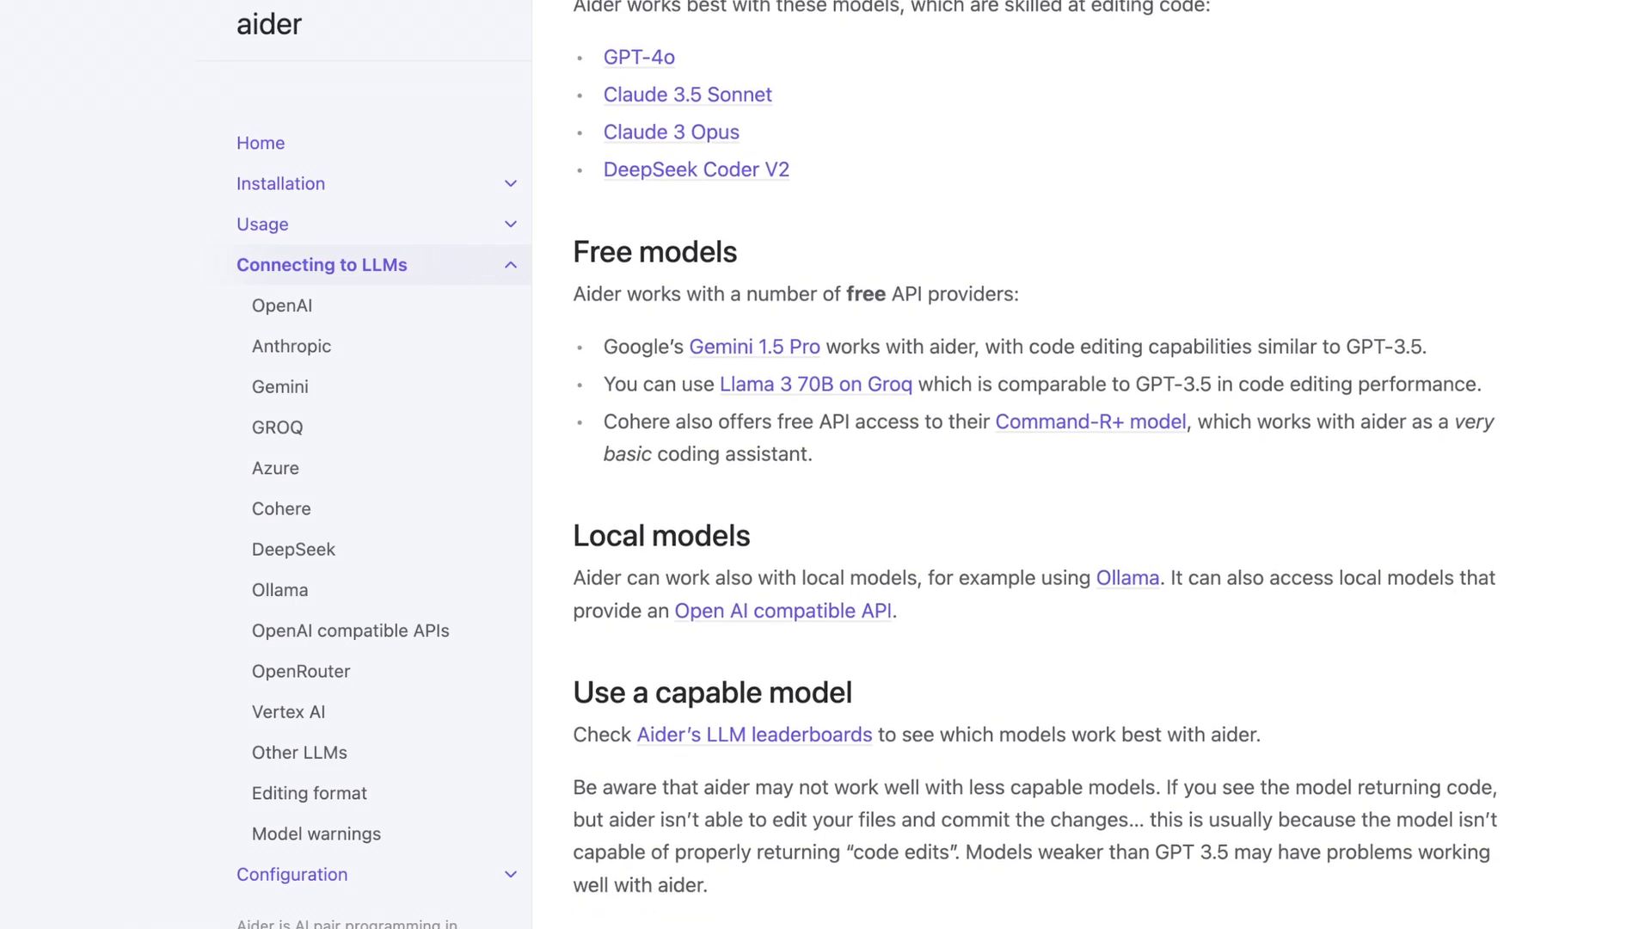
pyautogui.scroll(-3)
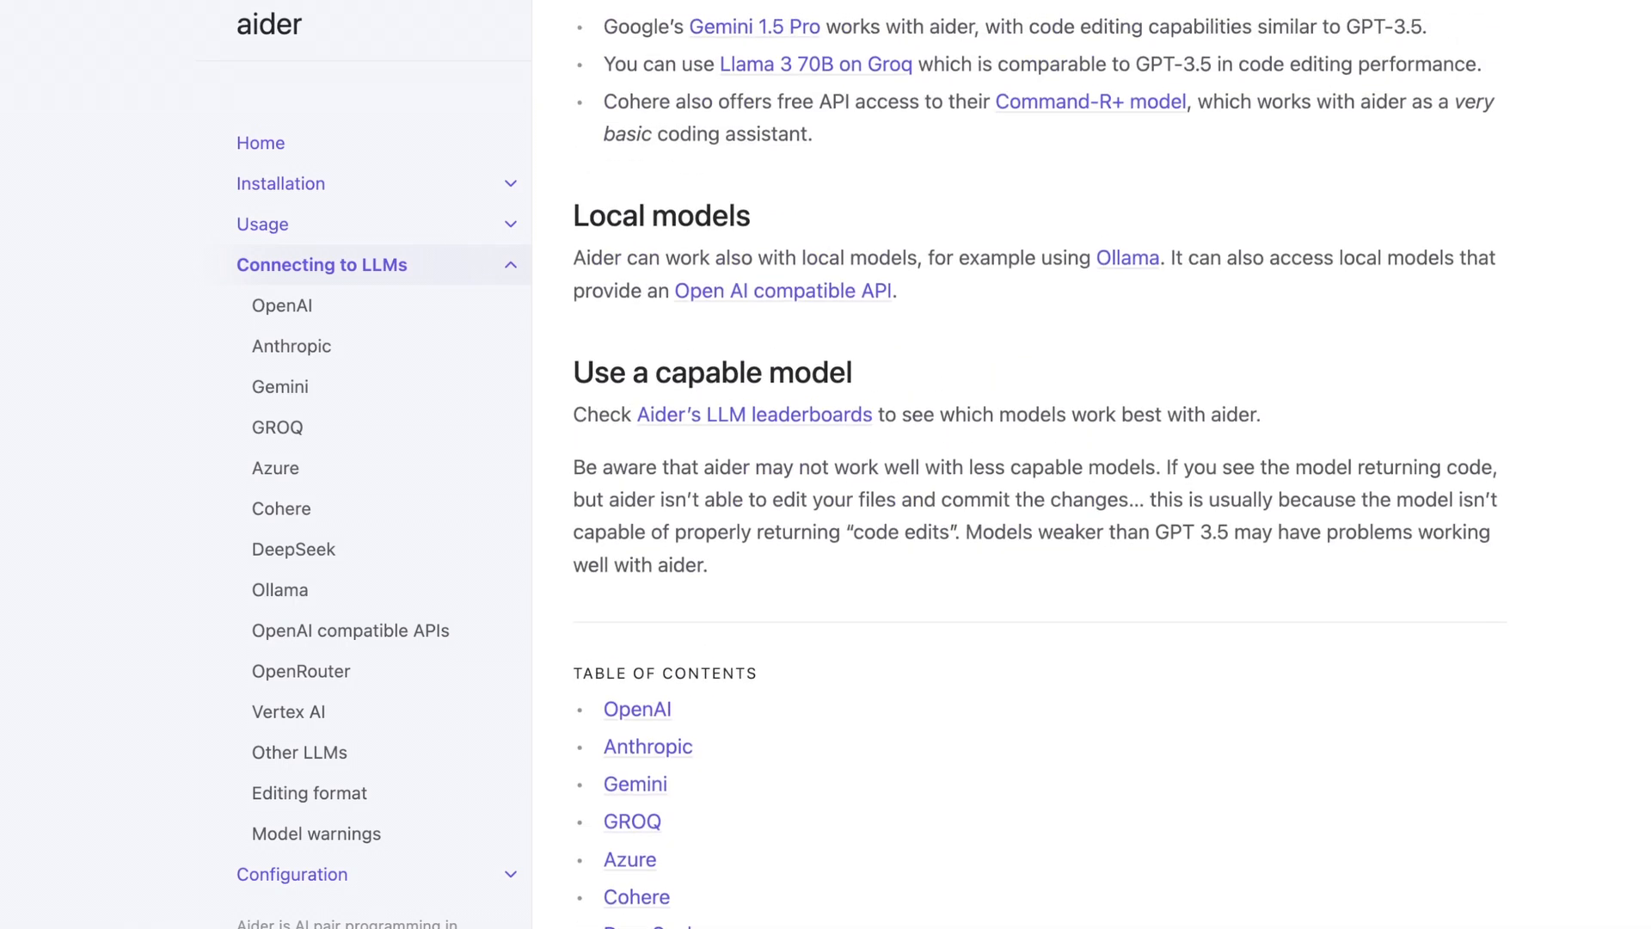
# Visit the Aider LLM Leaderboards page and scroll through it briefly.
pyautogui.click(754, 414)
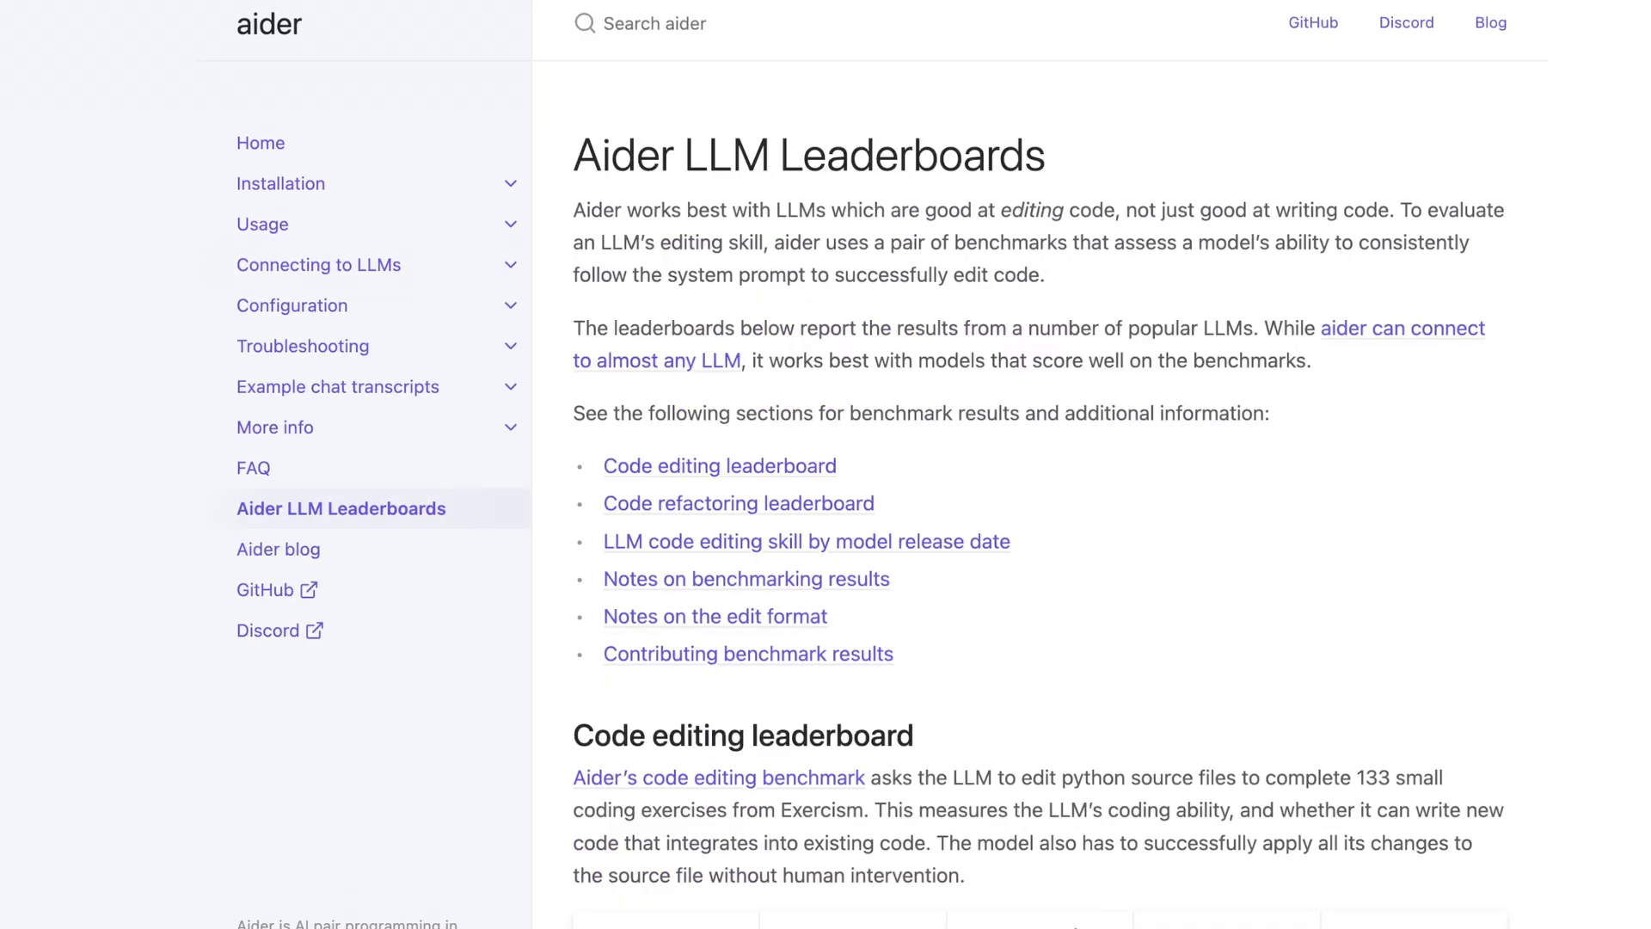
pyautogui.scroll(-3)
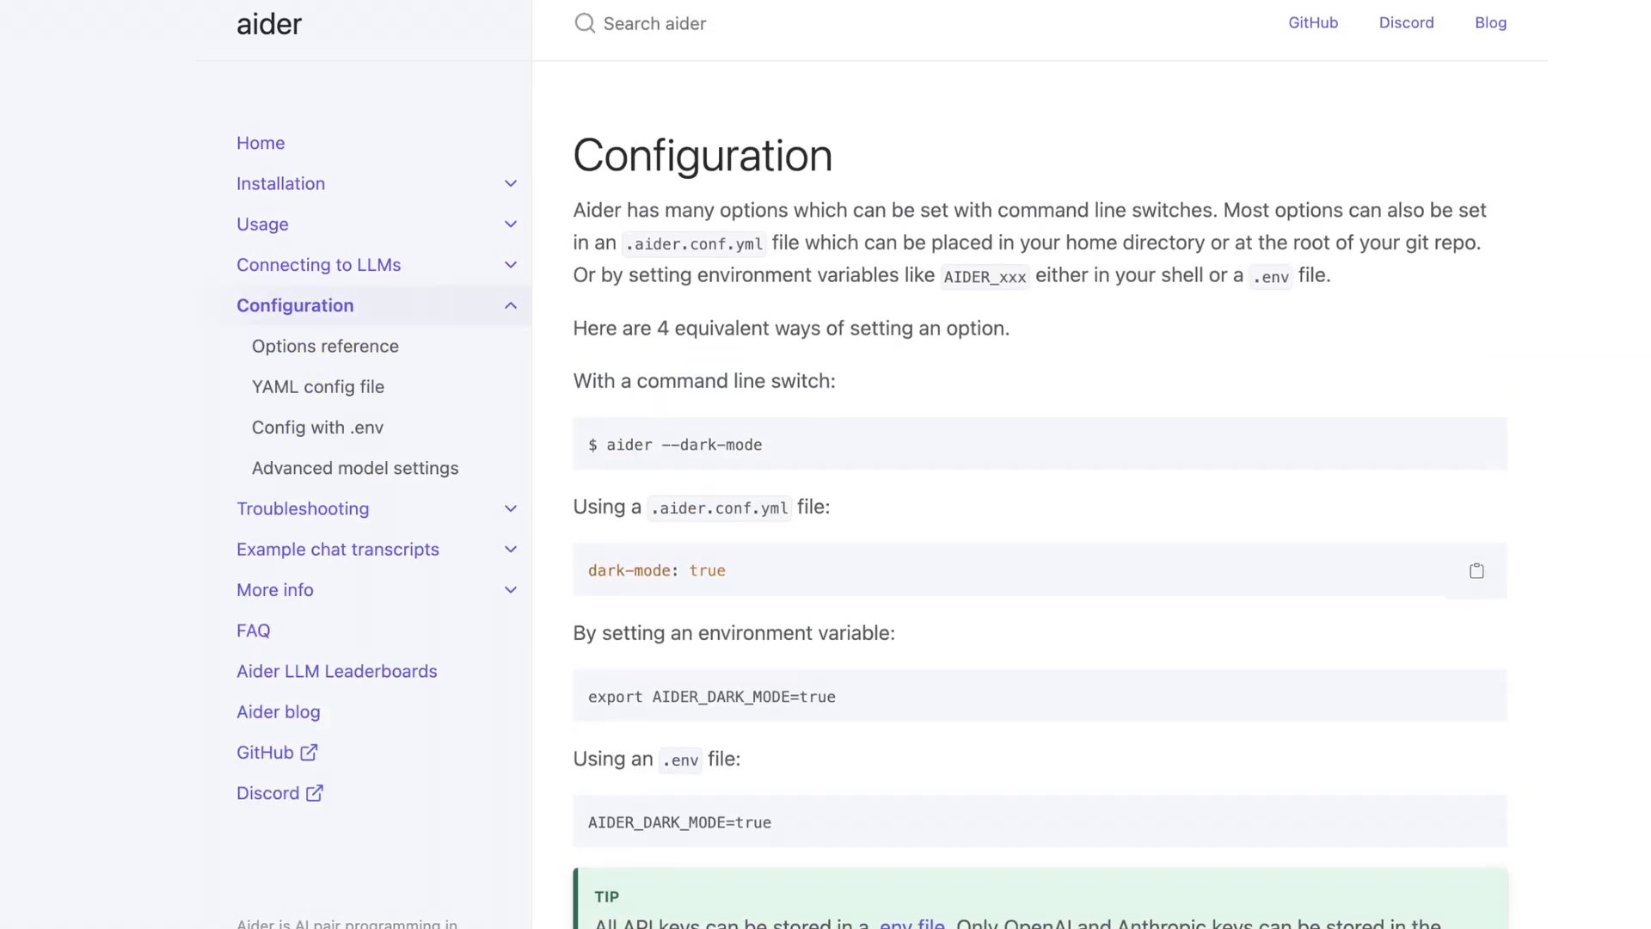
# Visit Installation's 'Optional steps' and 'Install with pipx' pages, then open Usage.
pyautogui.click(318, 264)
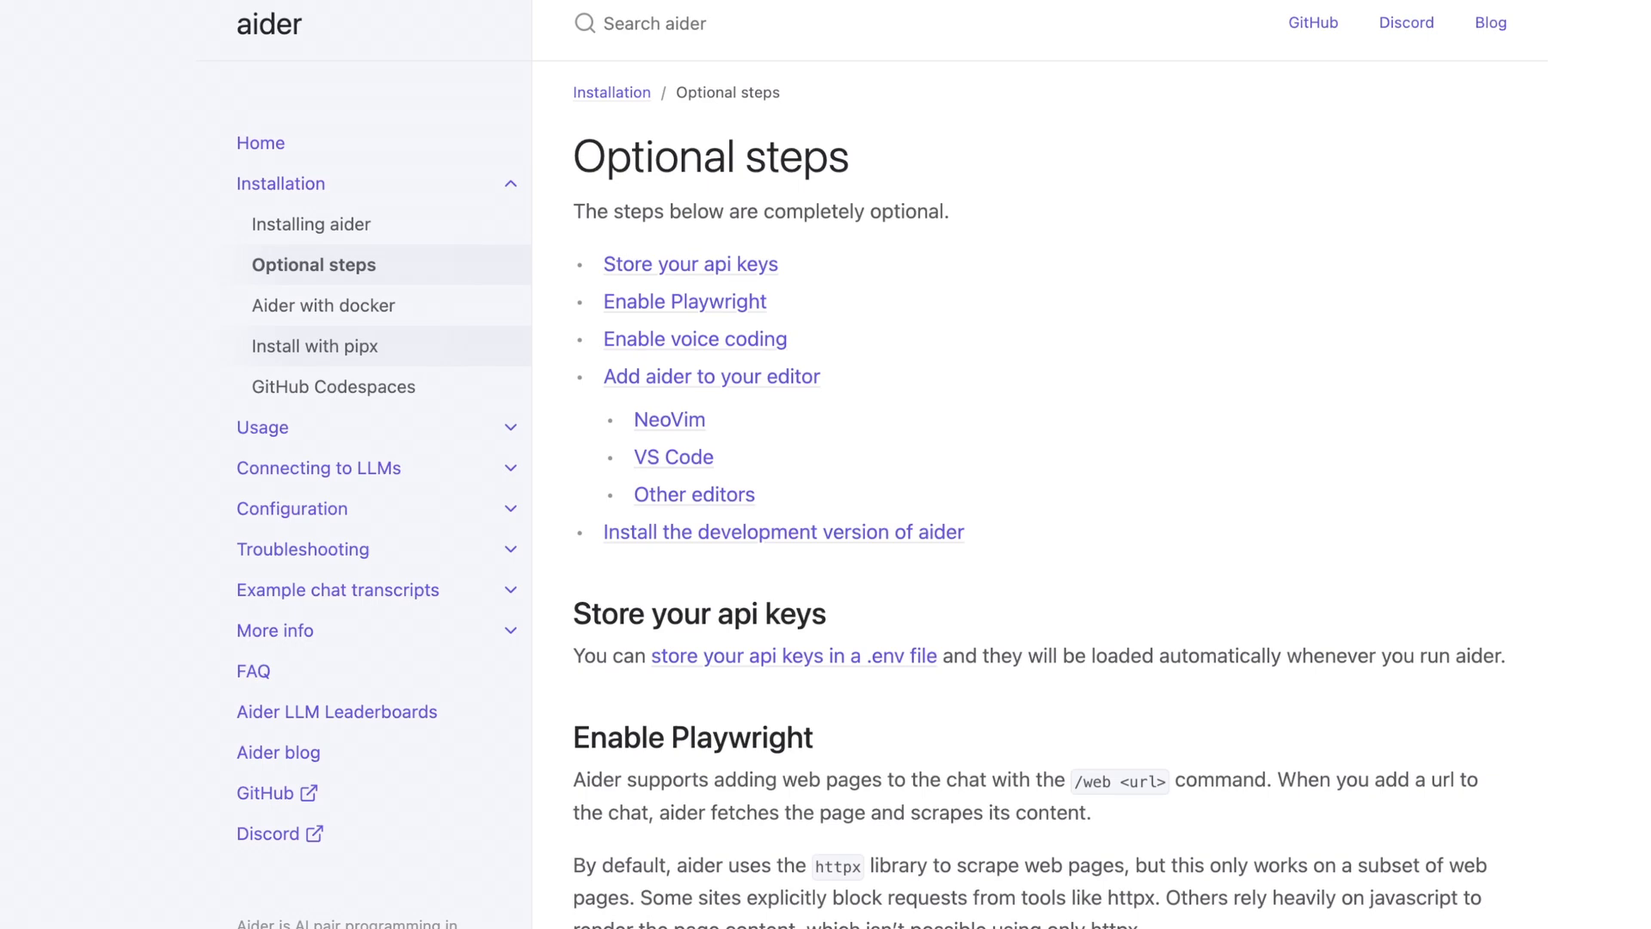
pyautogui.click(315, 346)
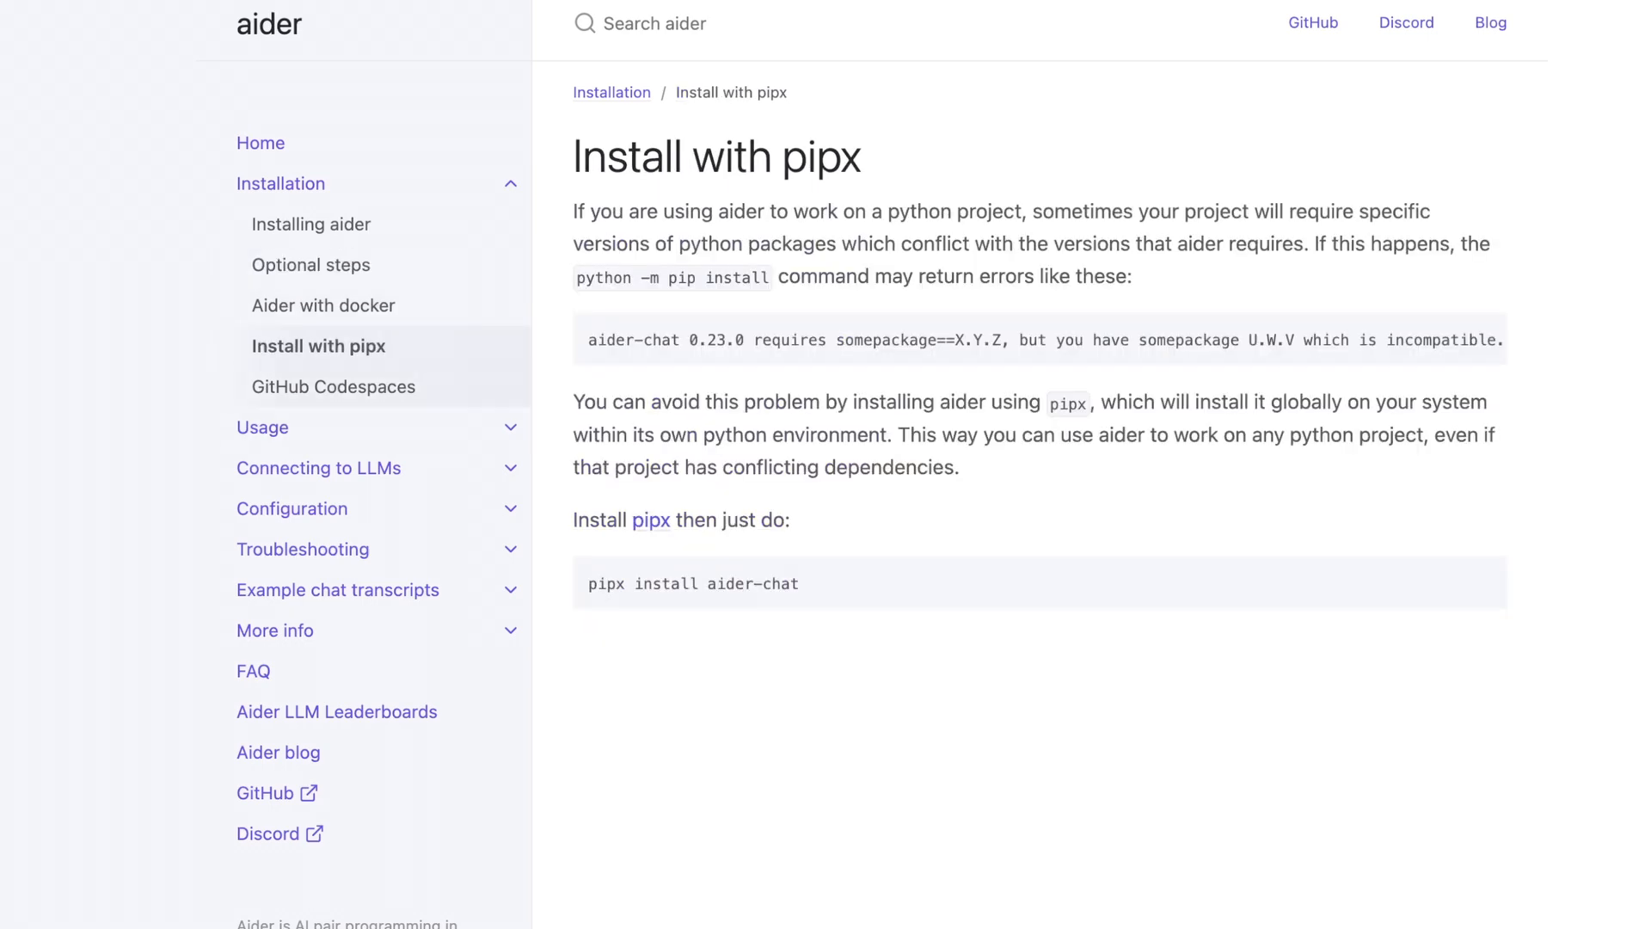
pyautogui.click(333, 386)
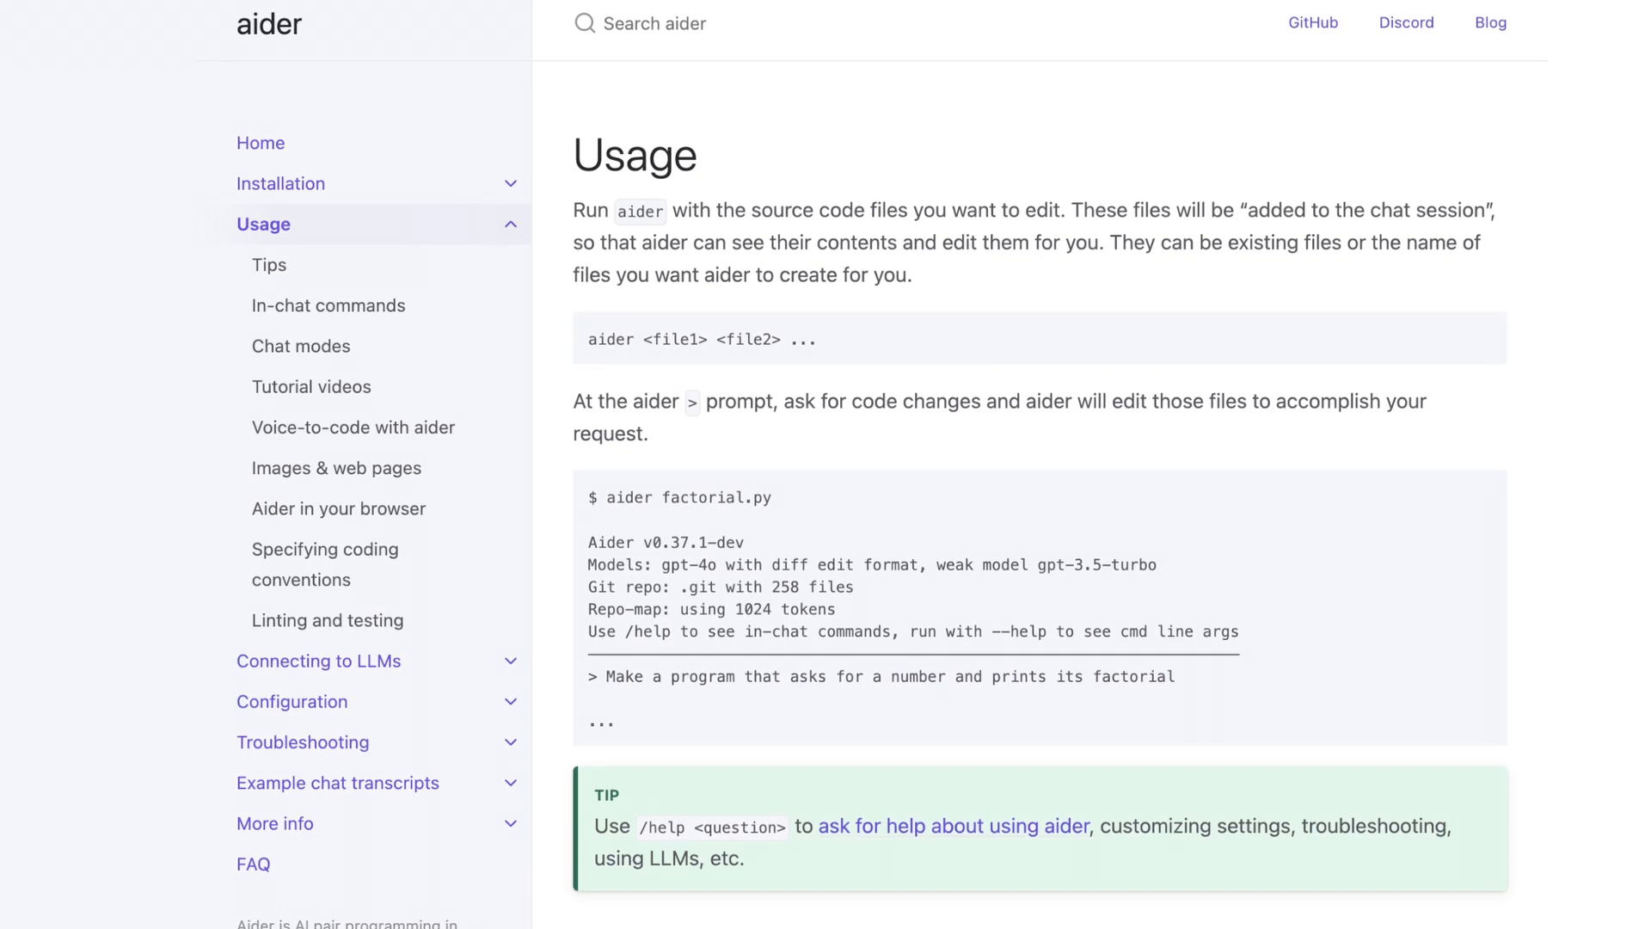
# Look at the Tutorial videos list, then go to the Chat modes page.
pyautogui.click(311, 386)
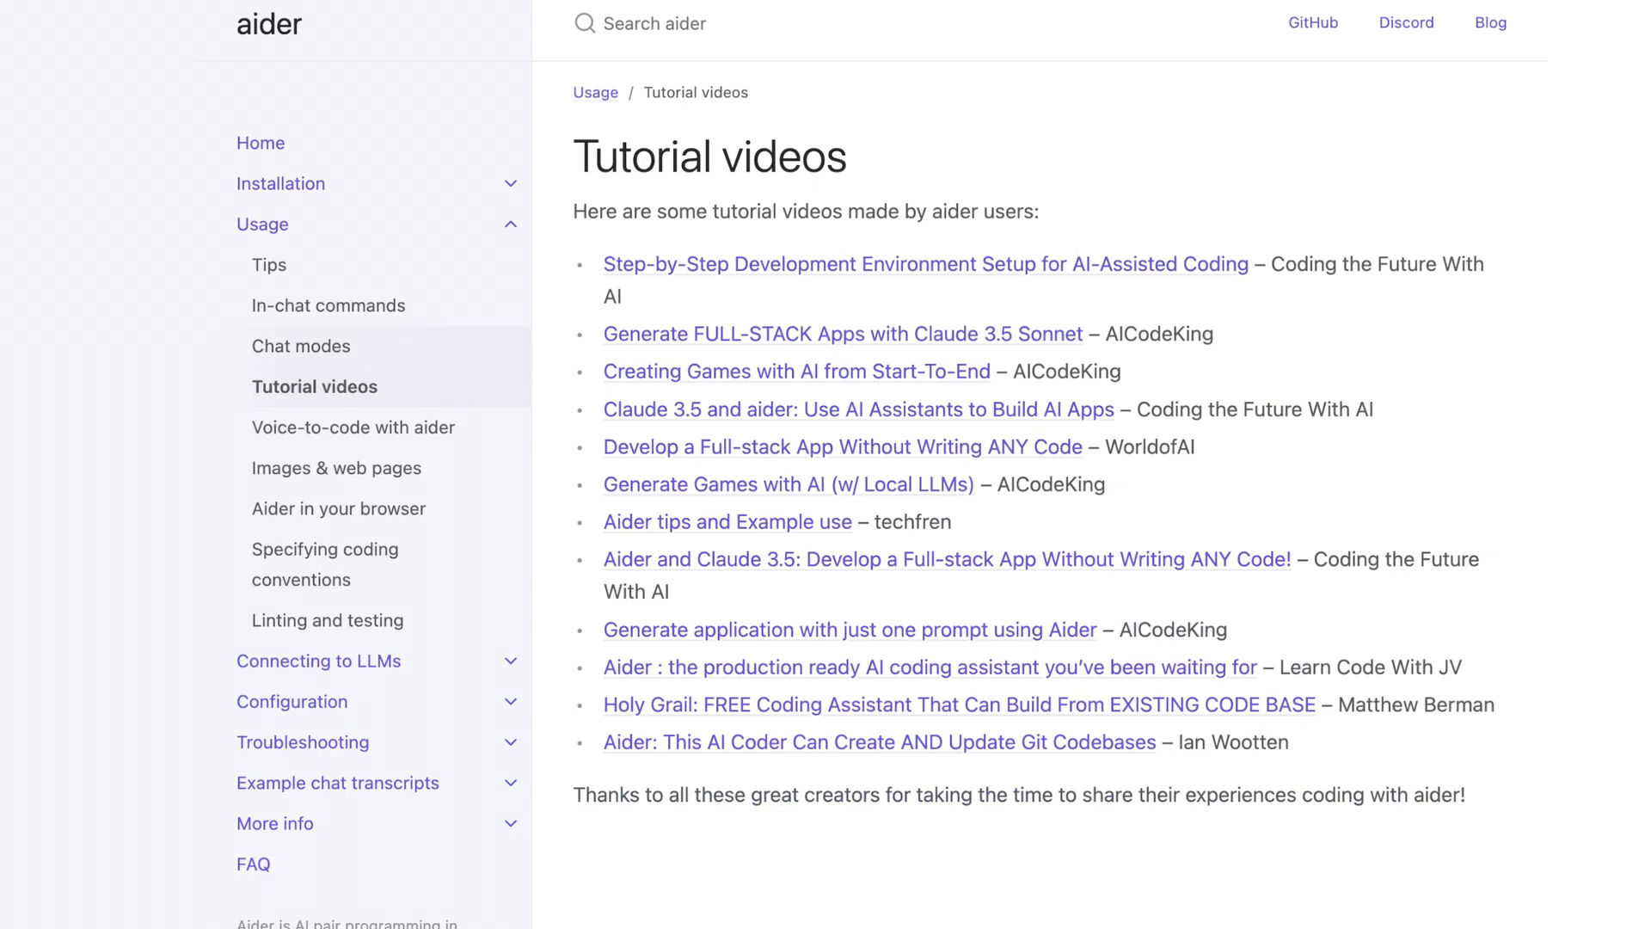
pyautogui.click(301, 346)
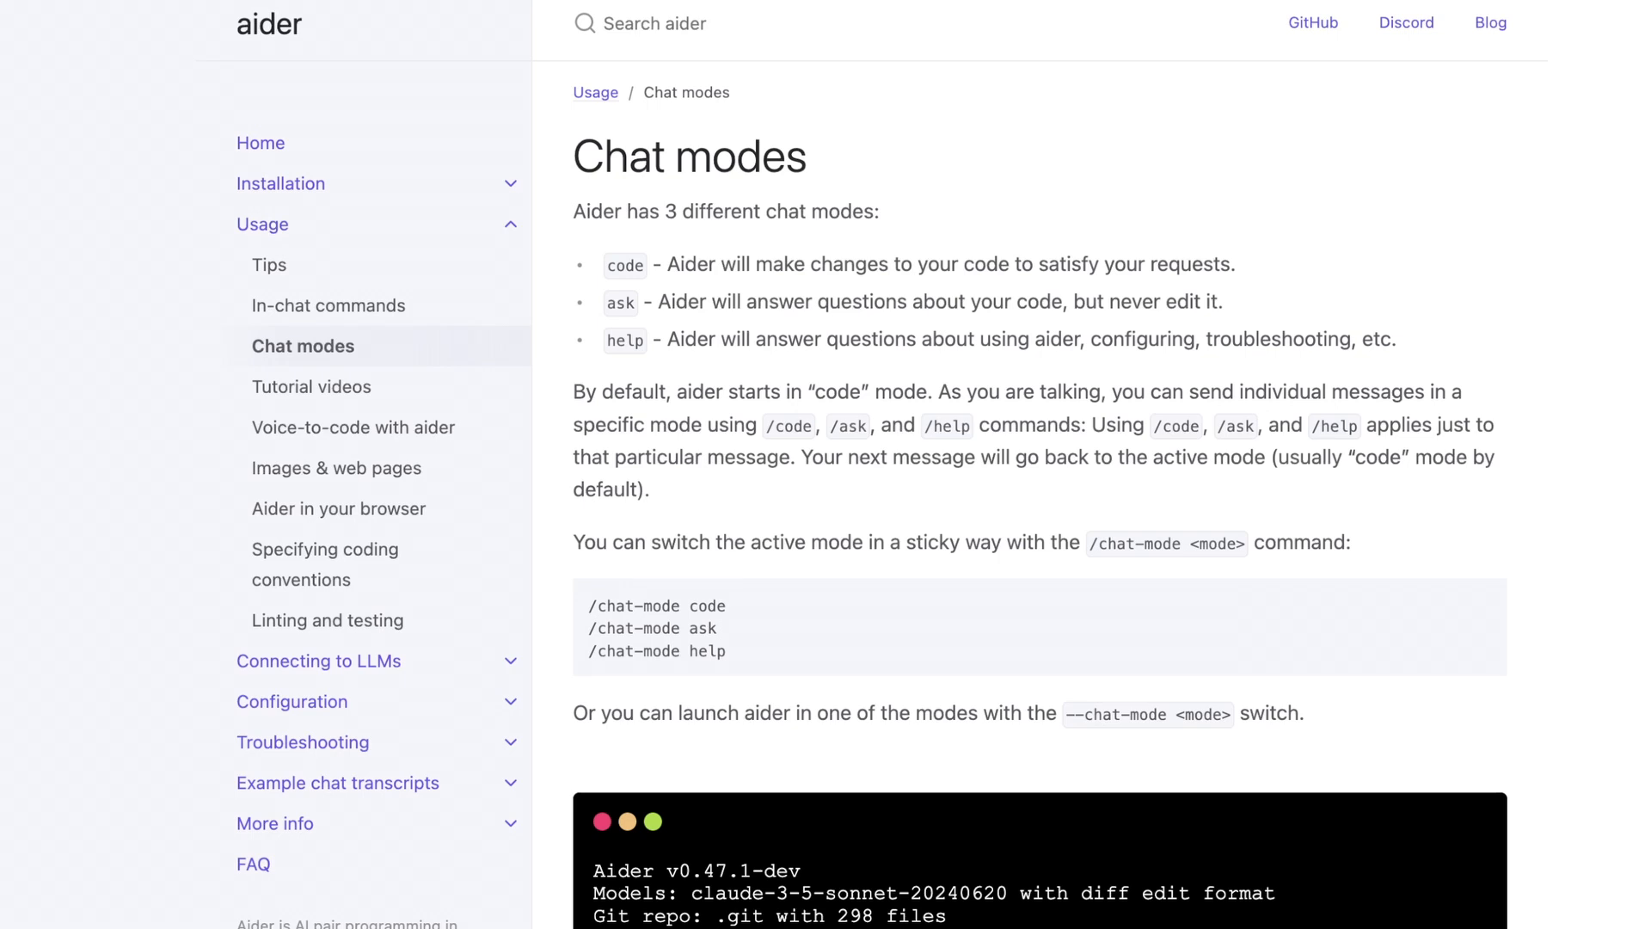
pyautogui.moveTo(606, 265); pyautogui.dragTo(1398, 339)
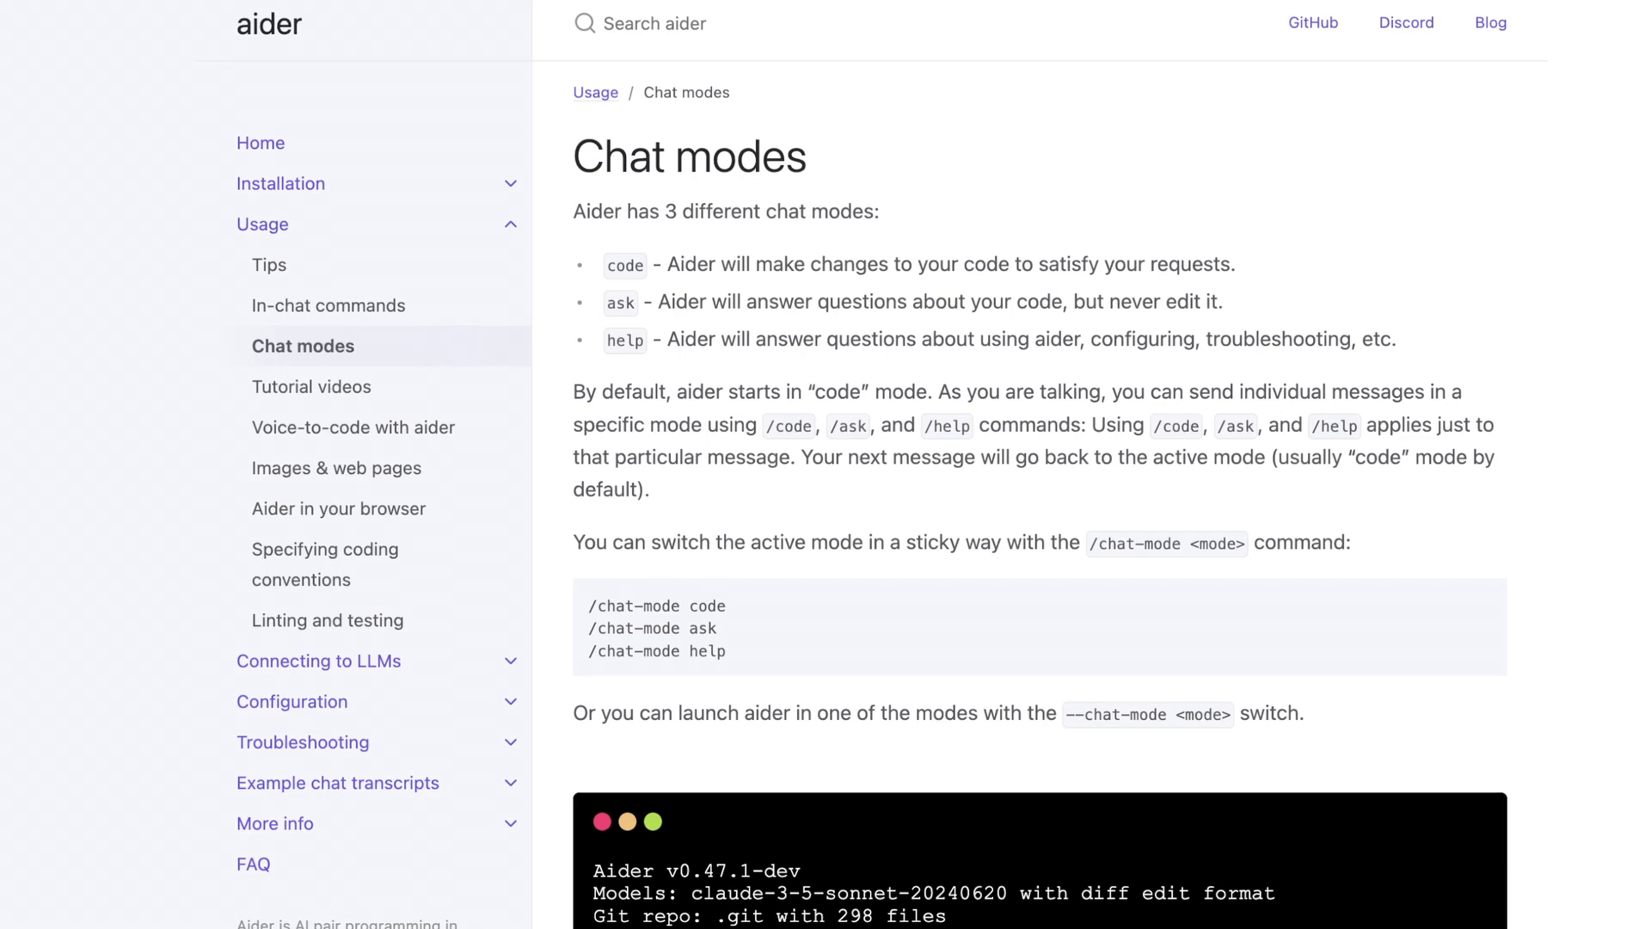
pyautogui.scroll(-3)
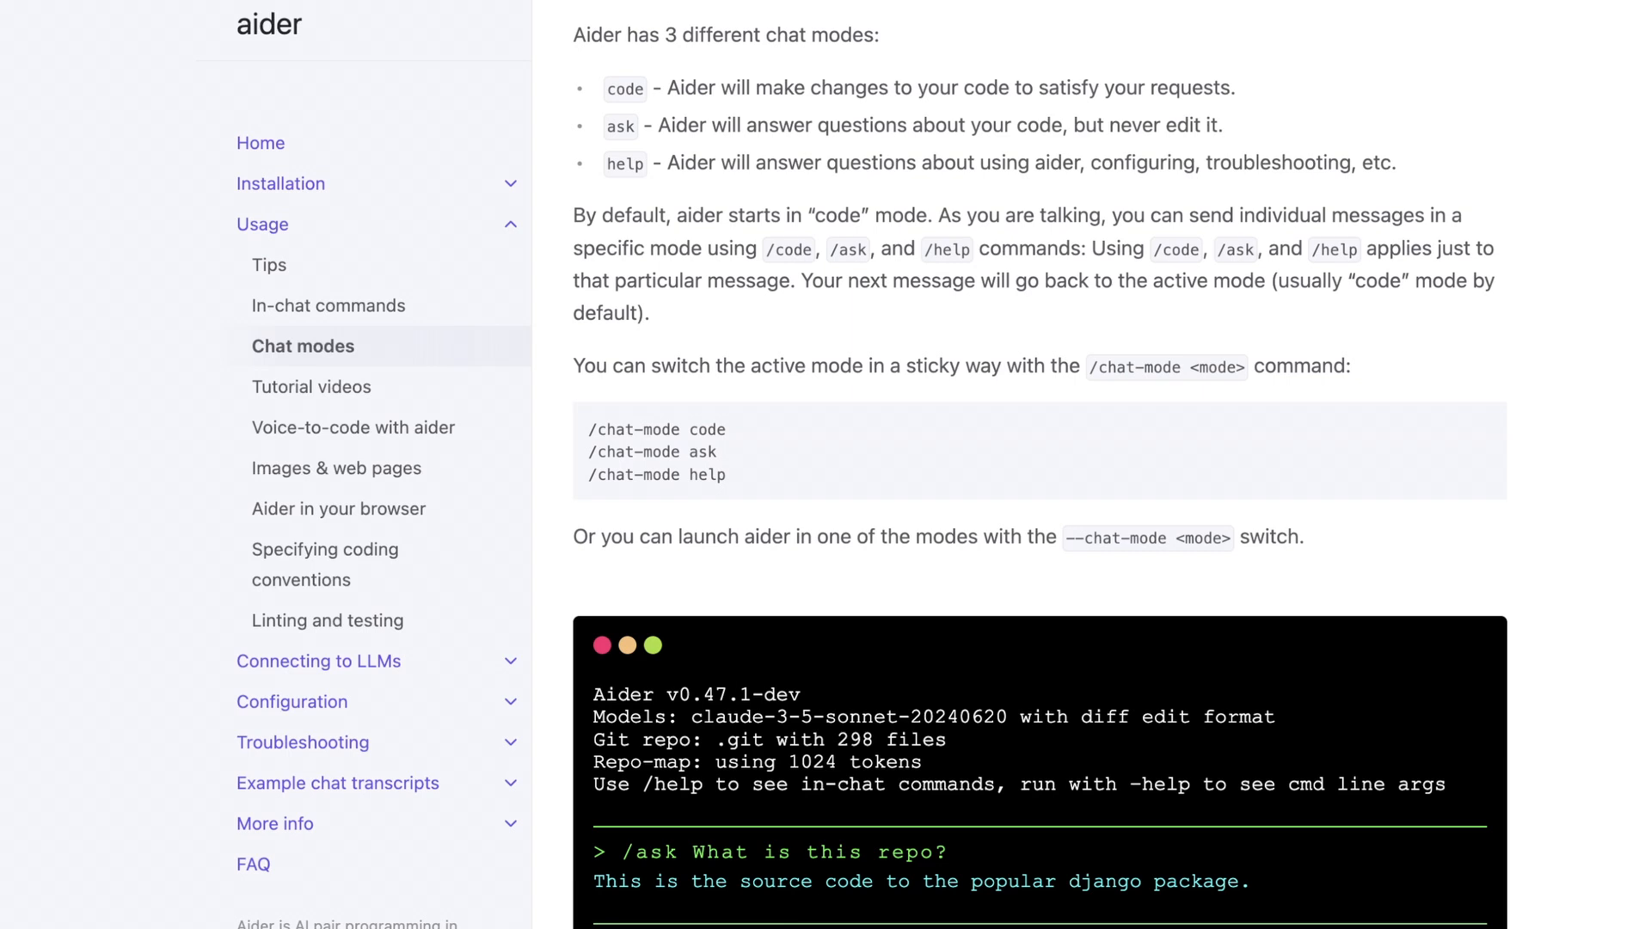
pyautogui.scroll(-3)
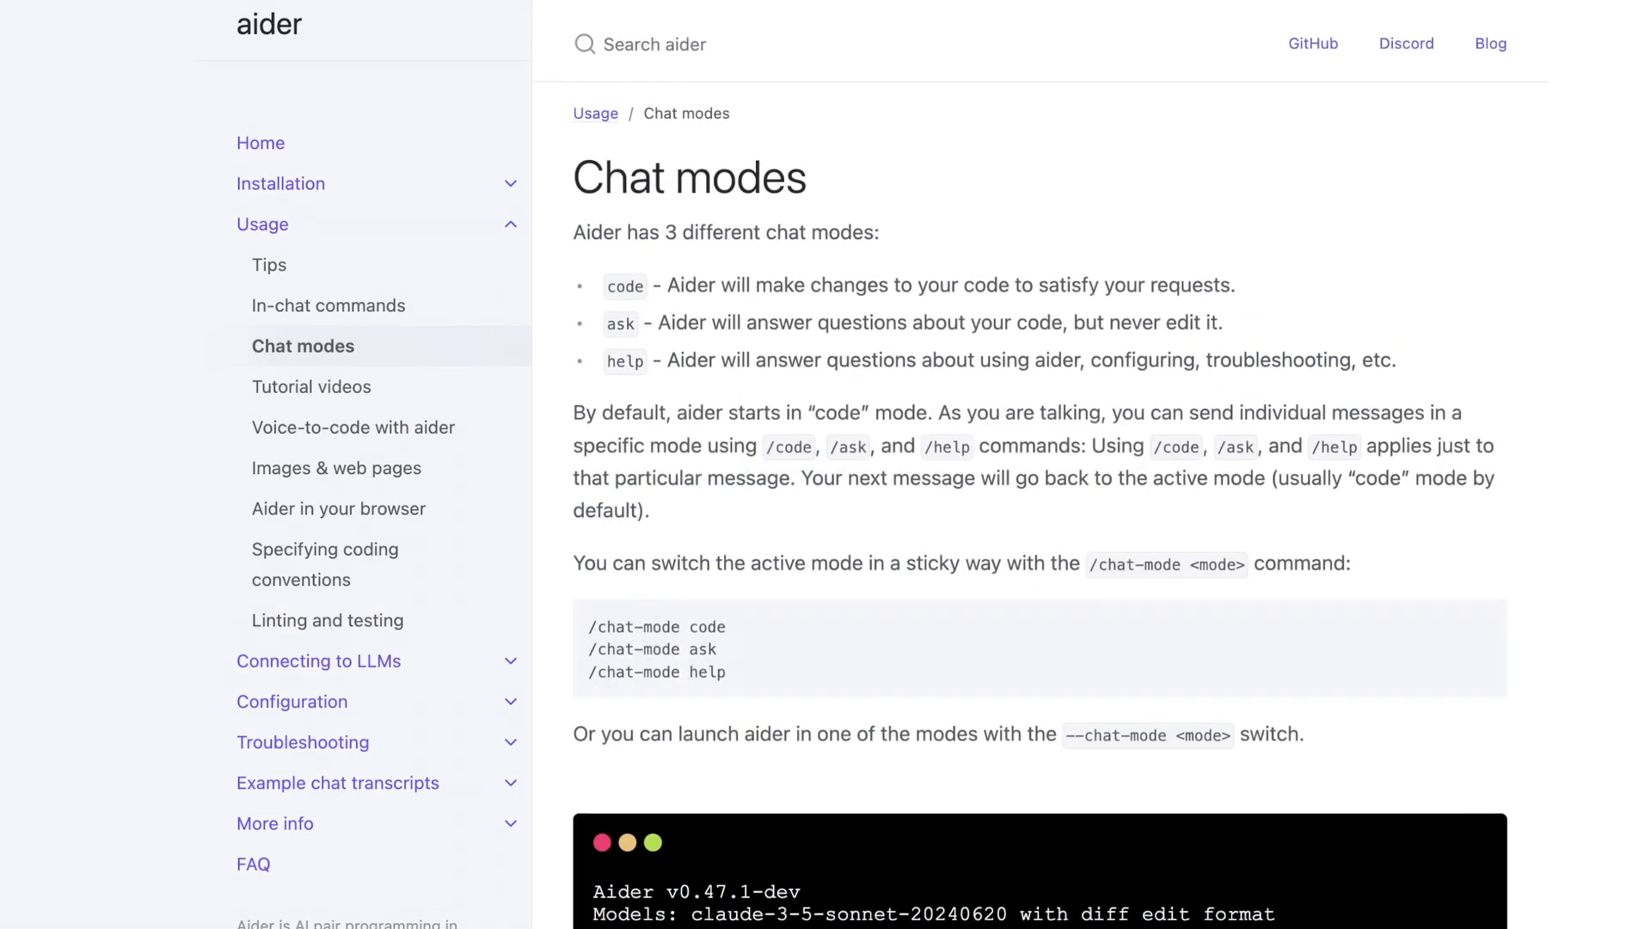
pyautogui.scroll(-3)
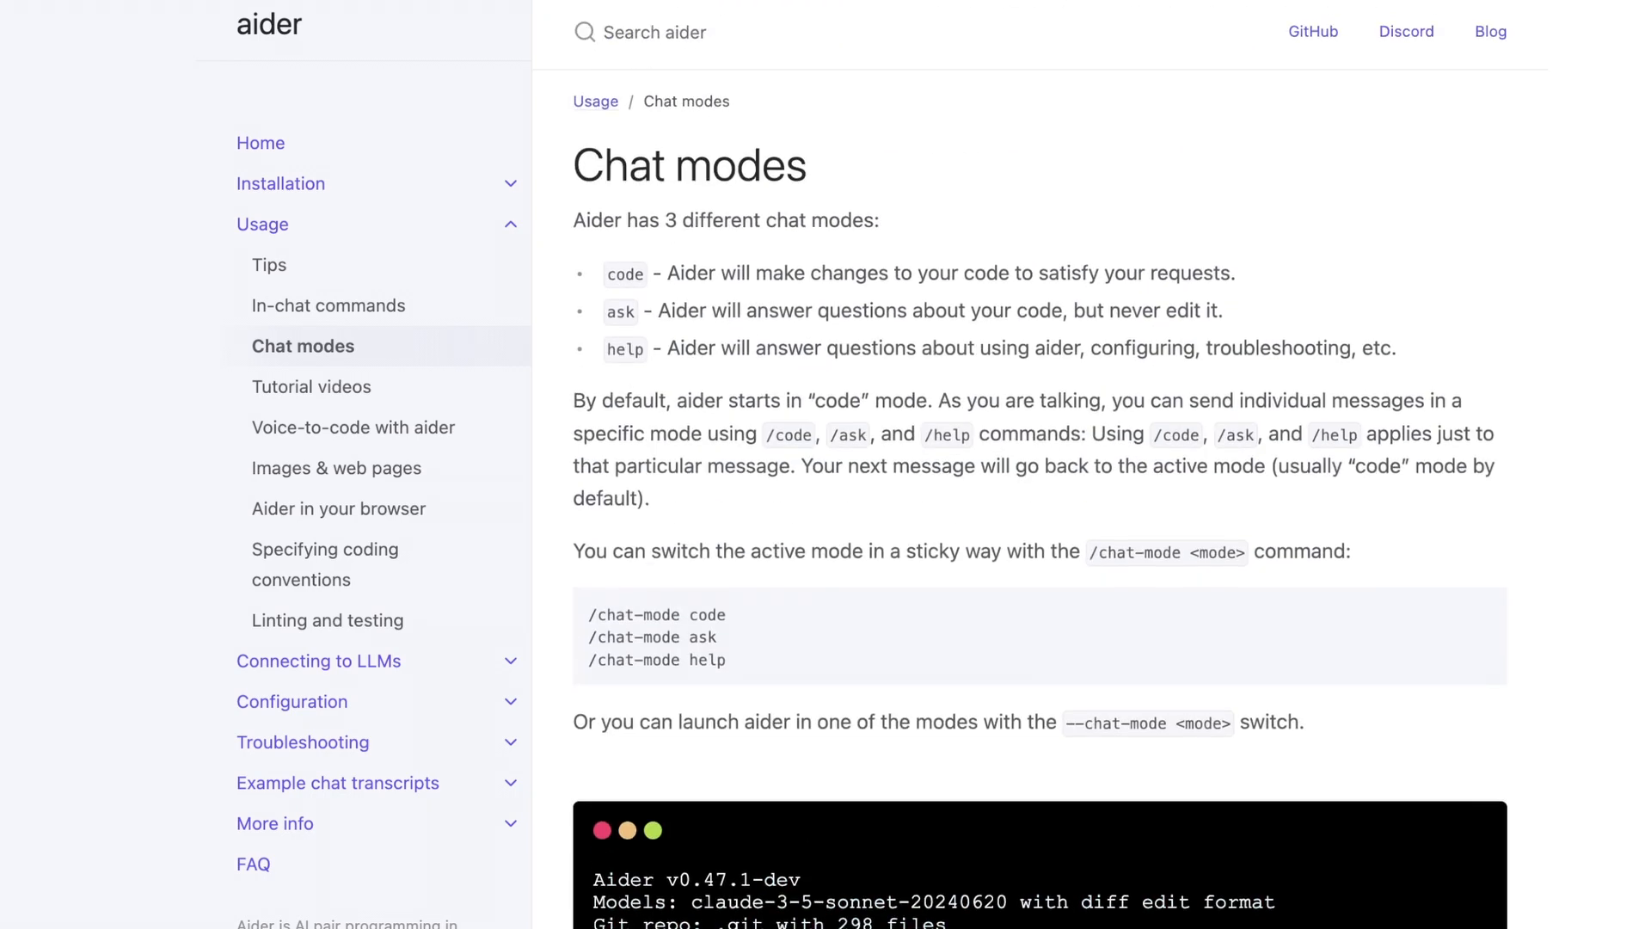
pyautogui.scroll(-3)
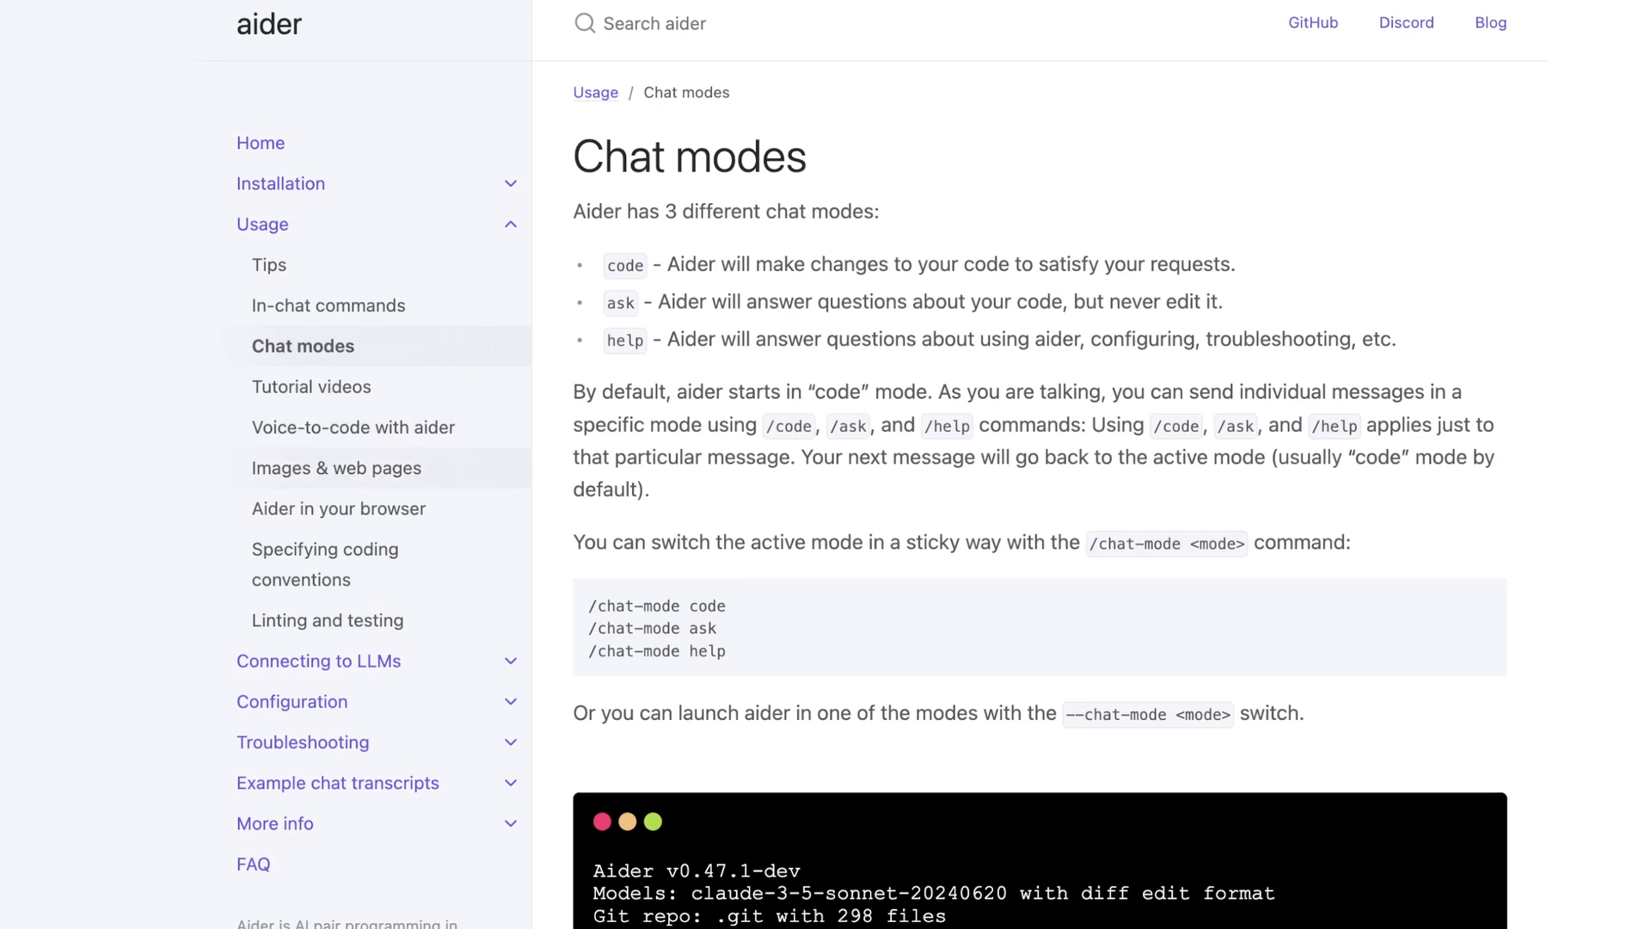
# Open the 'Aider in your browser' page and scroll through it.
pyautogui.click(336, 468)
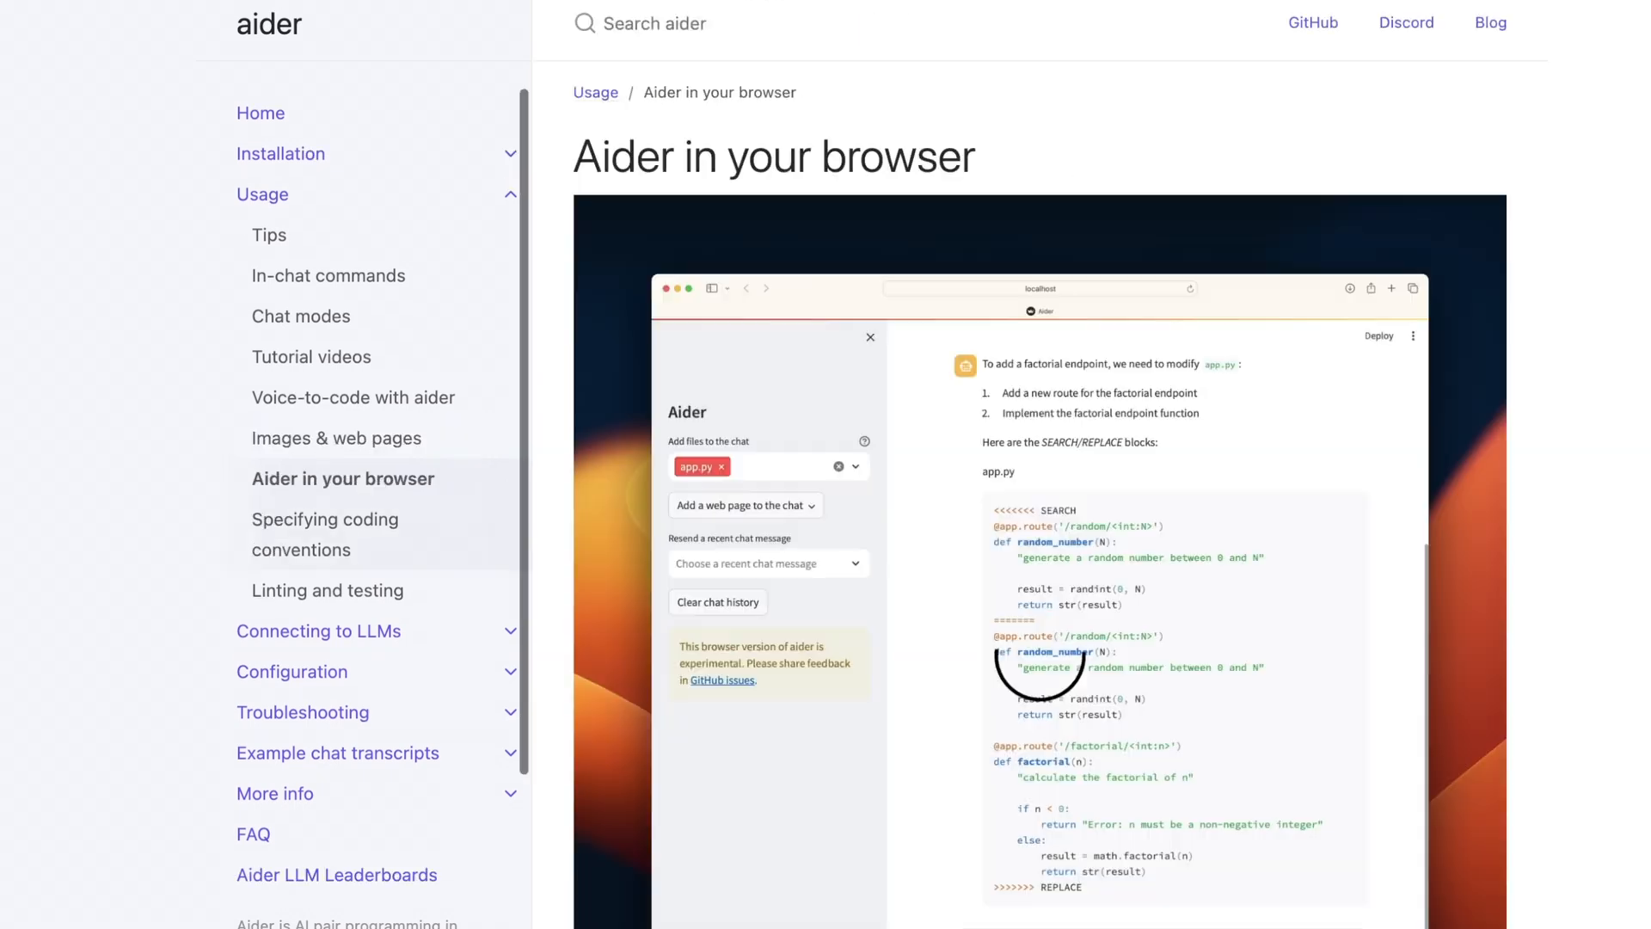
pyautogui.scroll(-3)
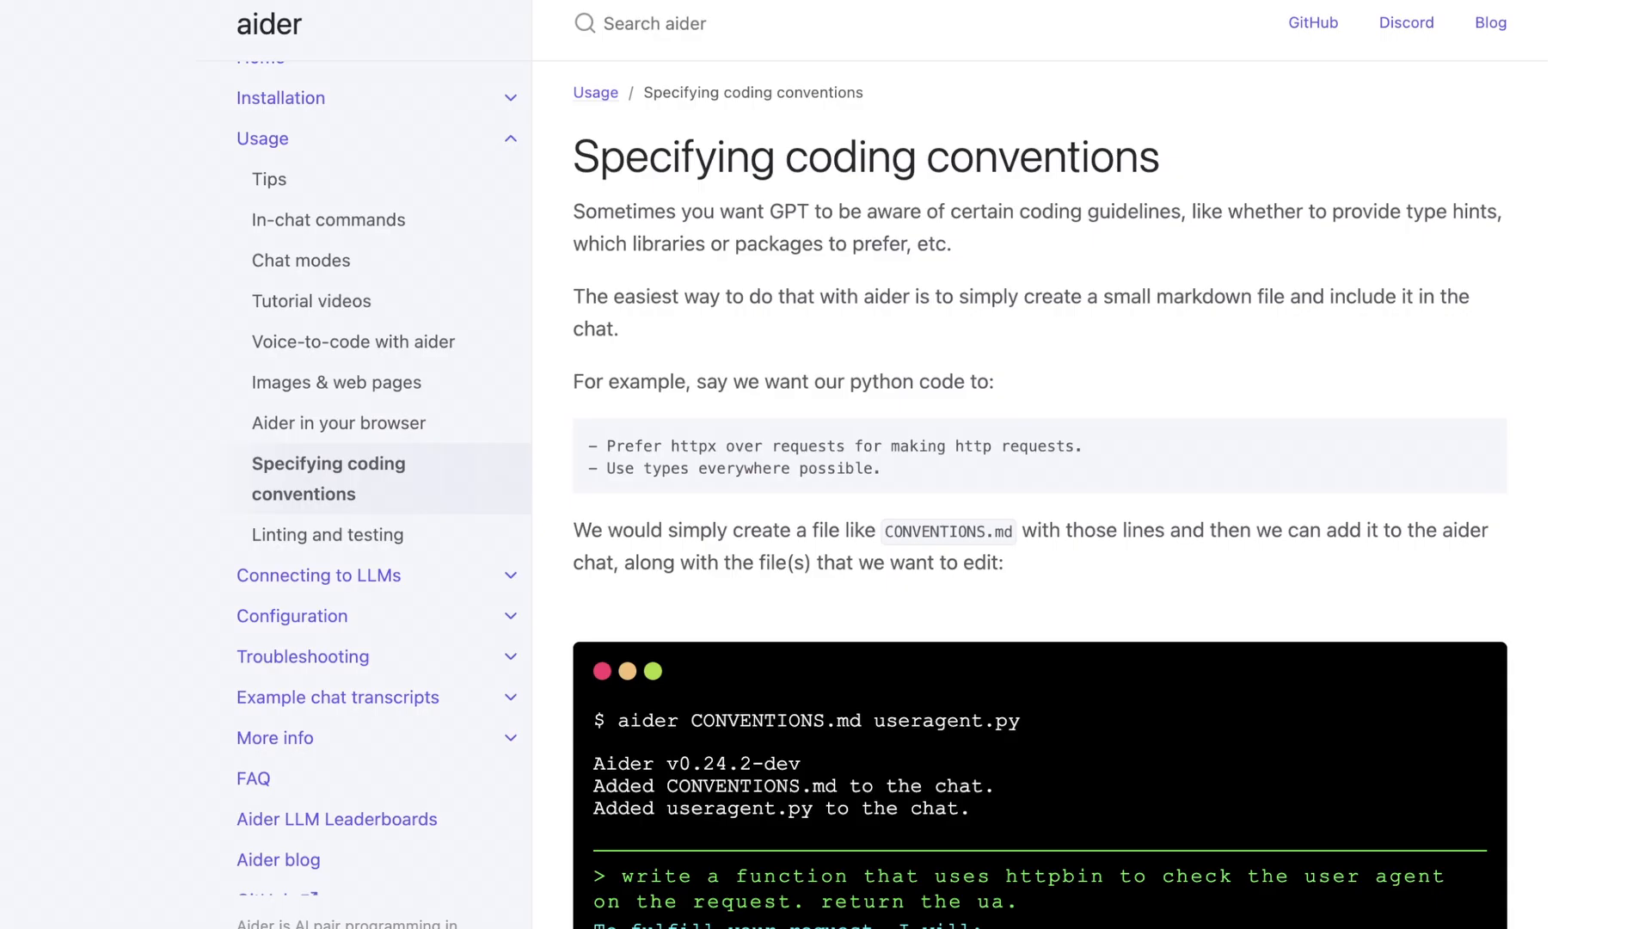
# Scroll down the 'Specifying coding conventions' page through its example.
pyautogui.scroll(-3)
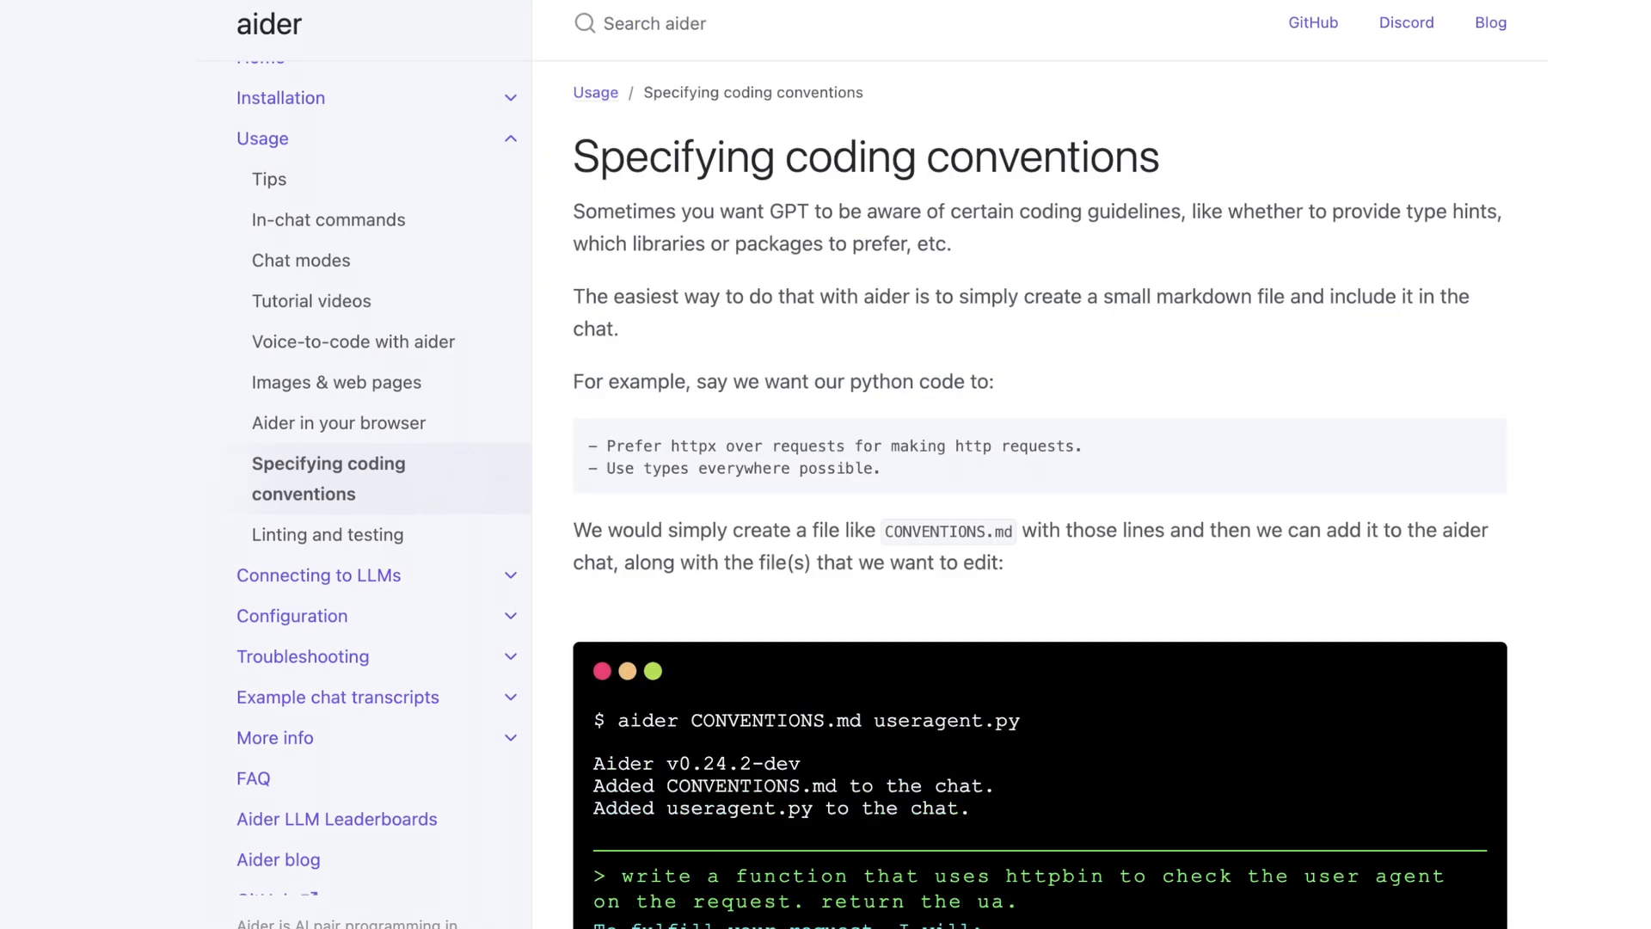
pyautogui.scroll(-3)
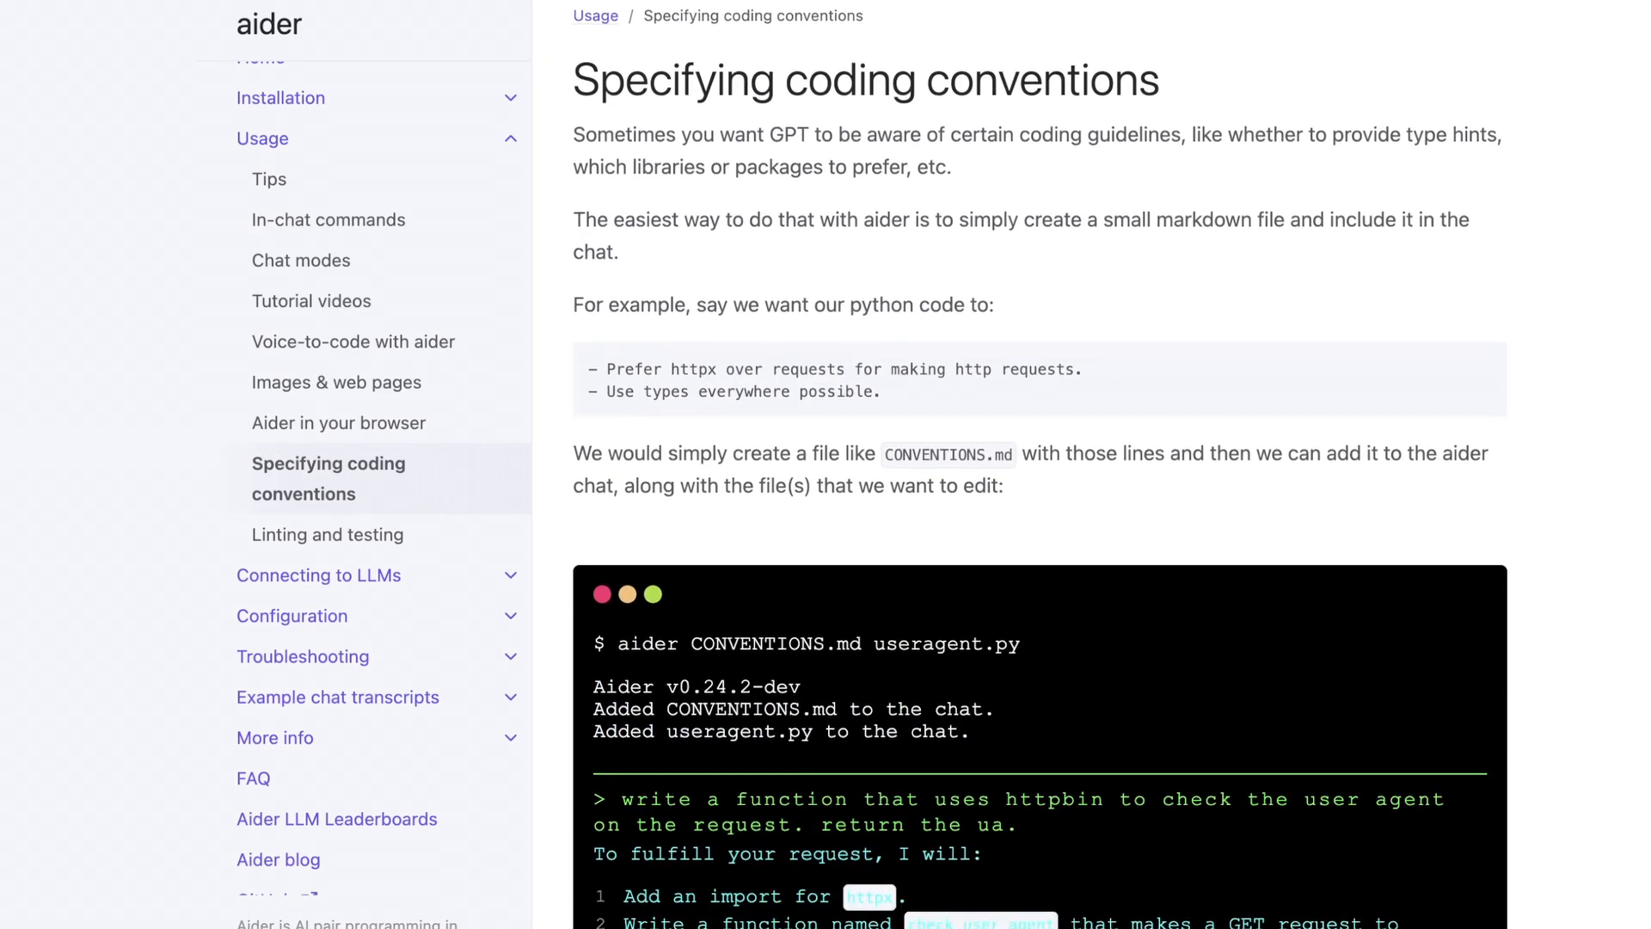
pyautogui.scroll(-3)
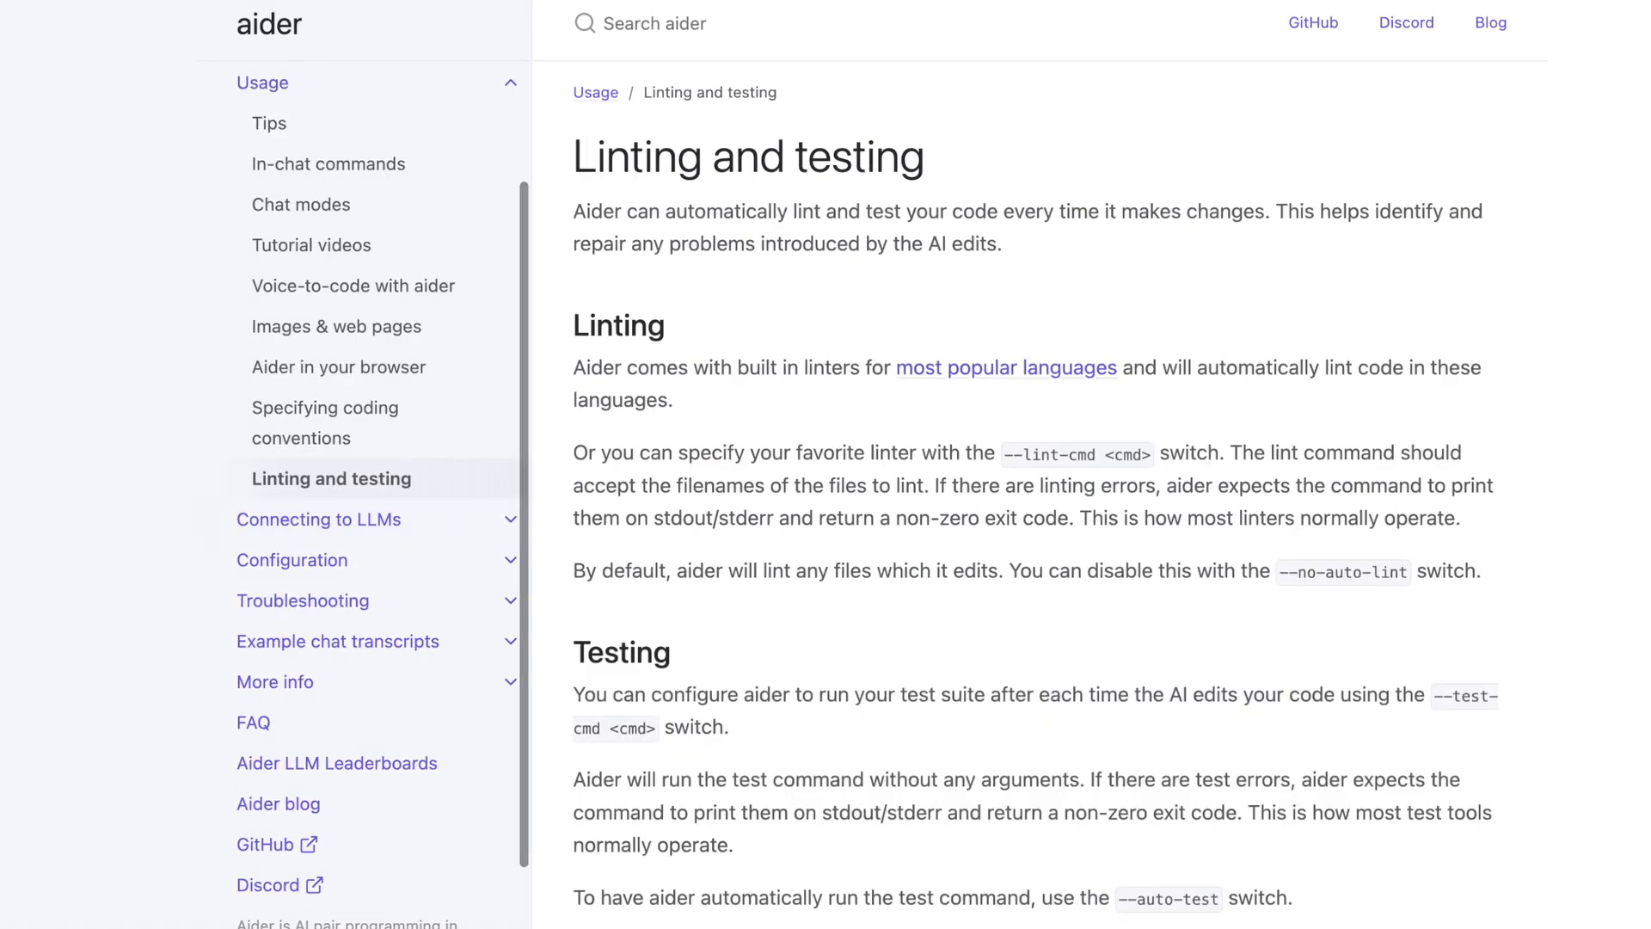
pyautogui.scroll(-3)
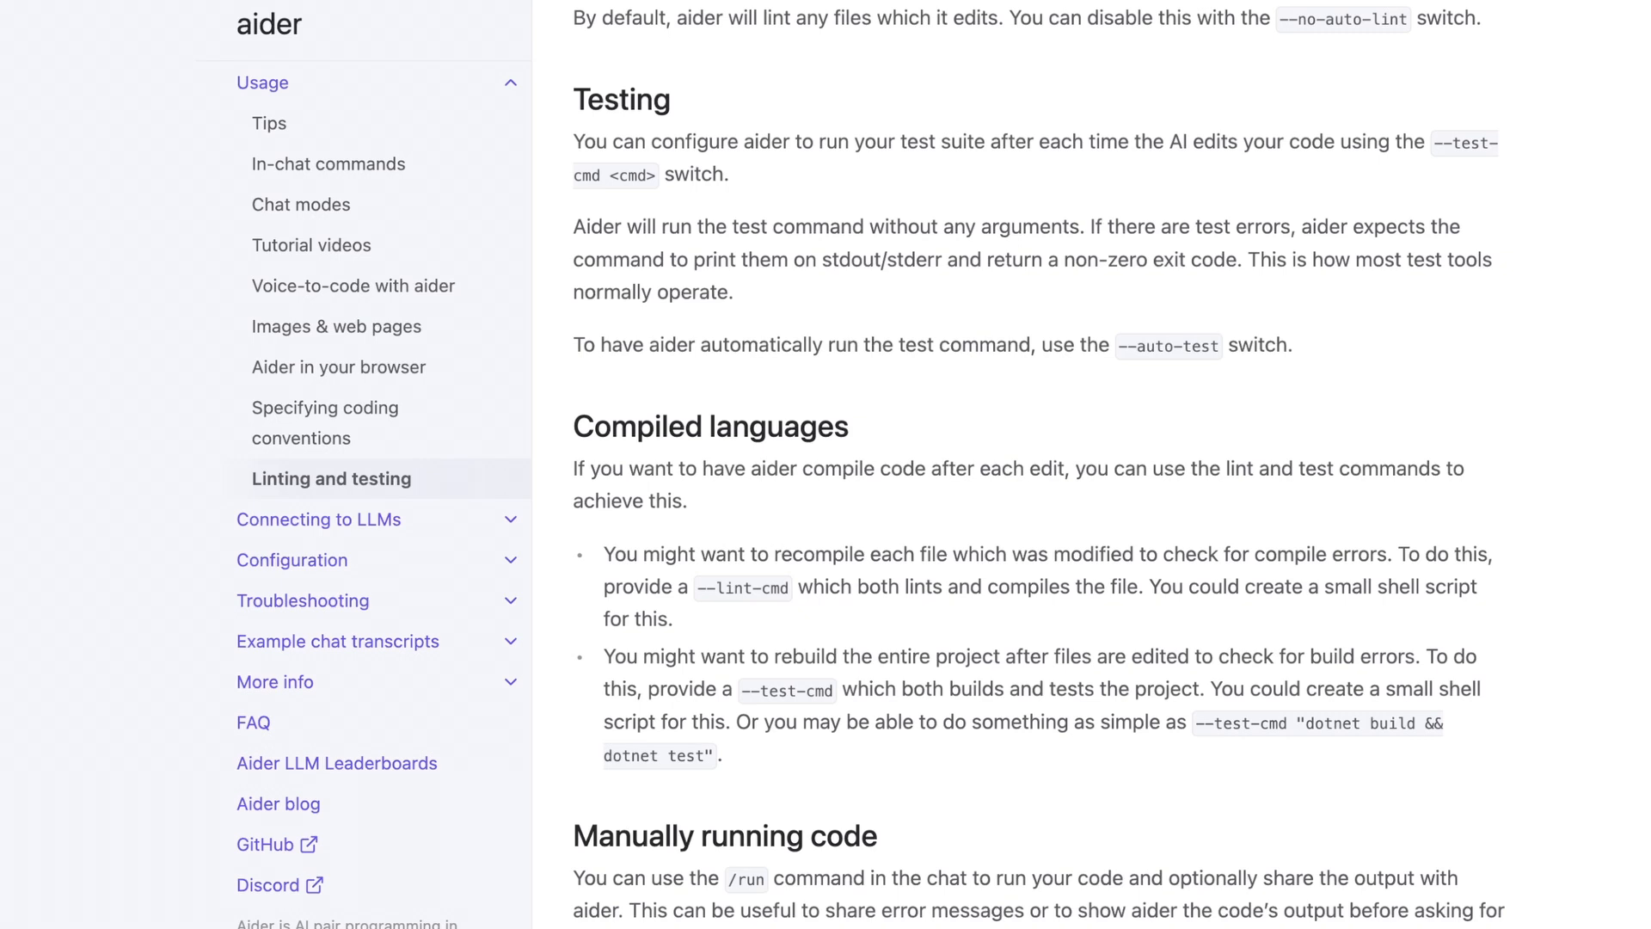
pyautogui.scroll(3)
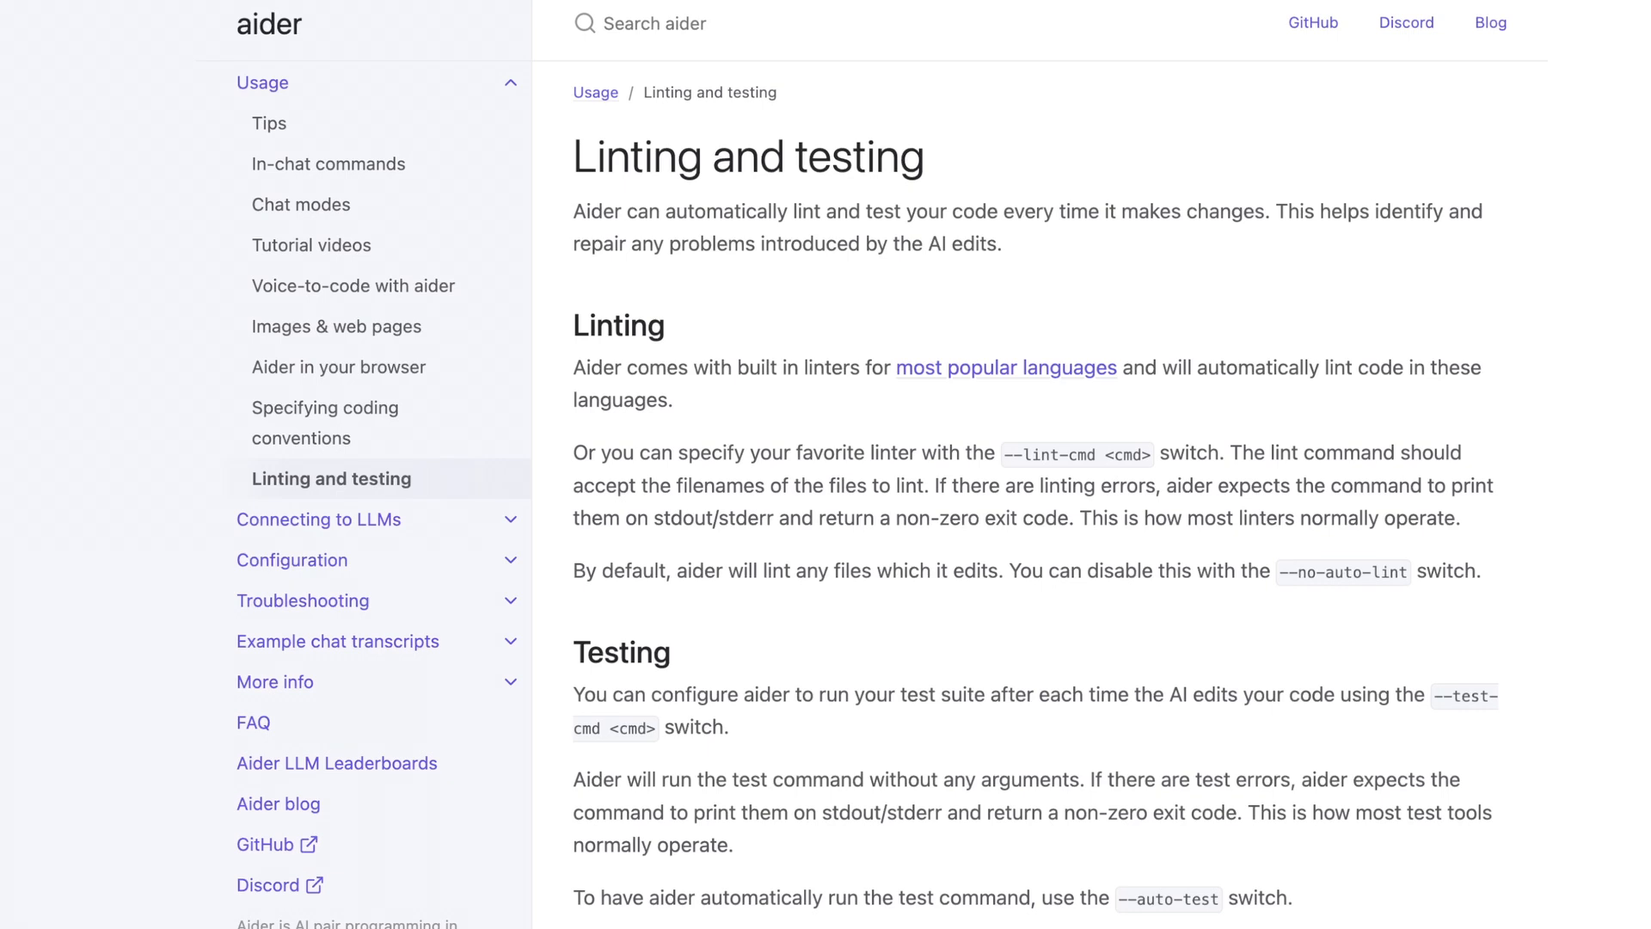
pyautogui.moveTo(301, 205)
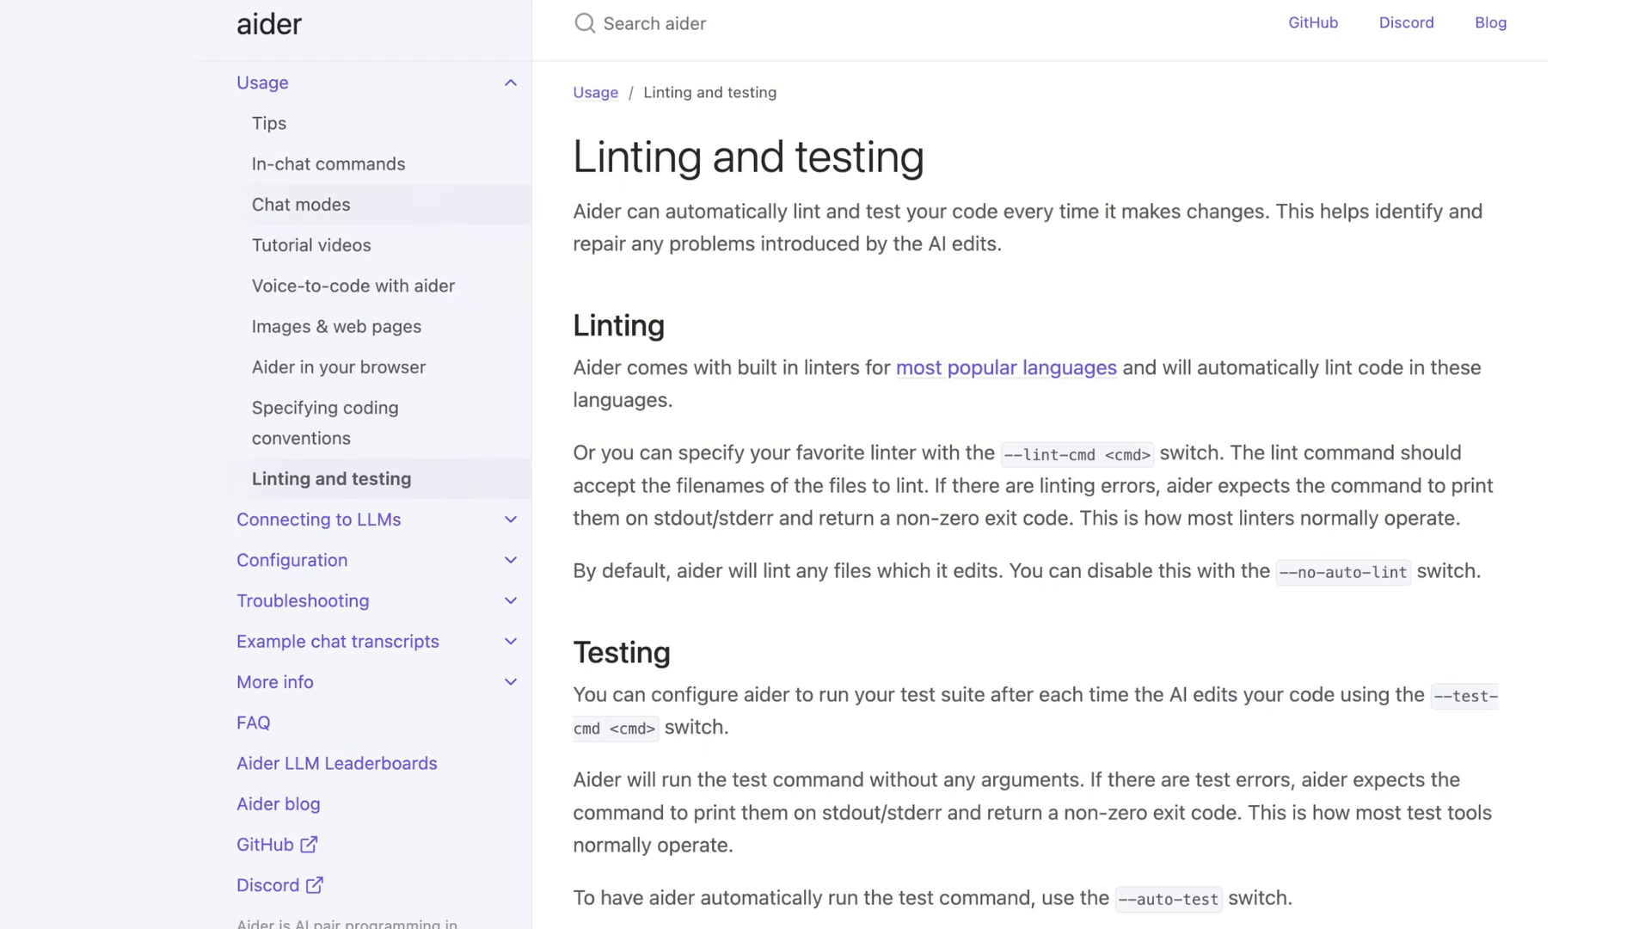